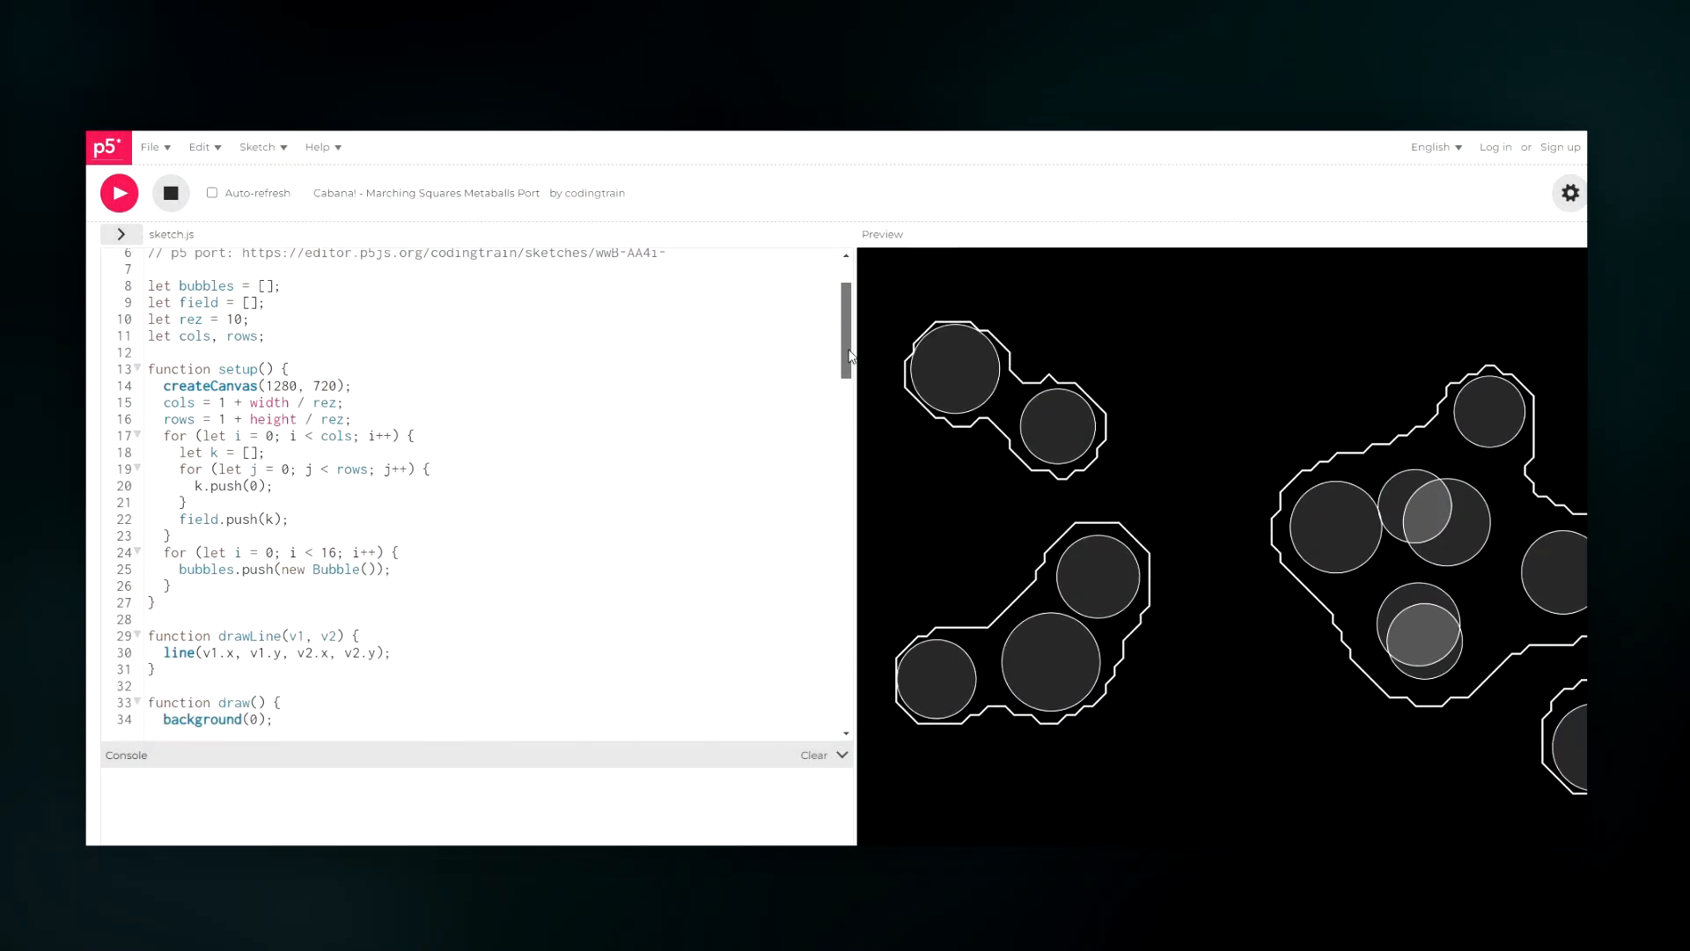
- Toggle two grid corner points to 1 so a second hexagon mesh forms beside the first
{"action": "scroll", "scroll_direction": "down", "scroll_amount": 3}
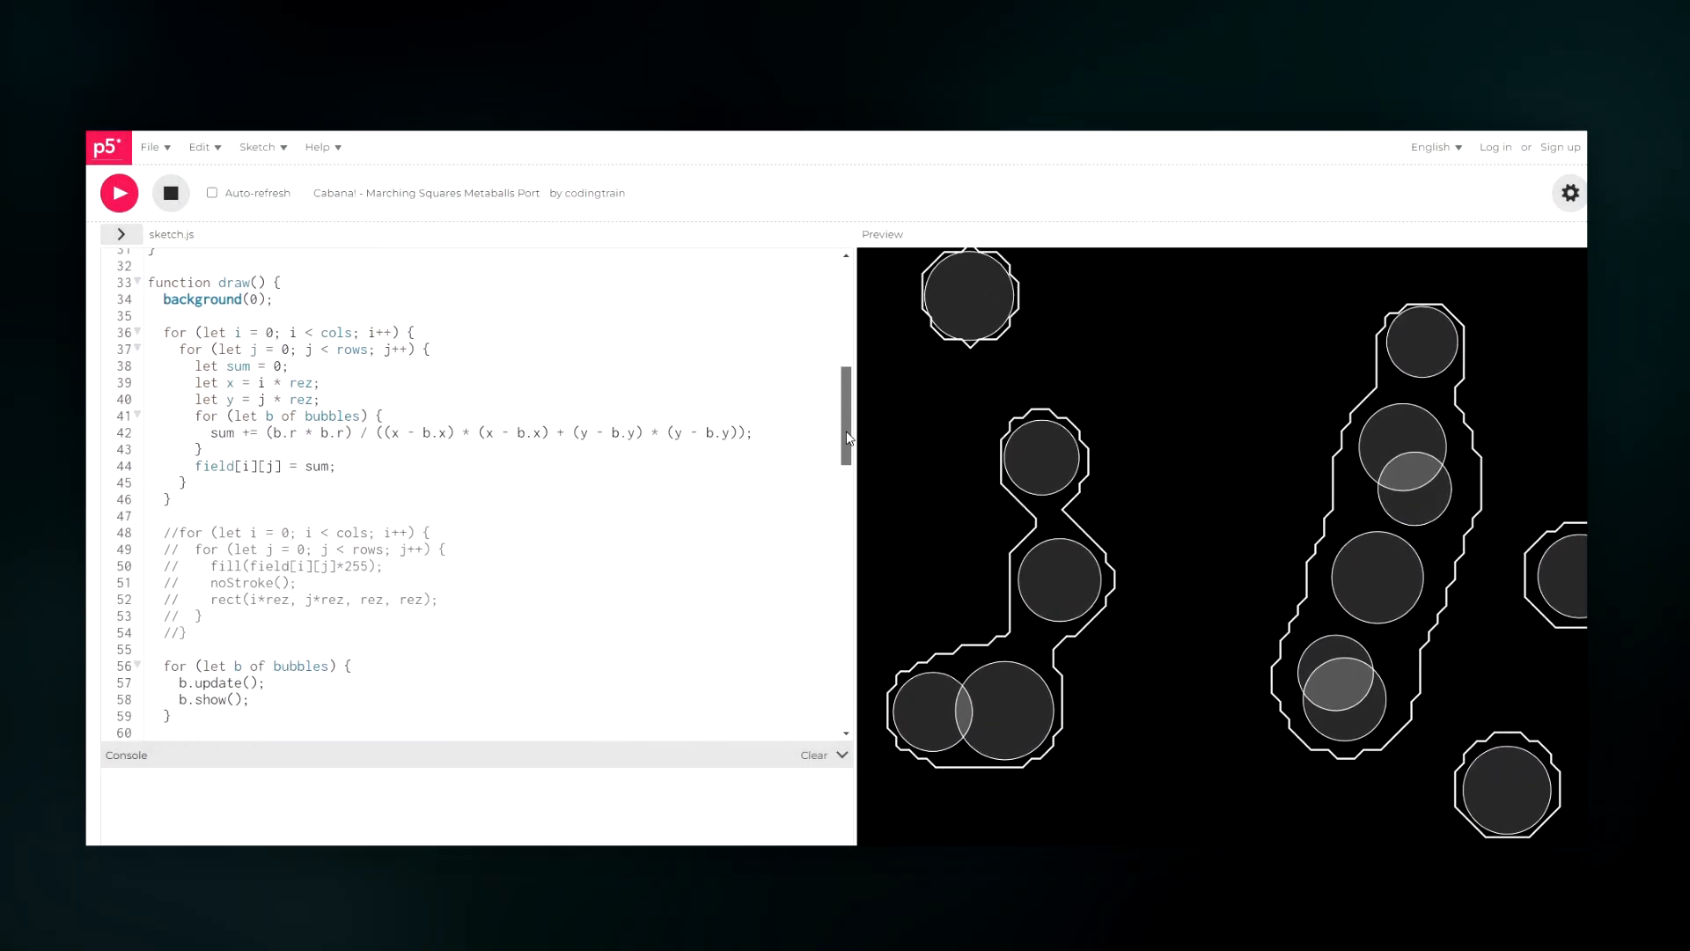
{"action": "scroll", "scroll_direction": "down", "scroll_amount": 3}
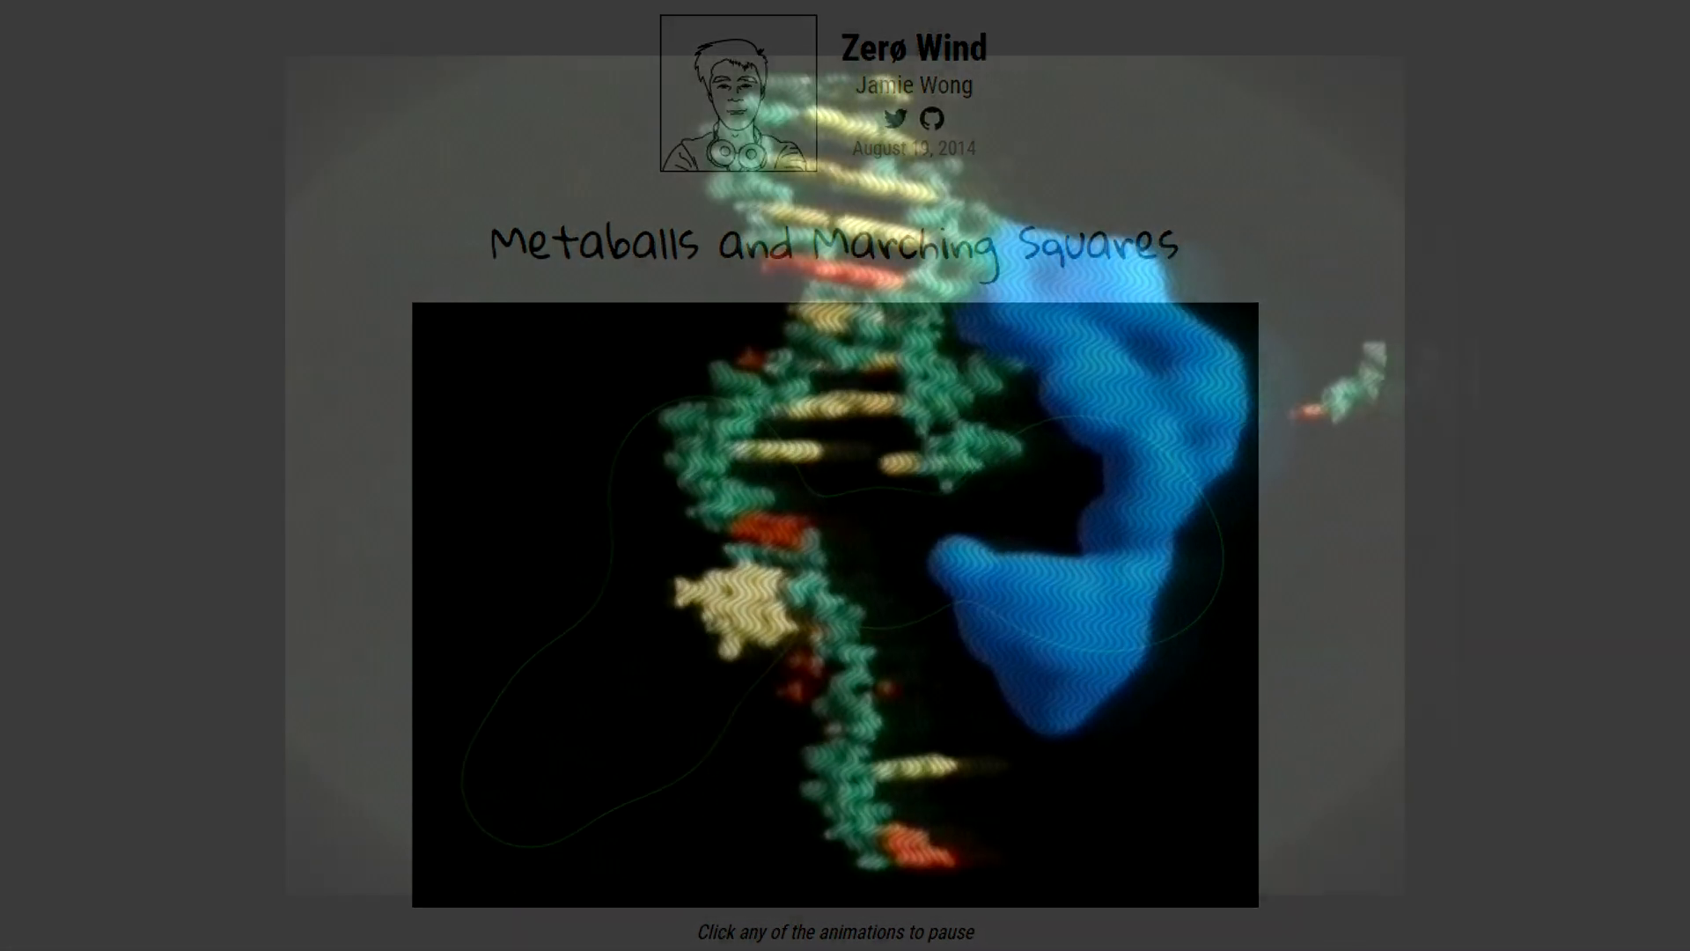
{"action": "scroll", "scroll_direction": "down", "scroll_amount": 3}
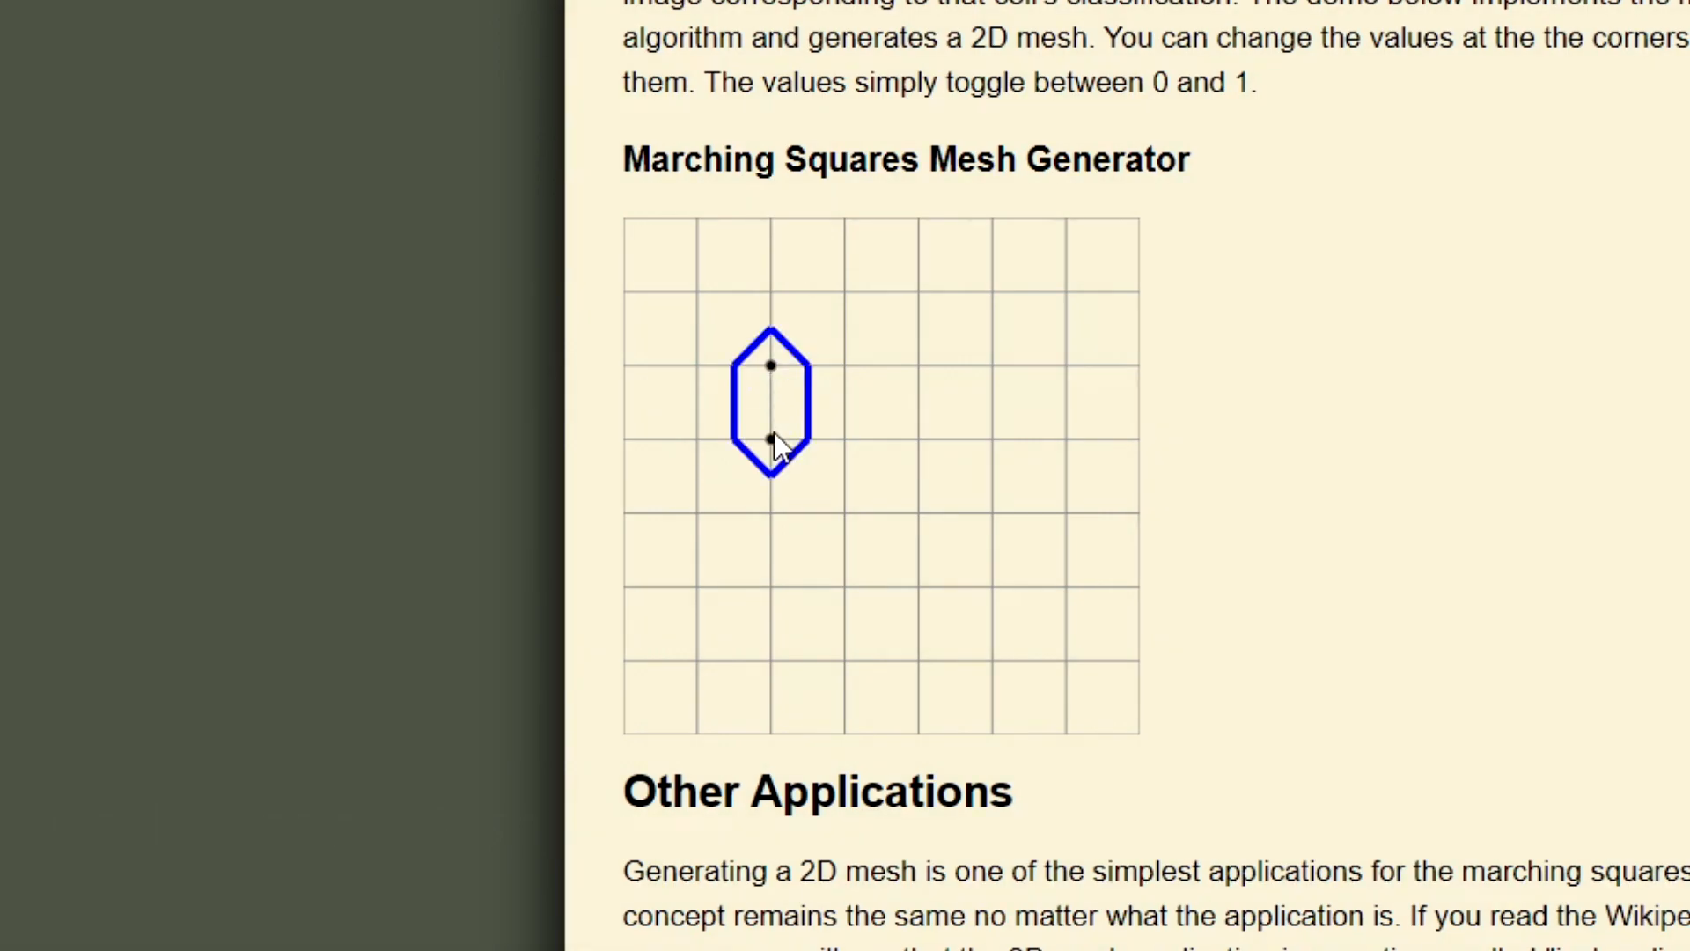
{"action": "left_click", "coordinate": [991, 439]}
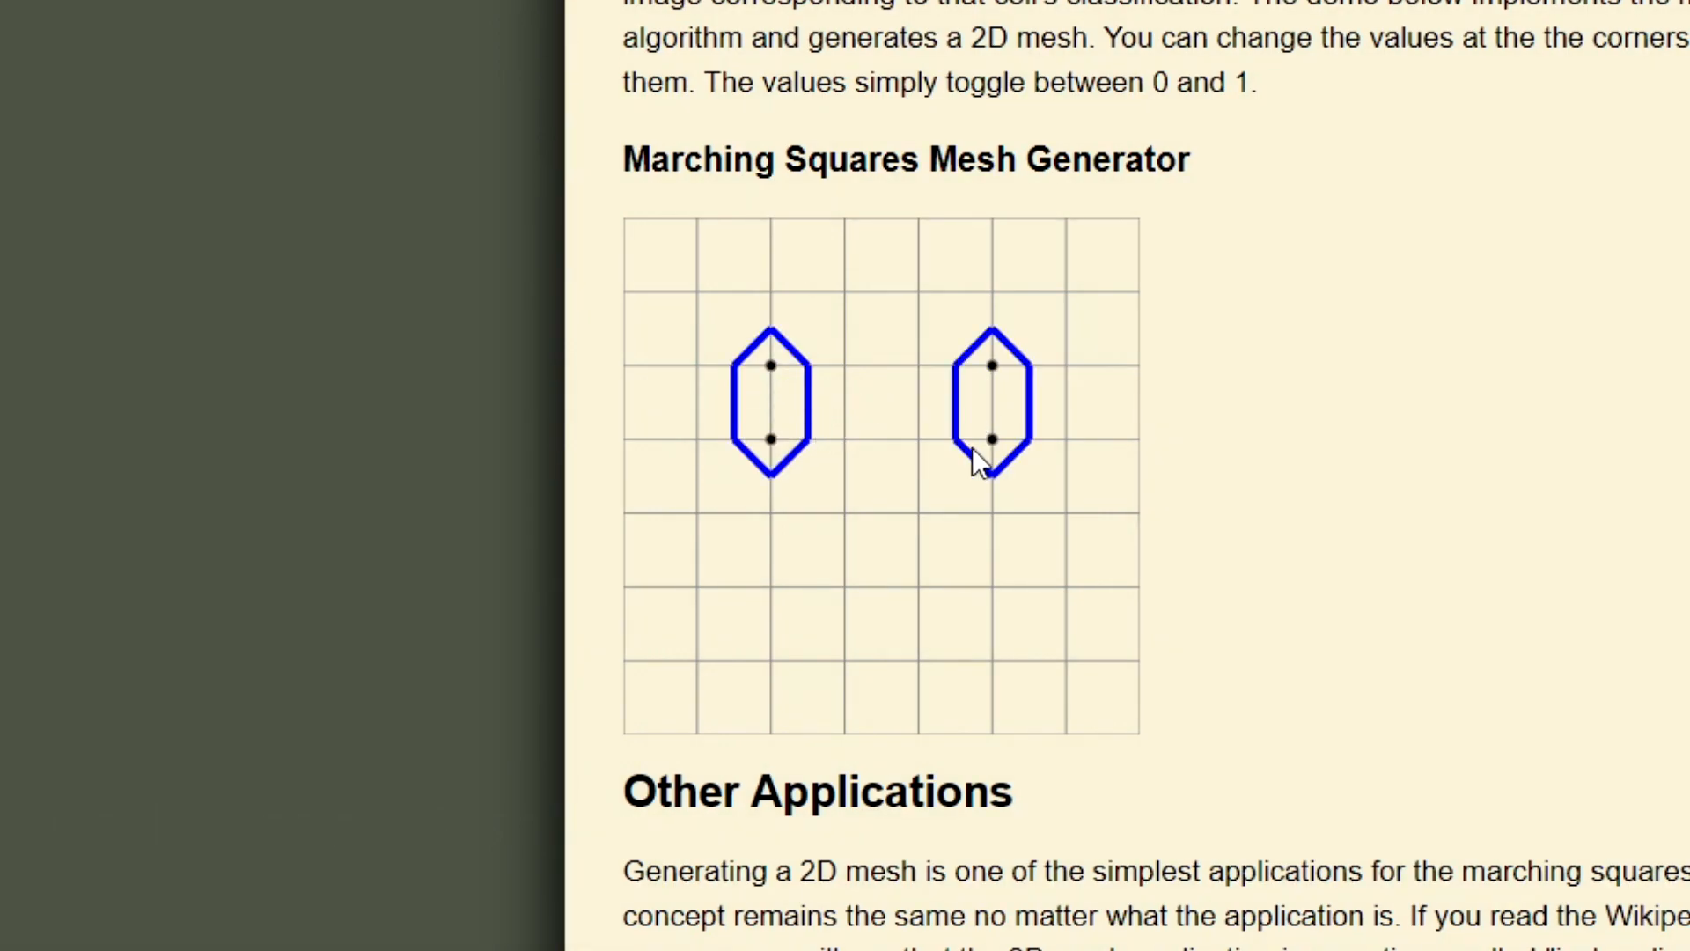
{"action": "left_click", "coordinate": [992, 587]}
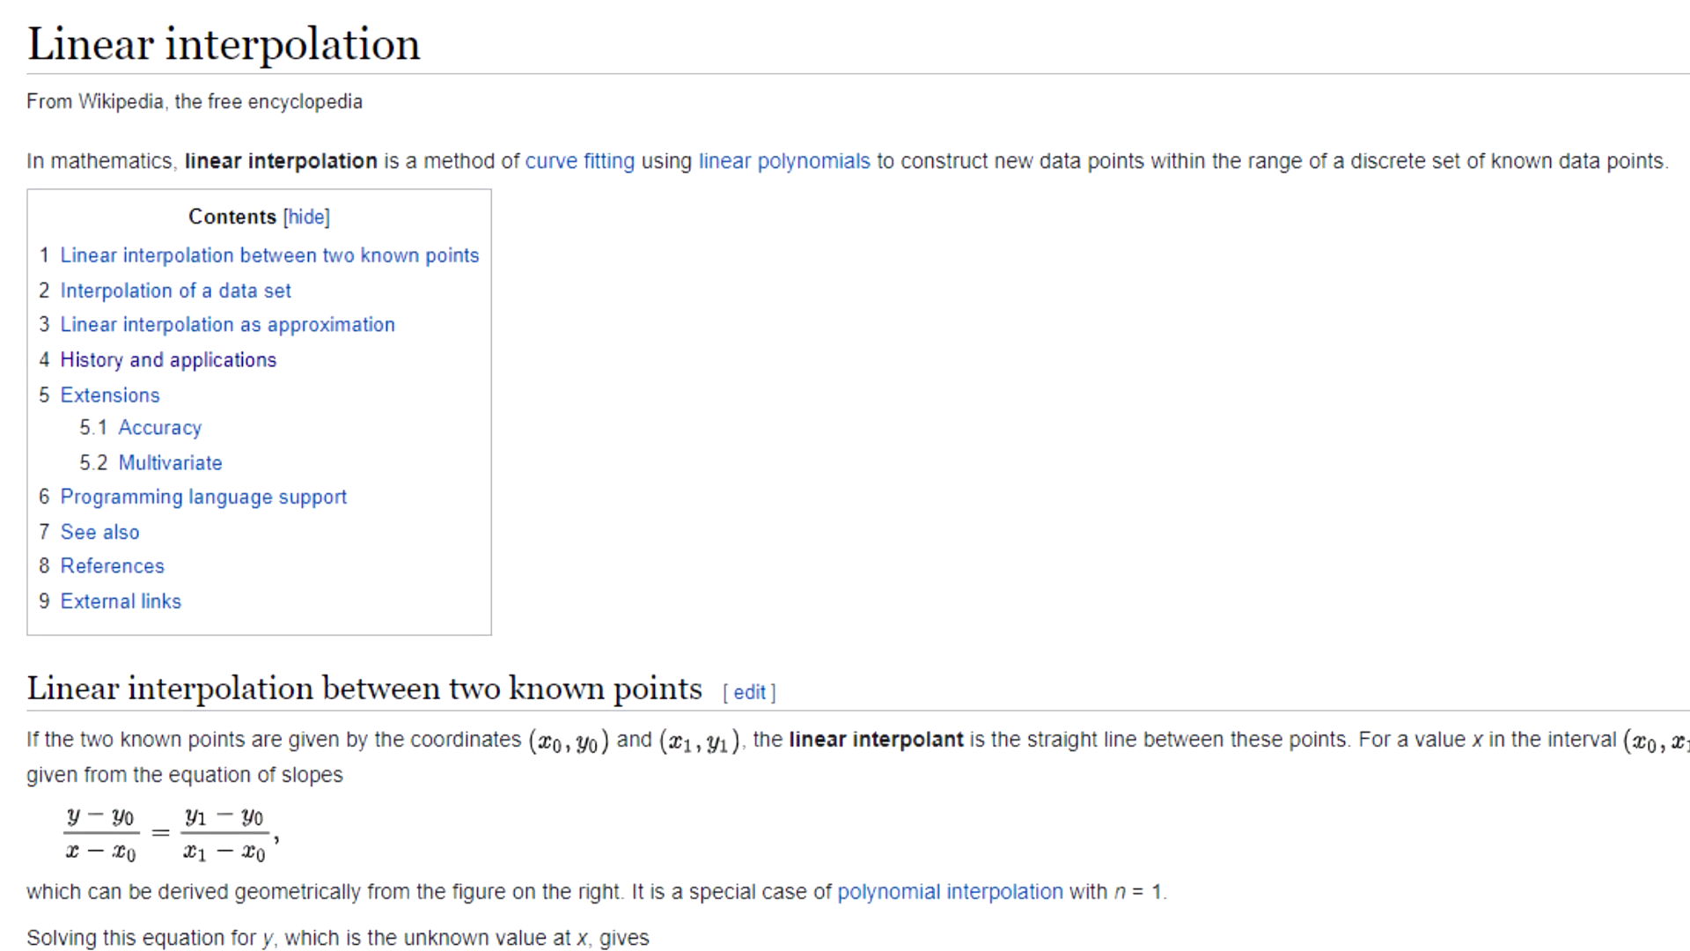
{"action": "scroll", "scroll_direction": "down", "scroll_amount": 3}
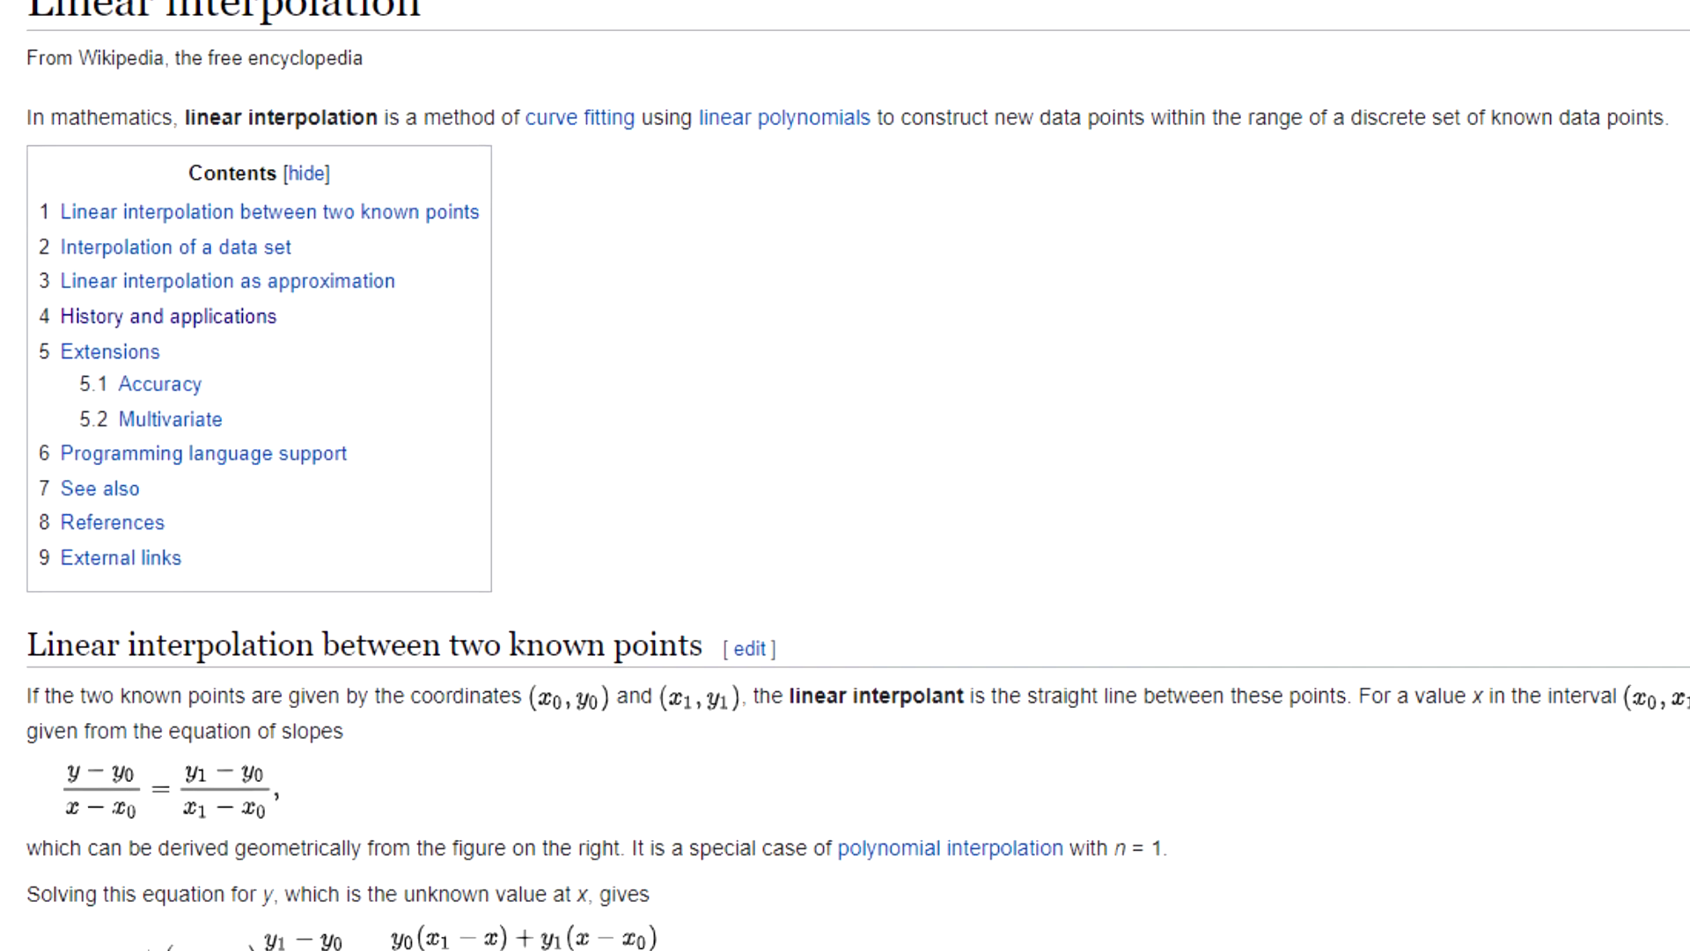
{"action": "scroll", "scroll_direction": "down", "scroll_amount": 3}
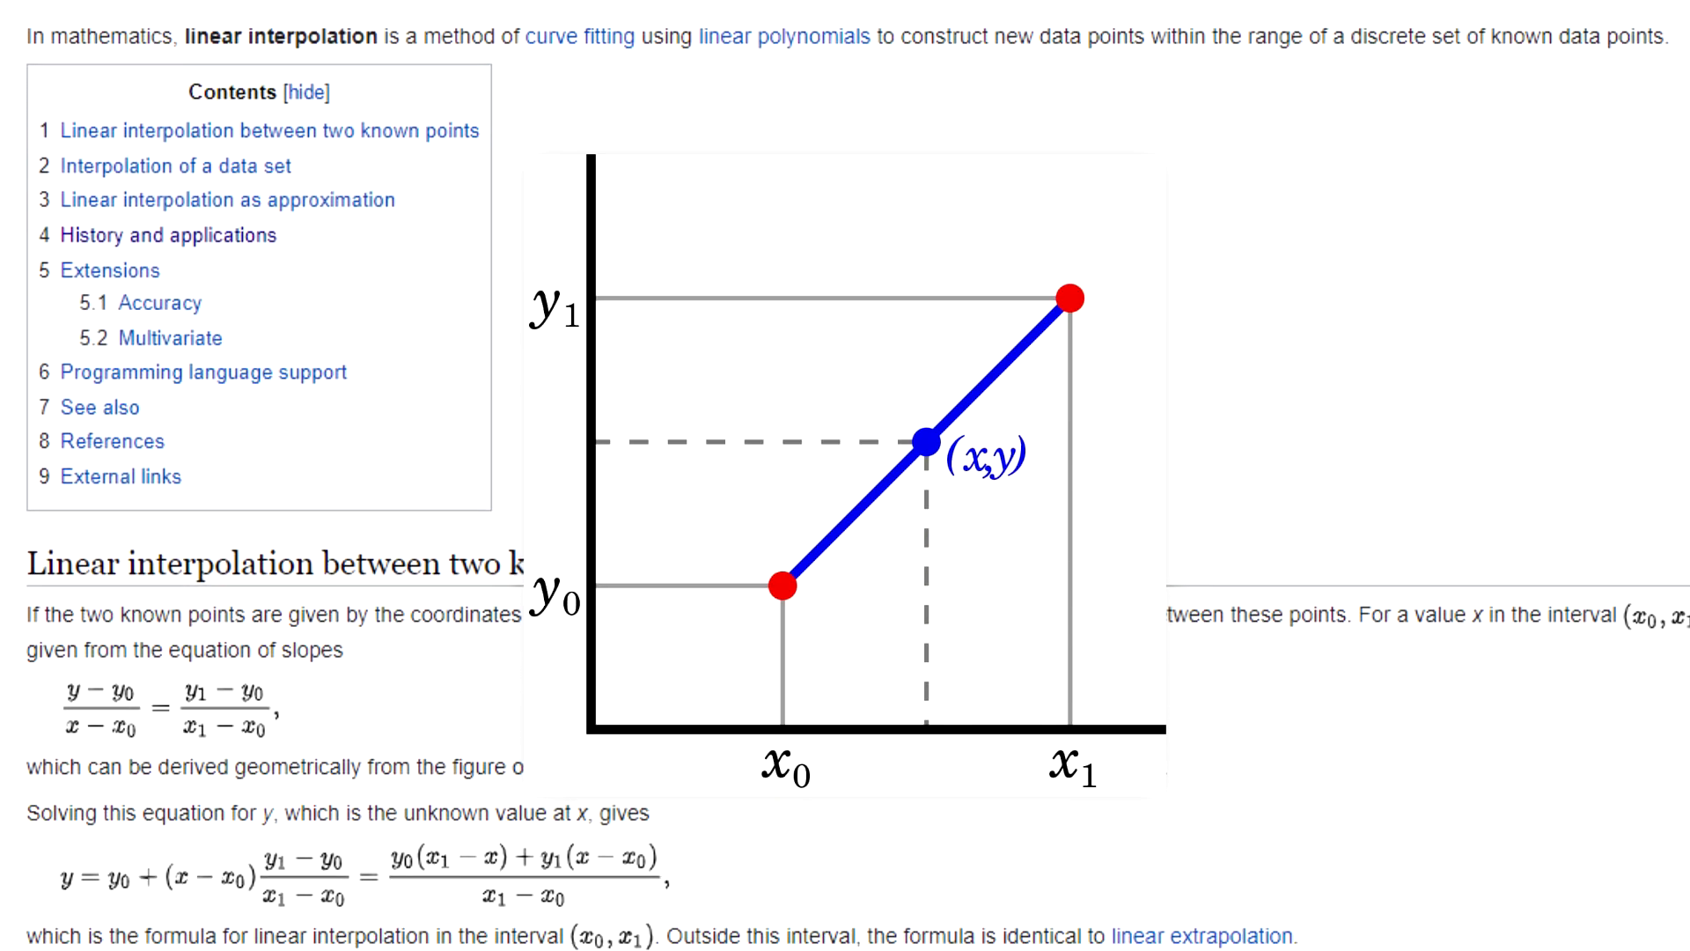
{"action": "scroll", "scroll_direction": "down", "scroll_amount": 3}
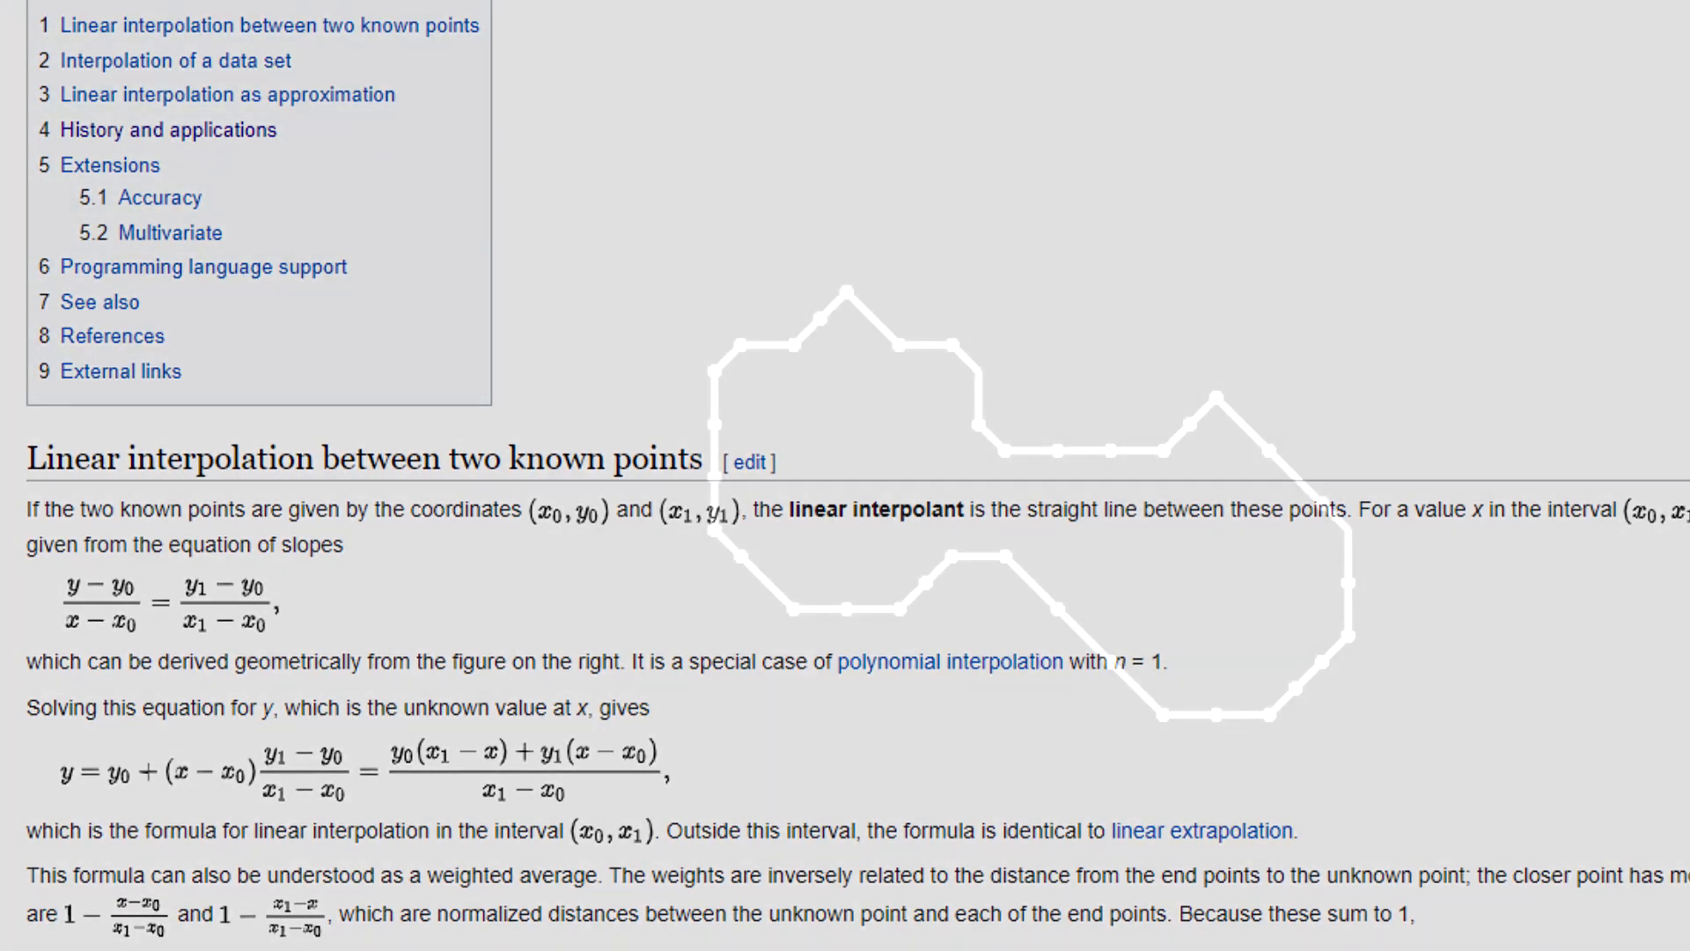
{"action": "left_click", "coordinate": [927, 933]}
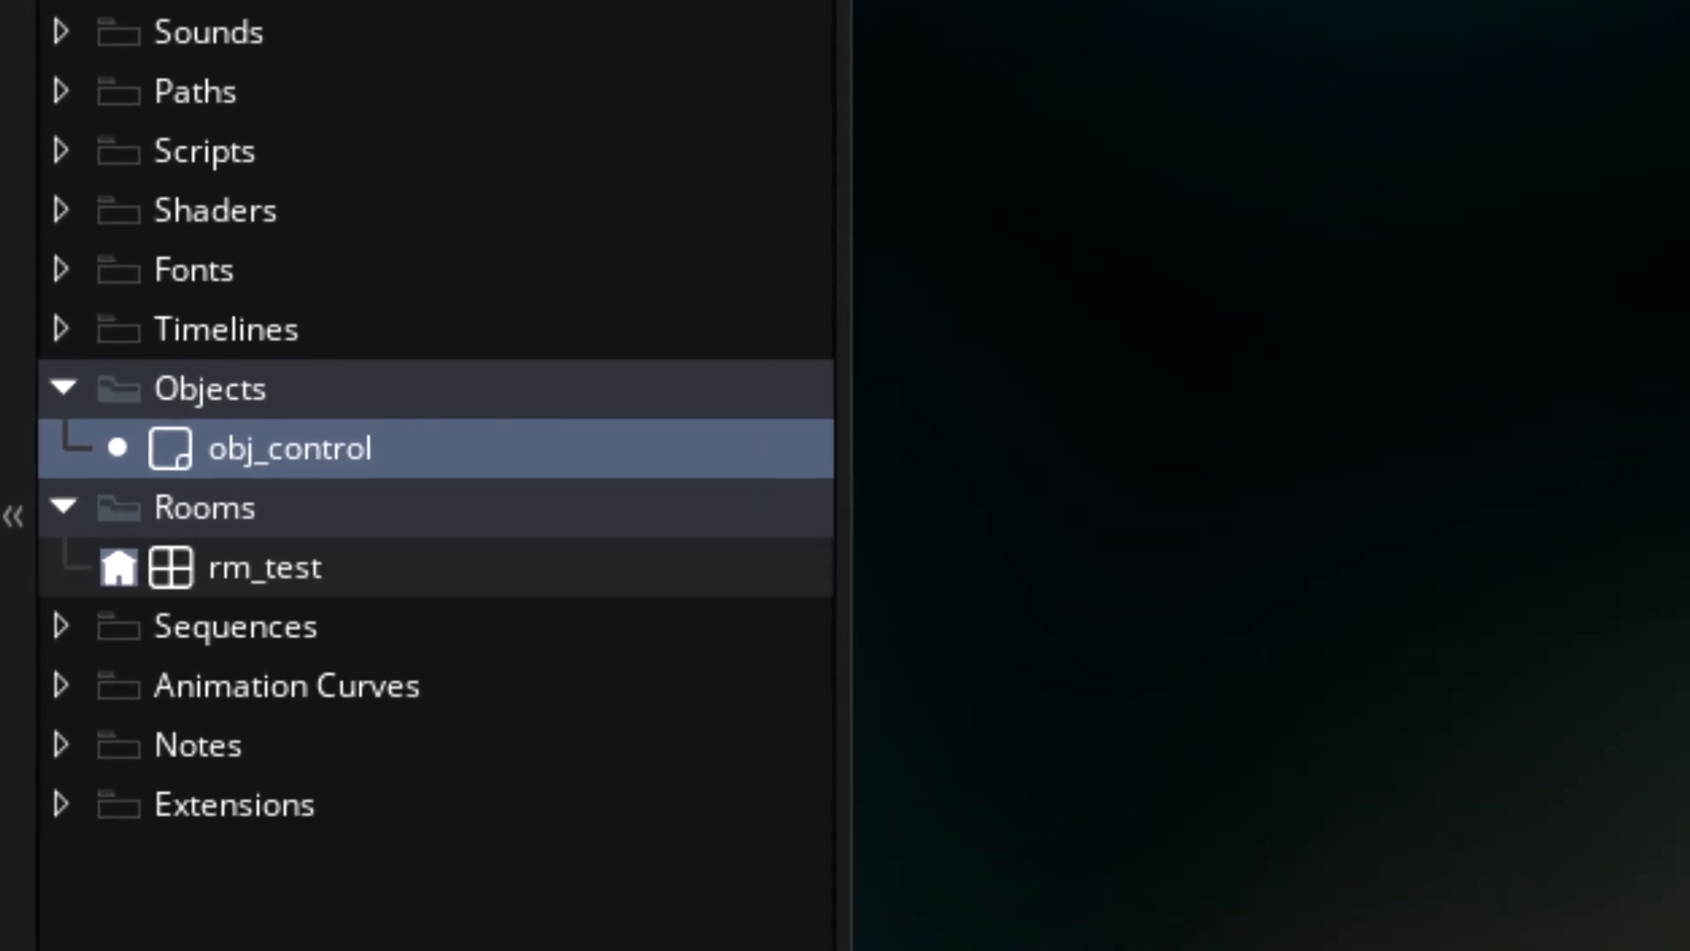
- Open obj_control from the Asset Browser and select its Create event in the Events list
{"action": "double_click", "coordinate": [264, 567]}
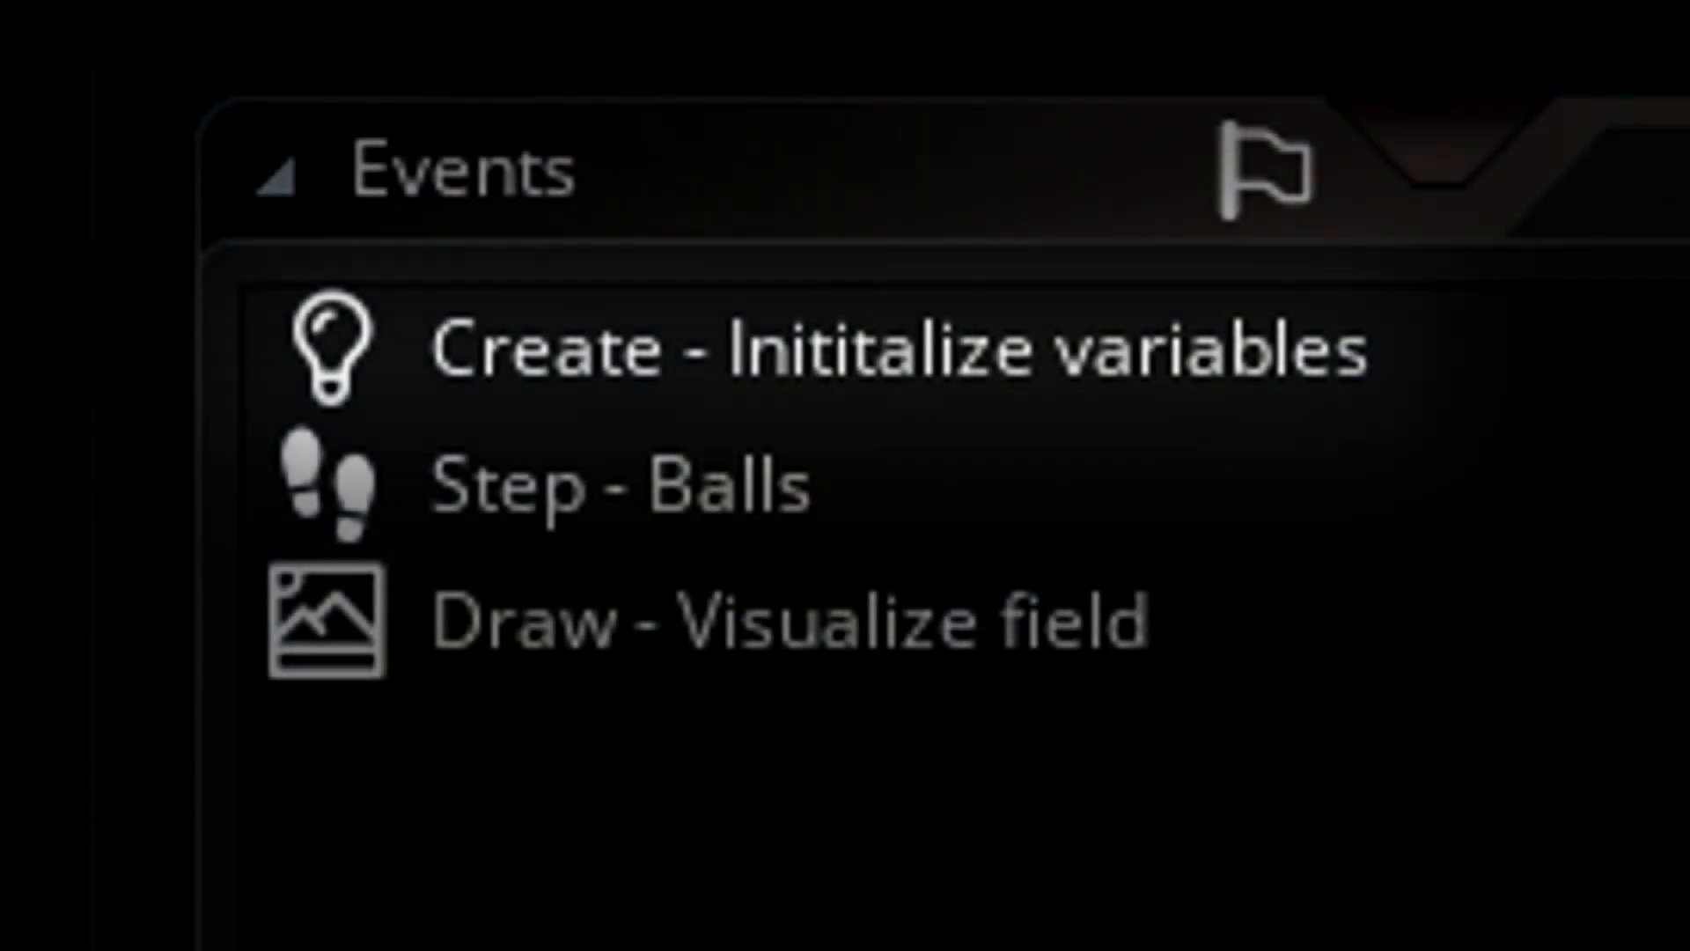
{"action": "left_click", "coordinate": [613, 485]}
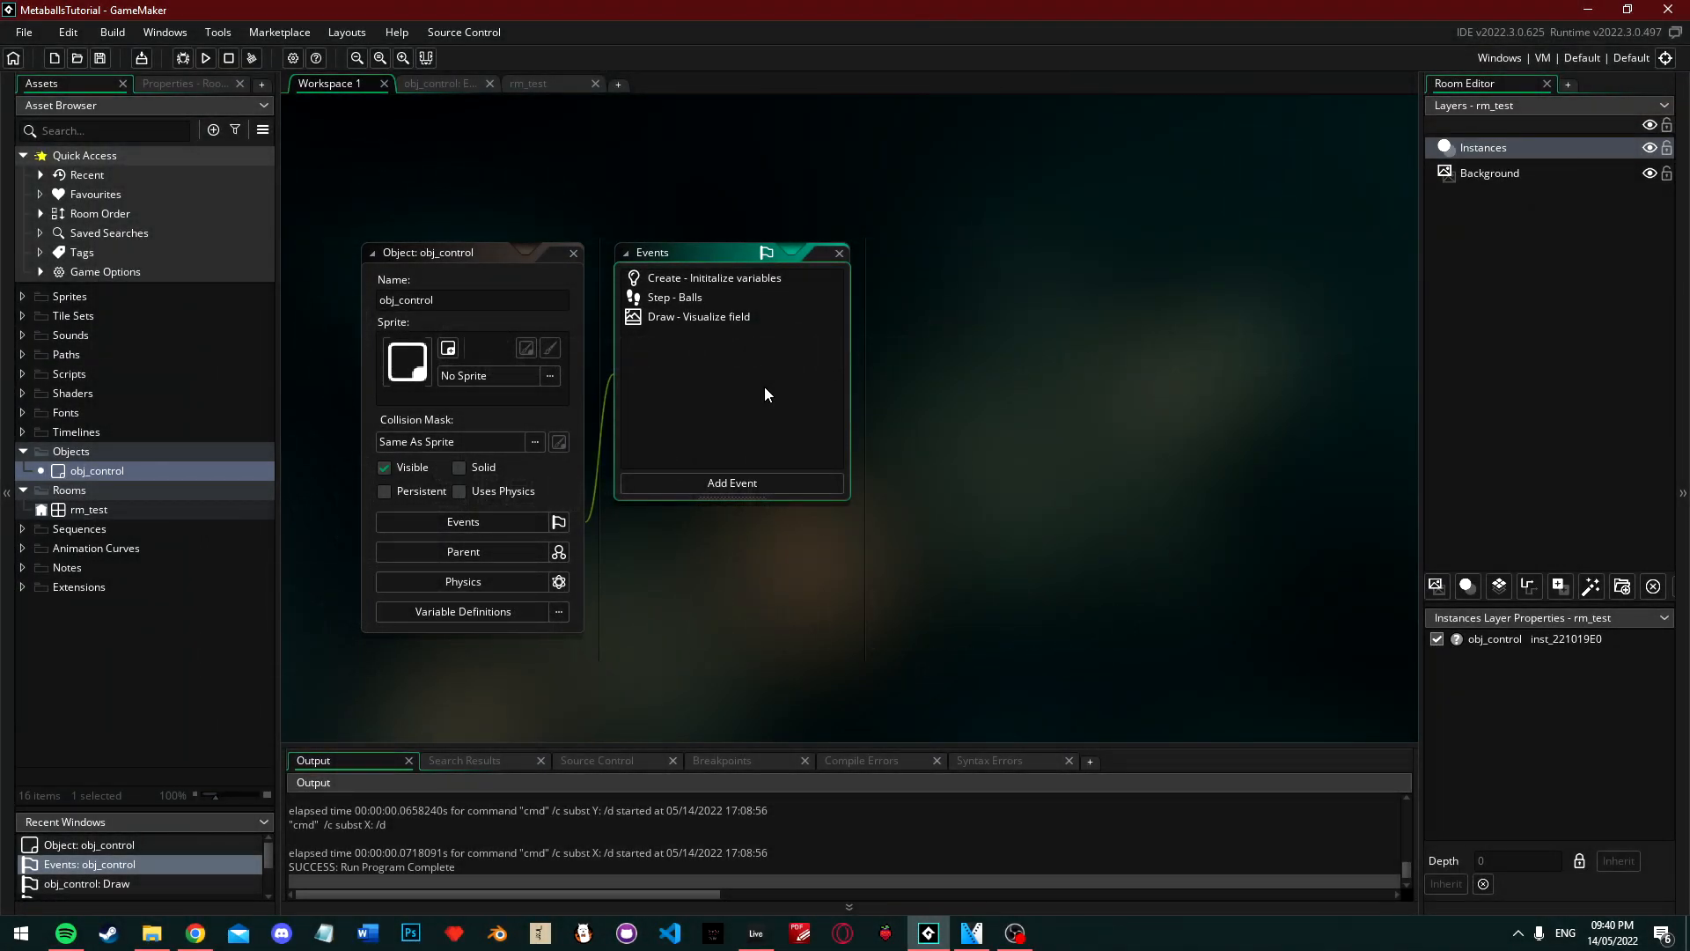
- Open the Create event code and walk through the grid size and ds_grid_create lines
{"action": "double_click", "coordinate": [714, 277]}
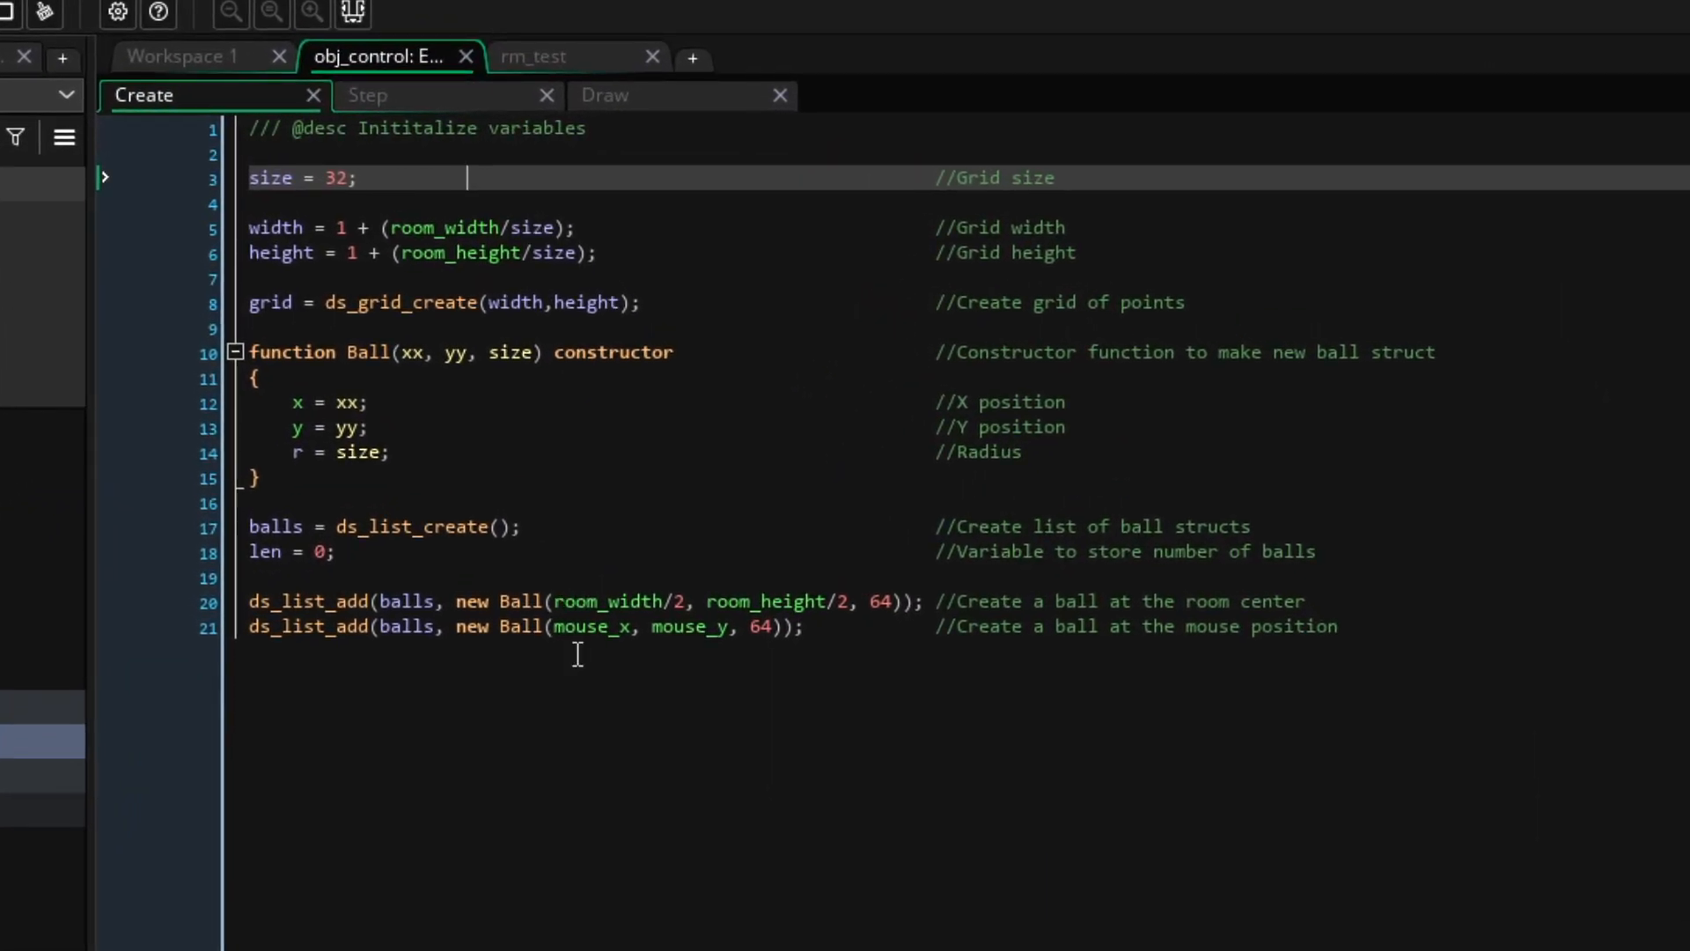
{"action": "mouse_move", "coordinate": [602, 751]}
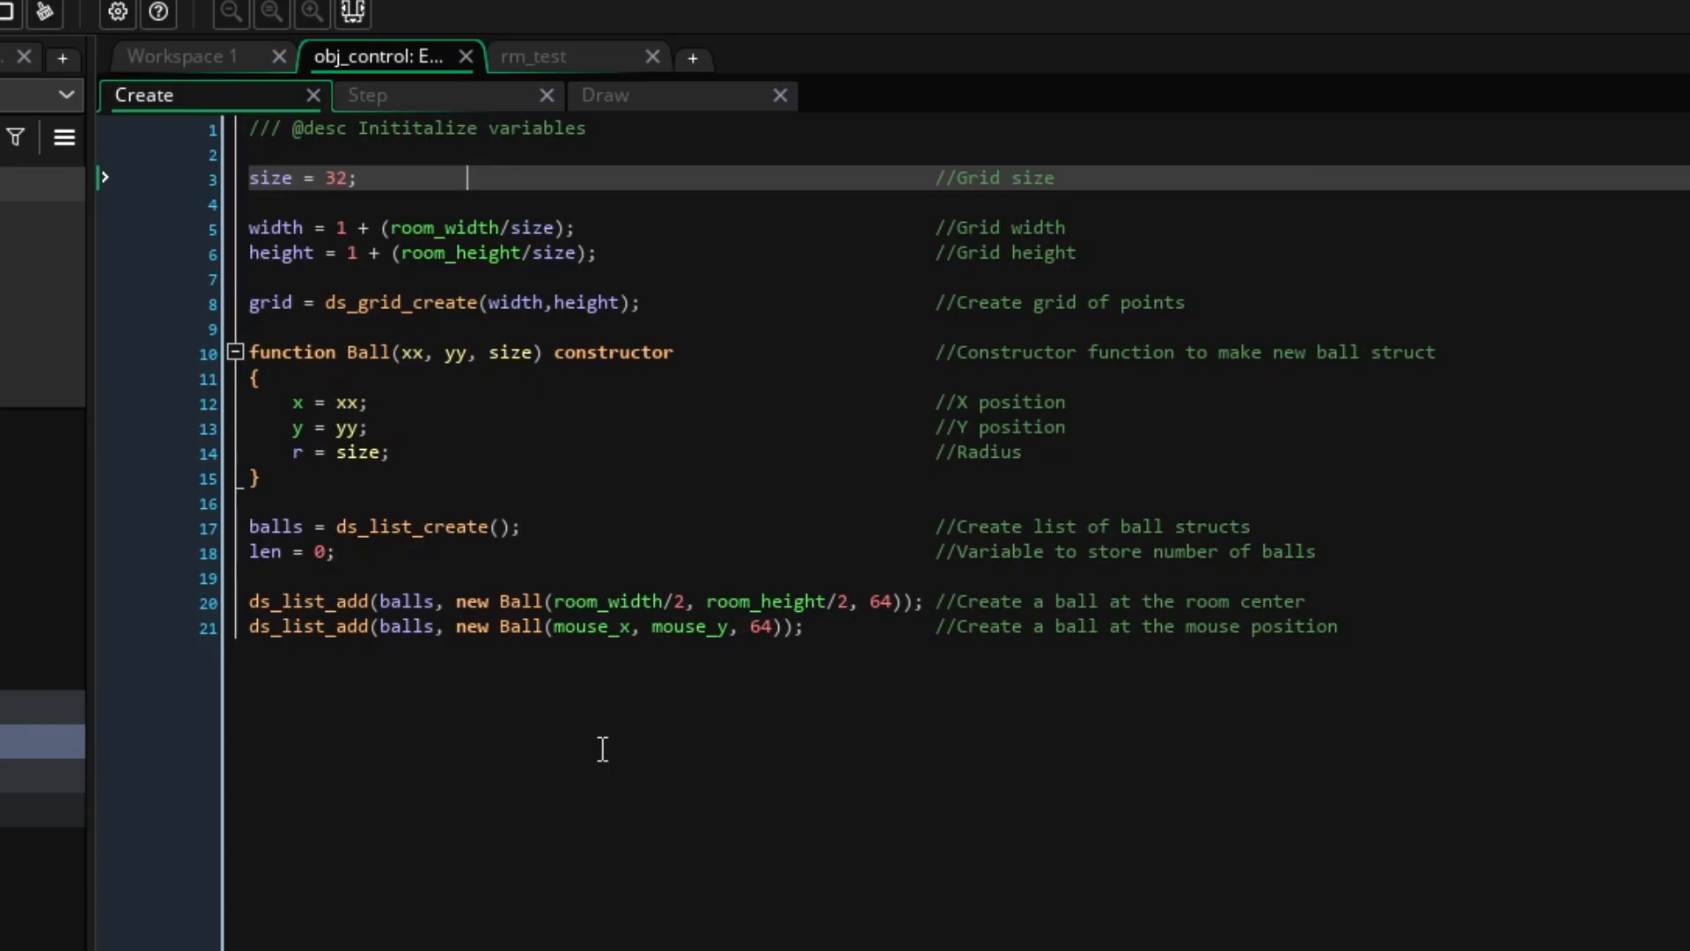
{"action": "mouse_move", "coordinate": [566, 721]}
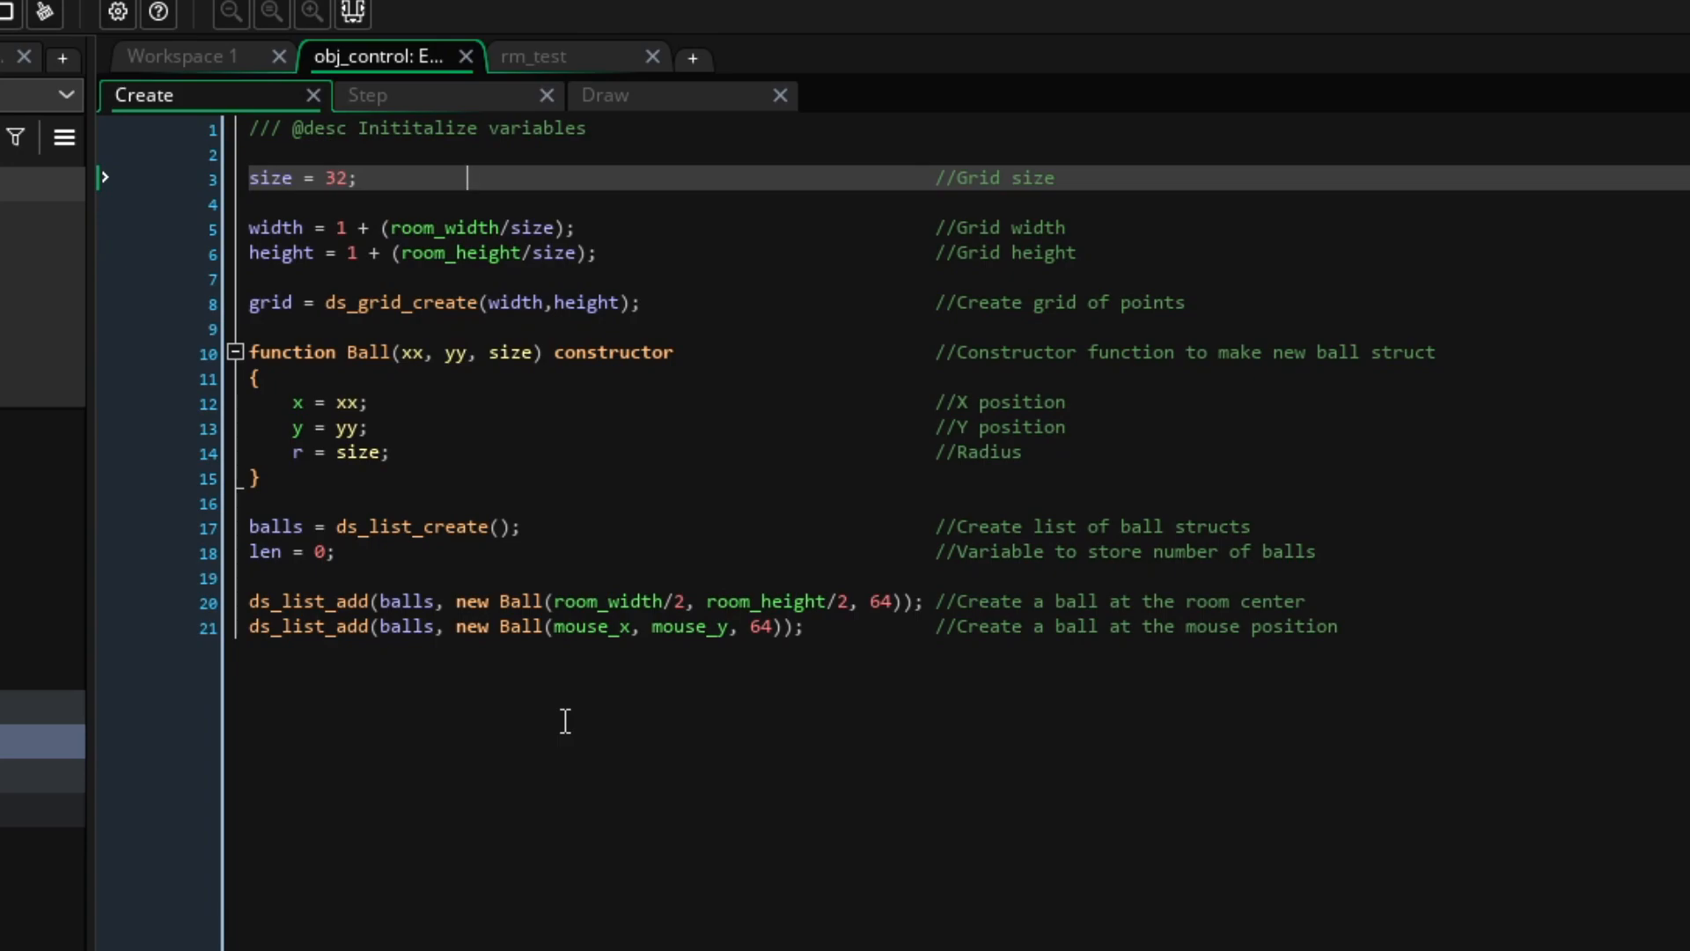
{"action": "left_click", "coordinate": [270, 227]}
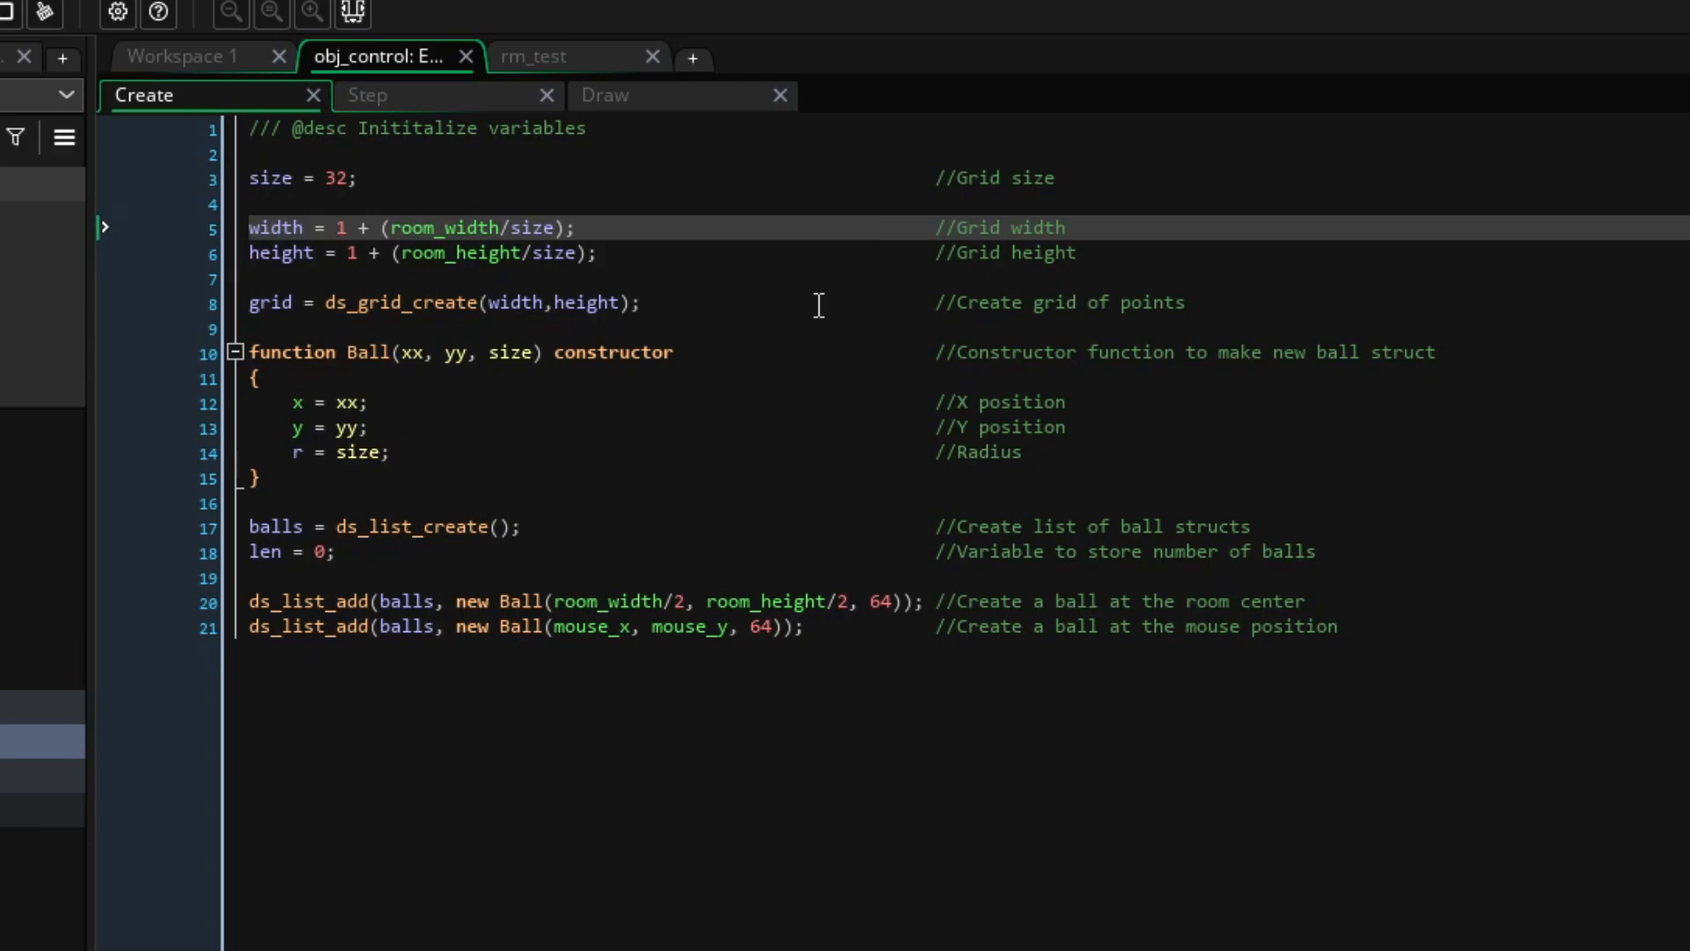
{"action": "mouse_move", "coordinate": [1172, 292]}
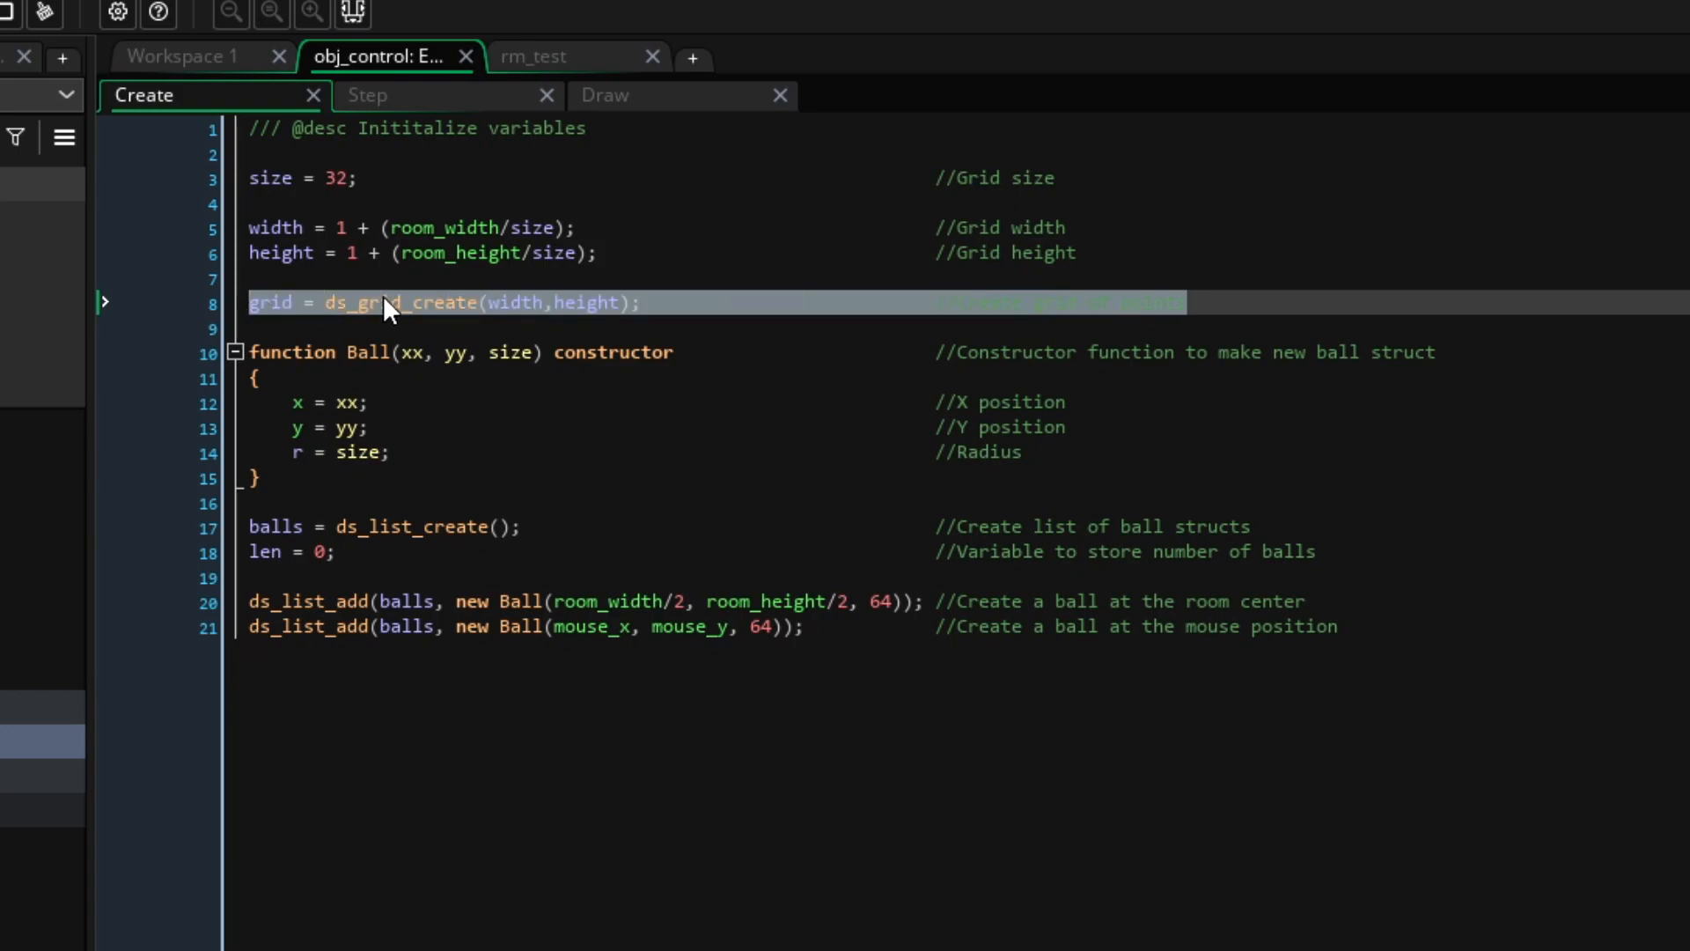
{"action": "left_click", "coordinate": [426, 302]}
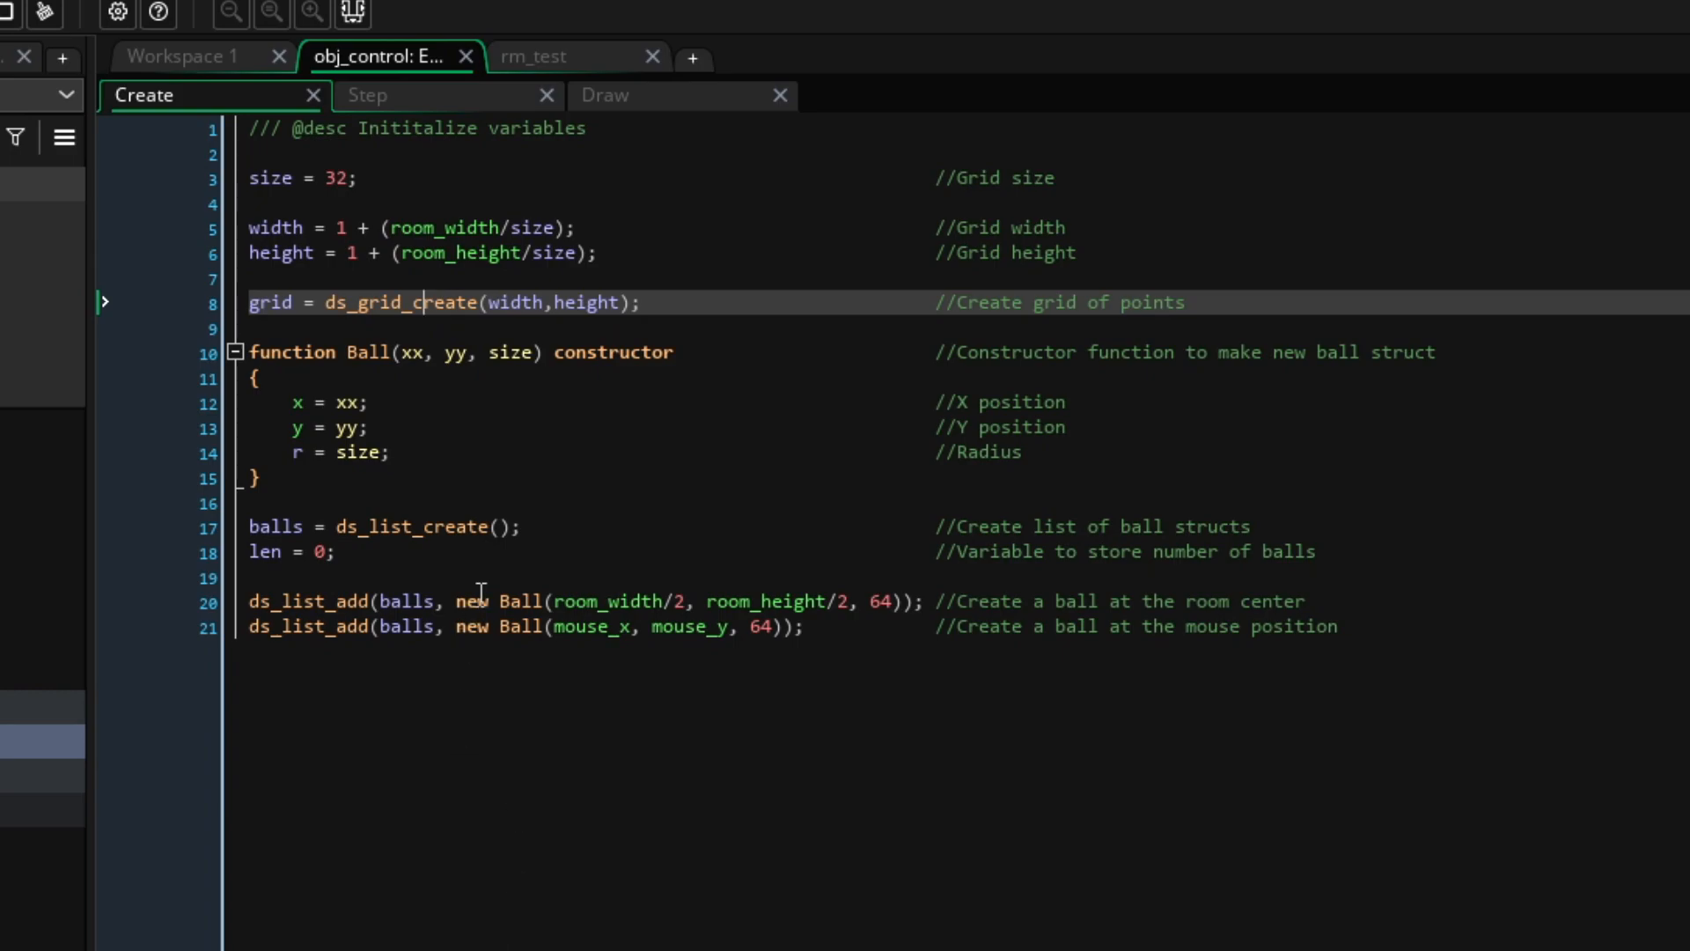
{"action": "mouse_move", "coordinate": [635, 353]}
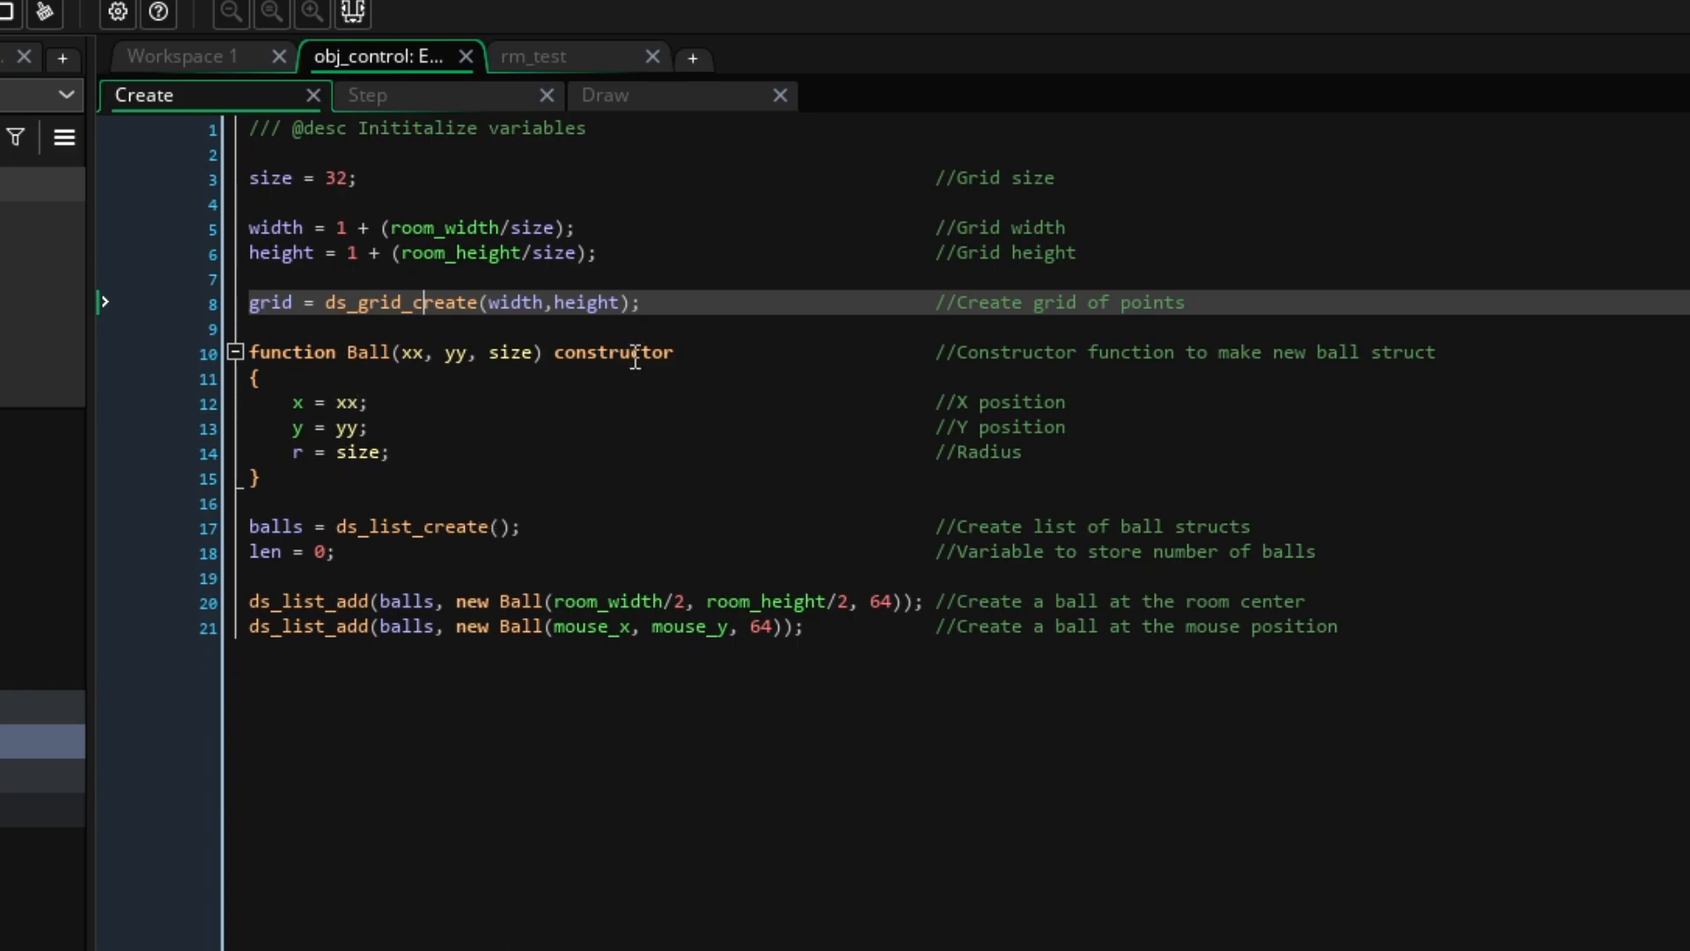
{"action": "double_click", "coordinate": [613, 352]}
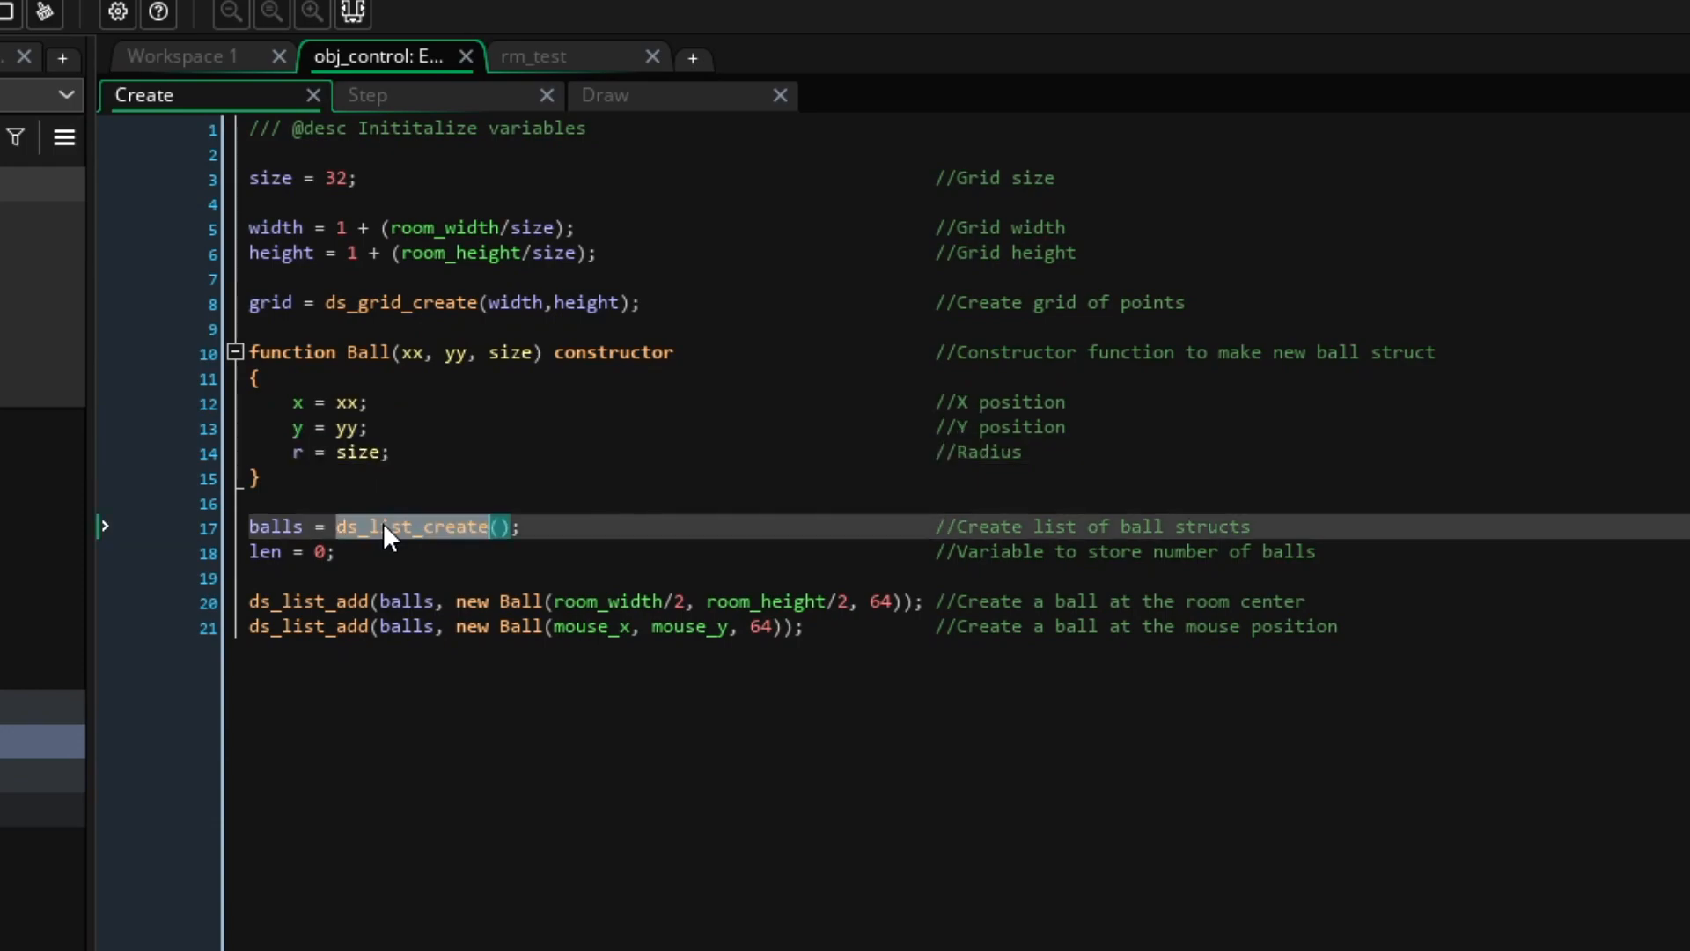
- Review ds_list_create and the lines adding balls at room centre and mouse position
{"action": "double_click", "coordinate": [276, 526]}
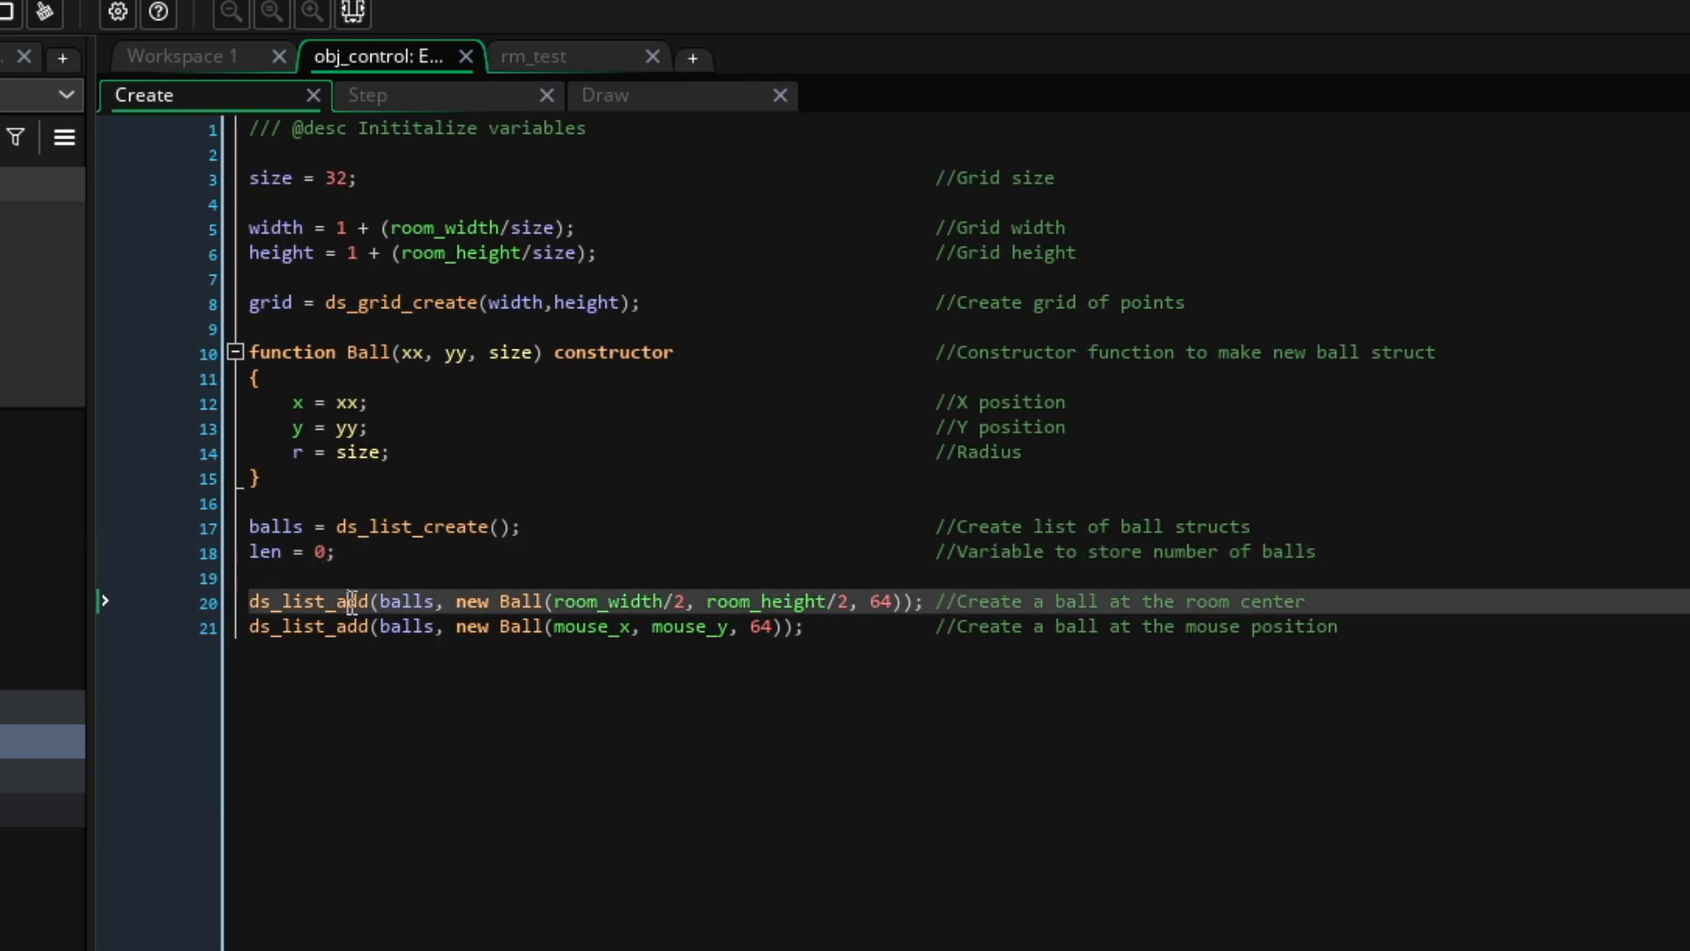
{"action": "left_click", "coordinate": [447, 627]}
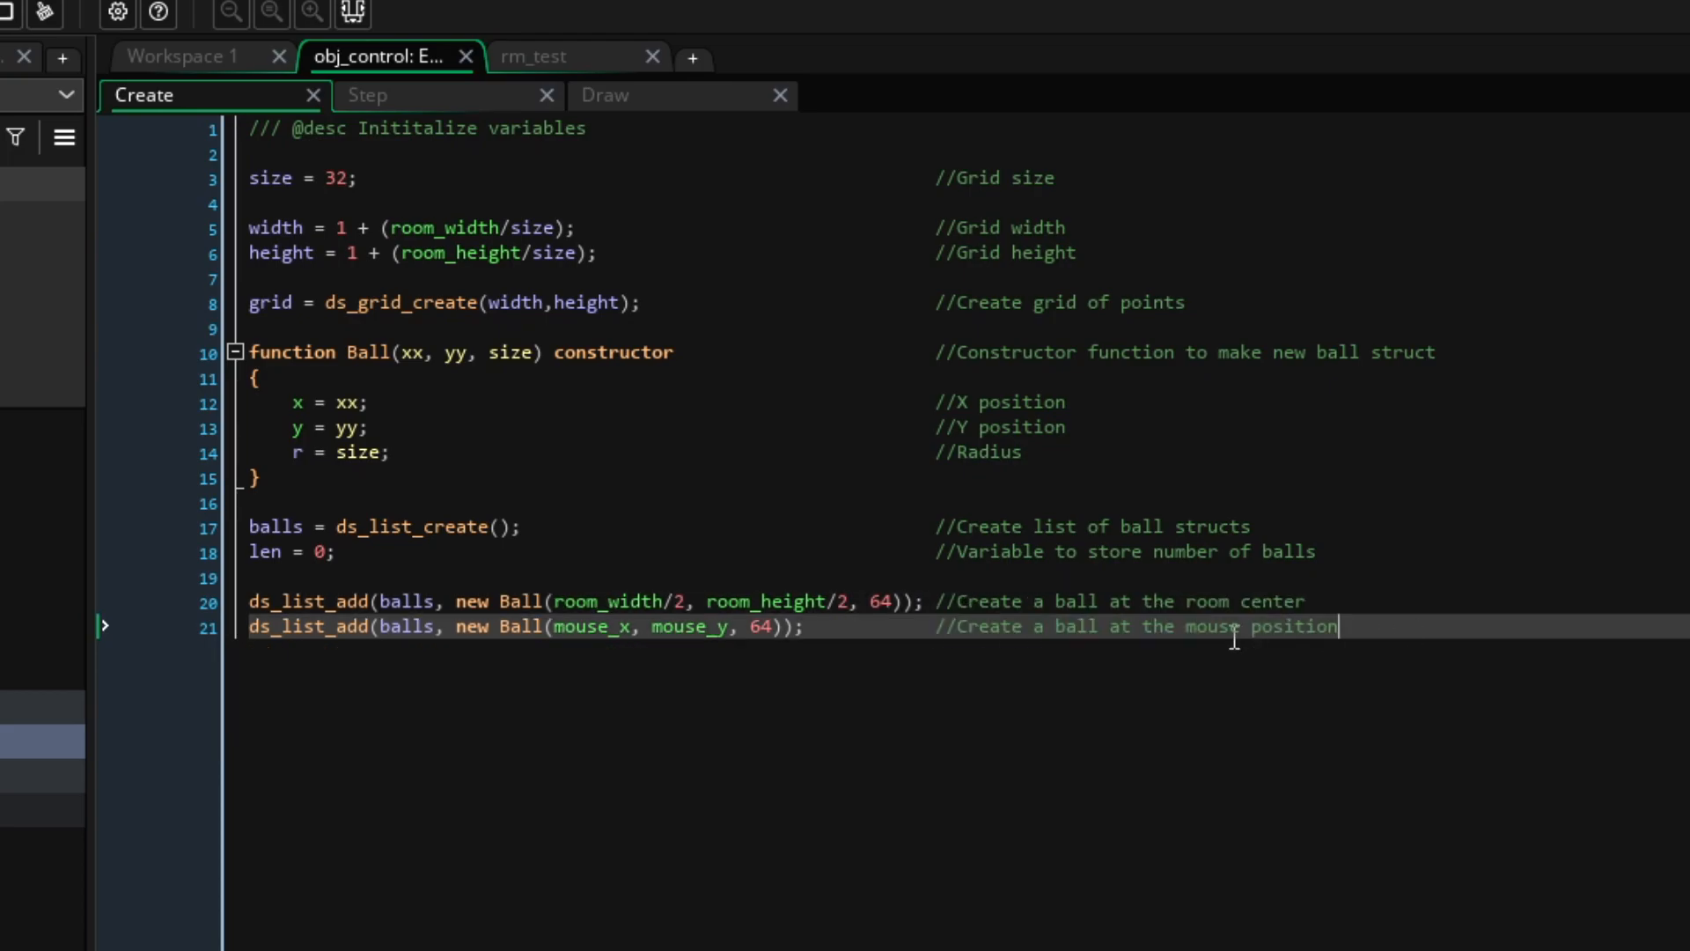
{"action": "left_click", "coordinate": [402, 95]}
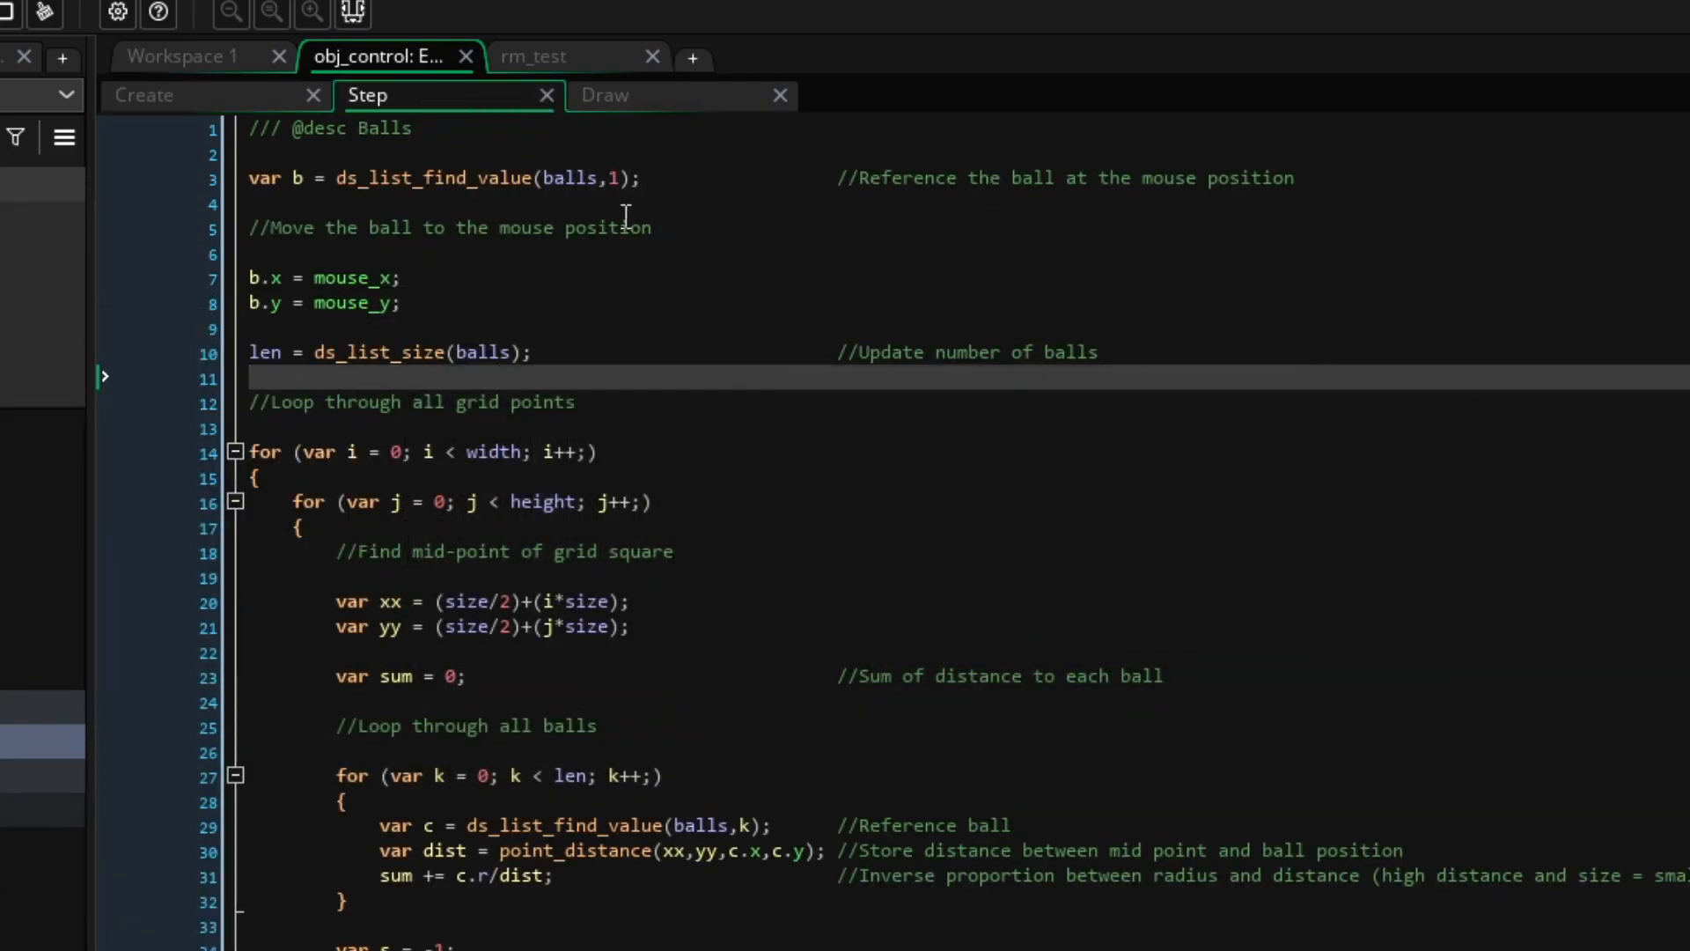
{"action": "left_click", "coordinate": [290, 179]}
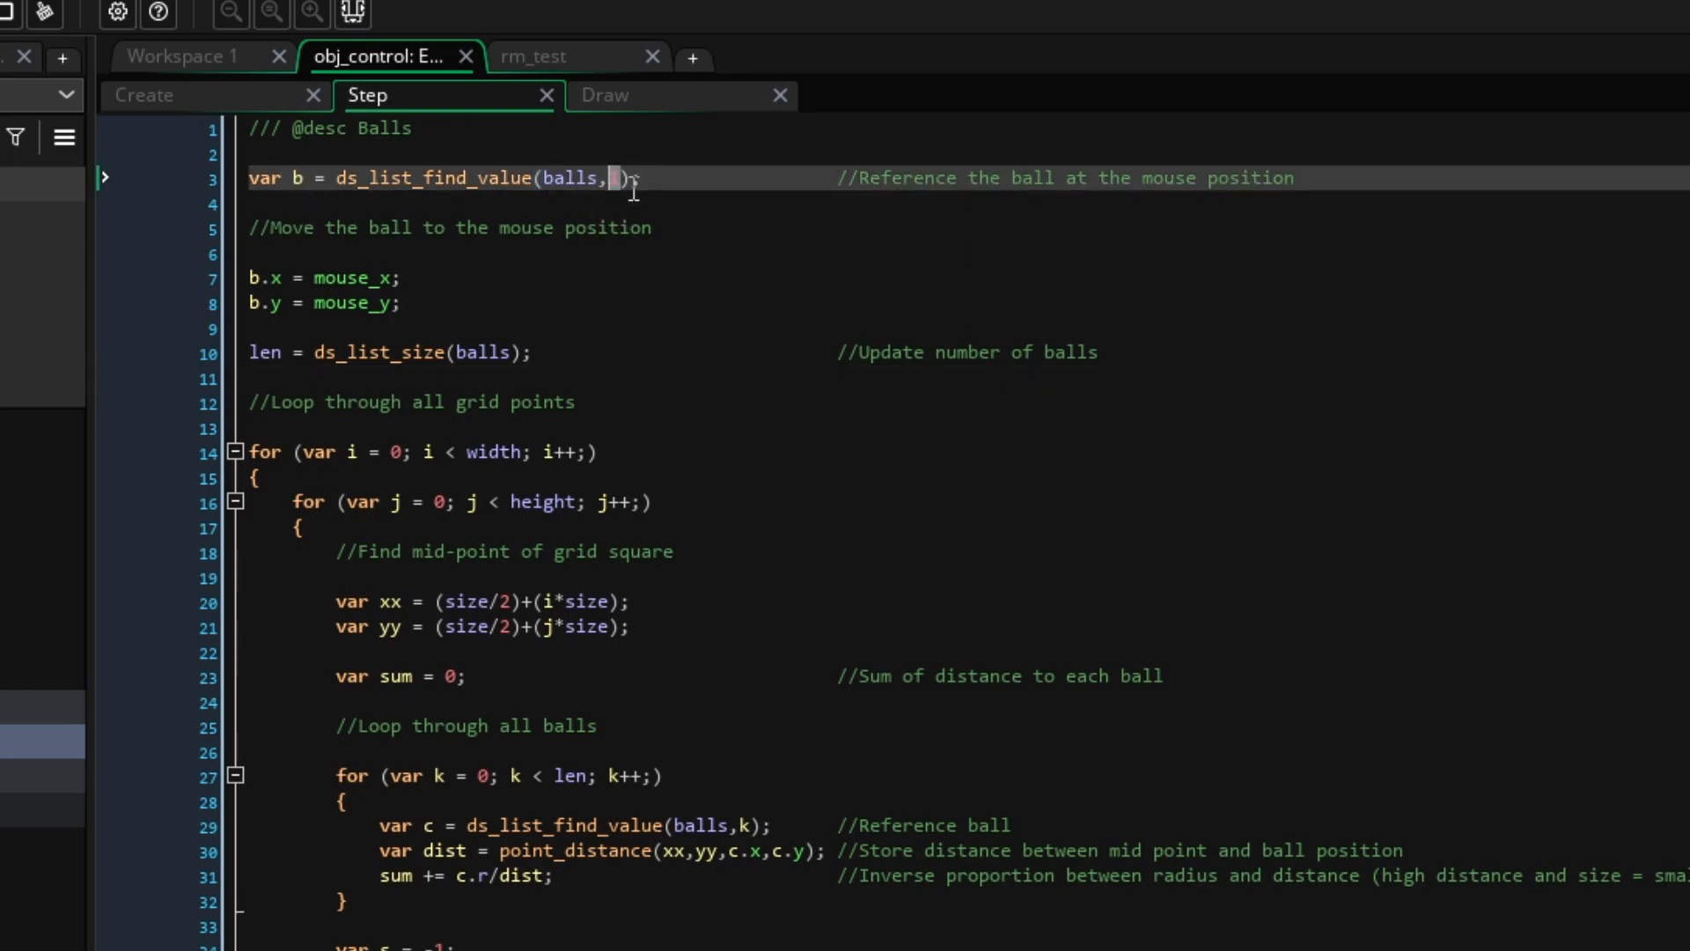
{"action": "type", "text": "1"}
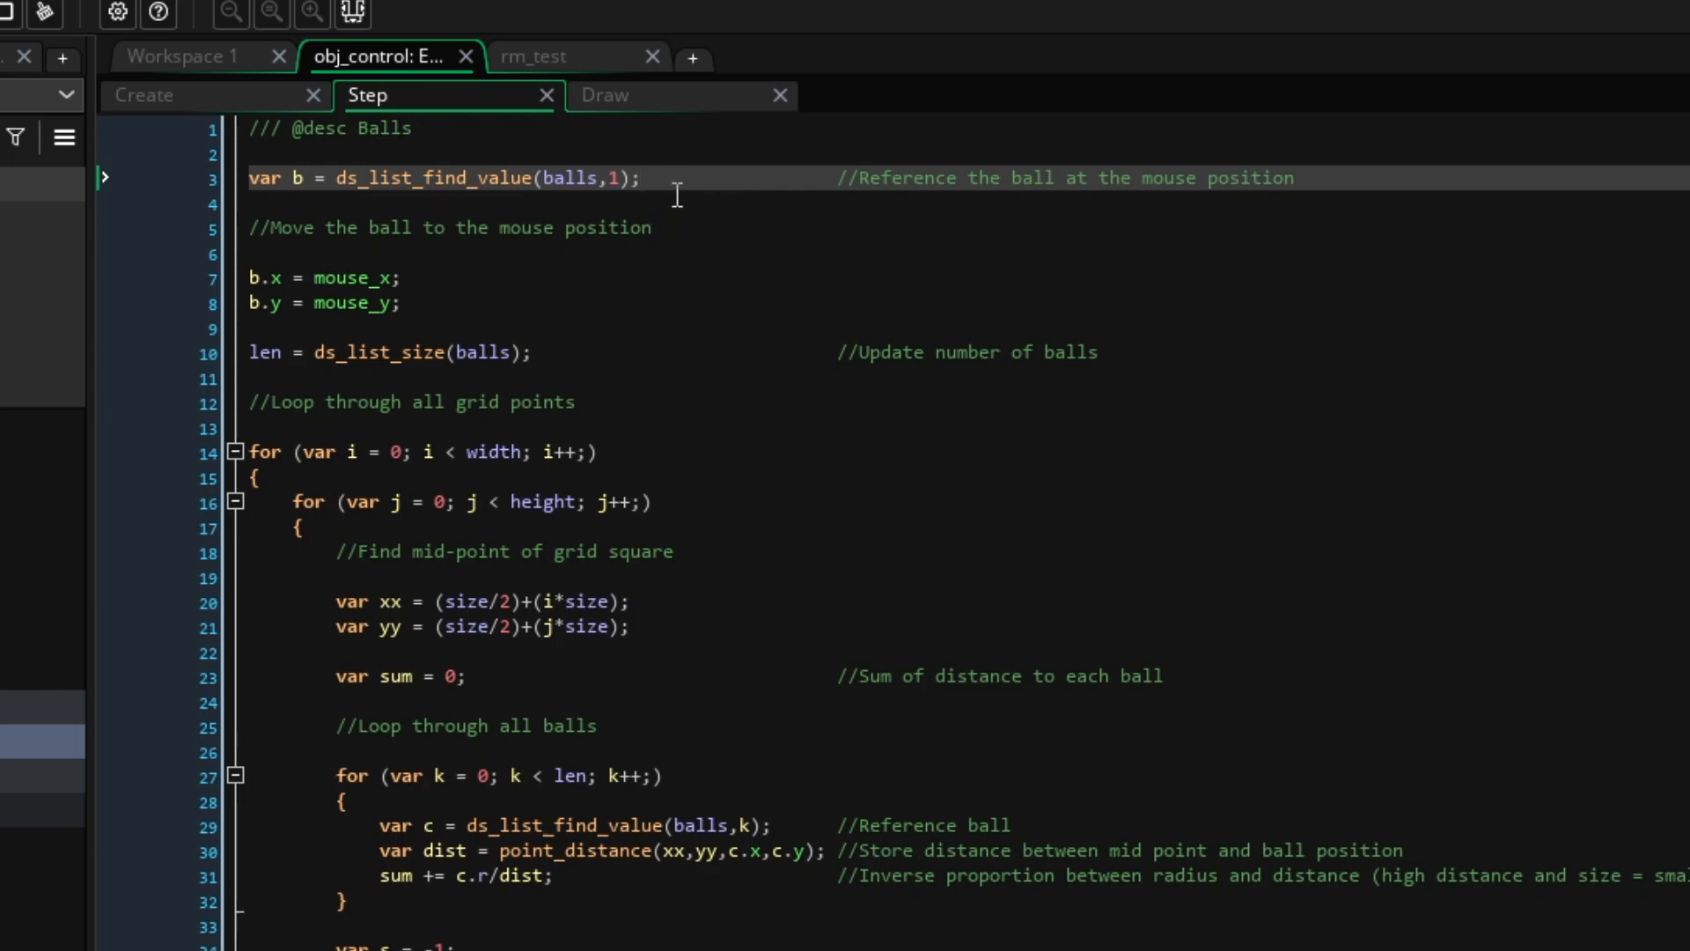
{"action": "mouse_move", "coordinate": [672, 218]}
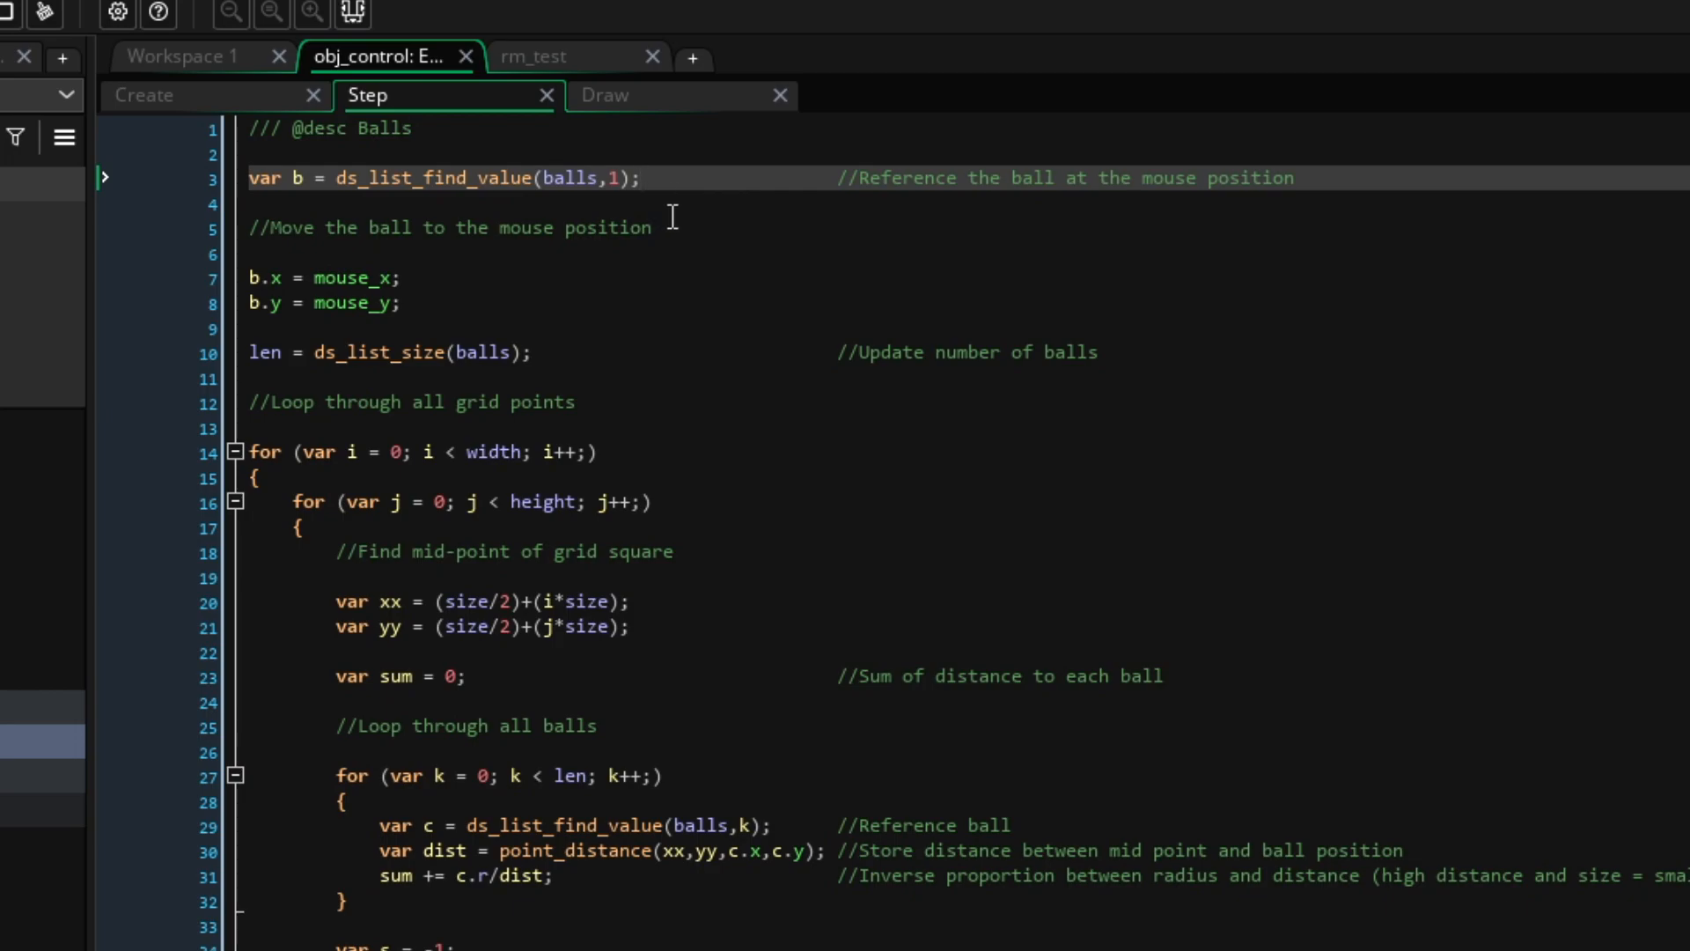
{"action": "left_click", "coordinate": [636, 178]}
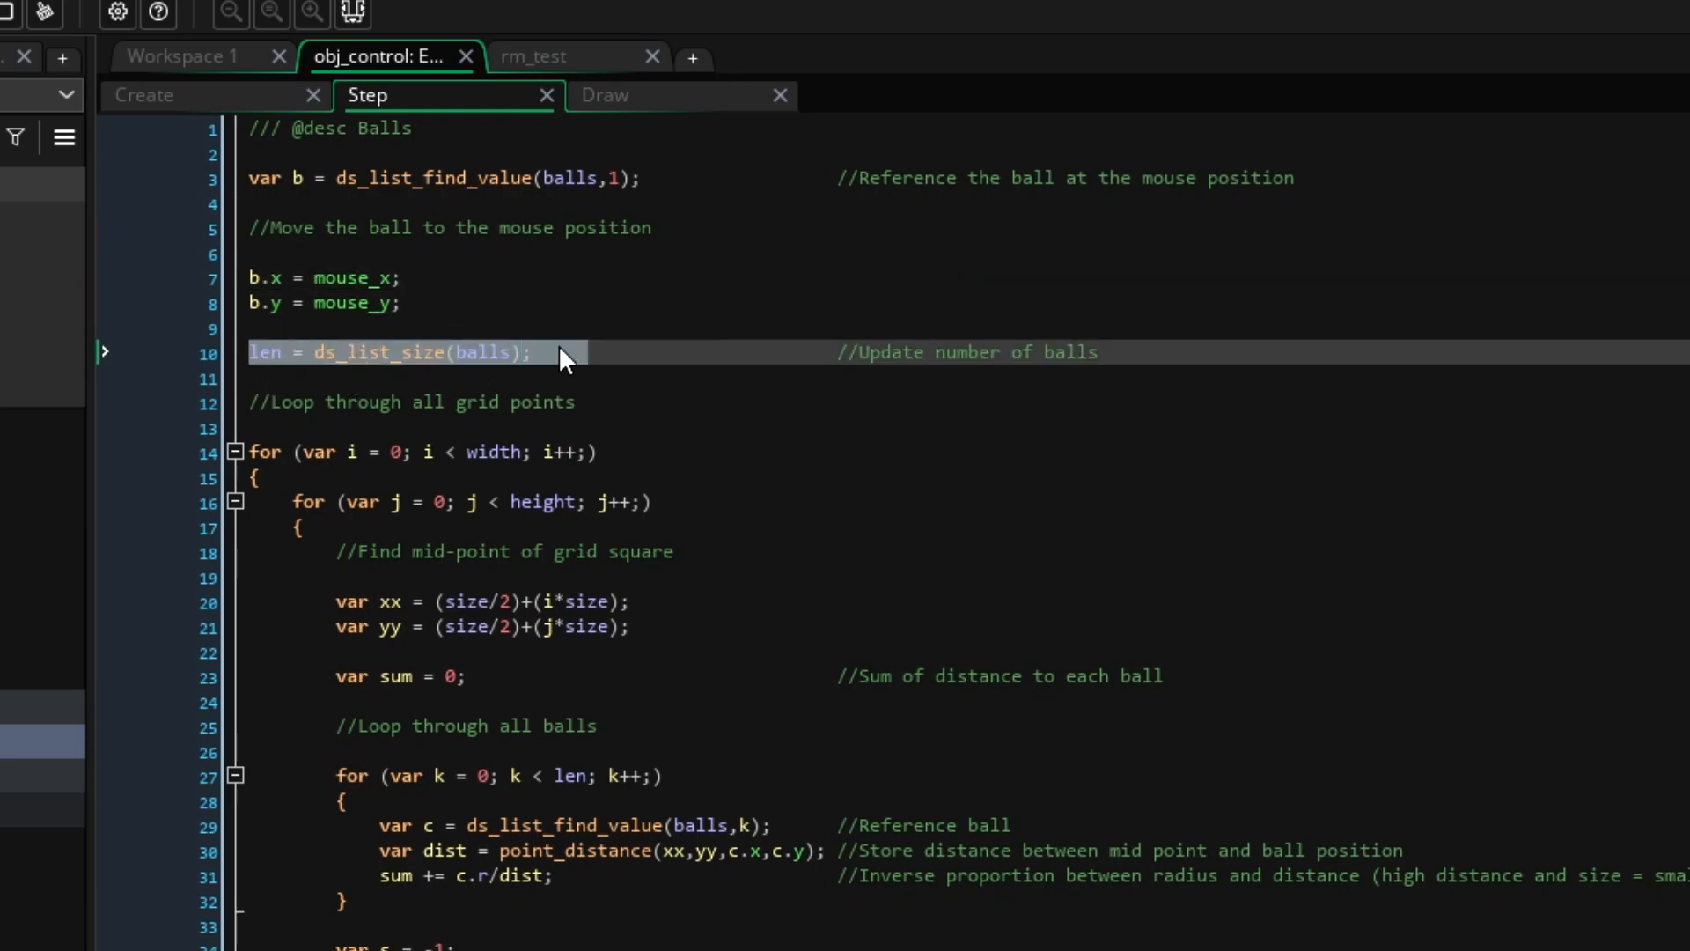
{"action": "left_click", "coordinate": [621, 351]}
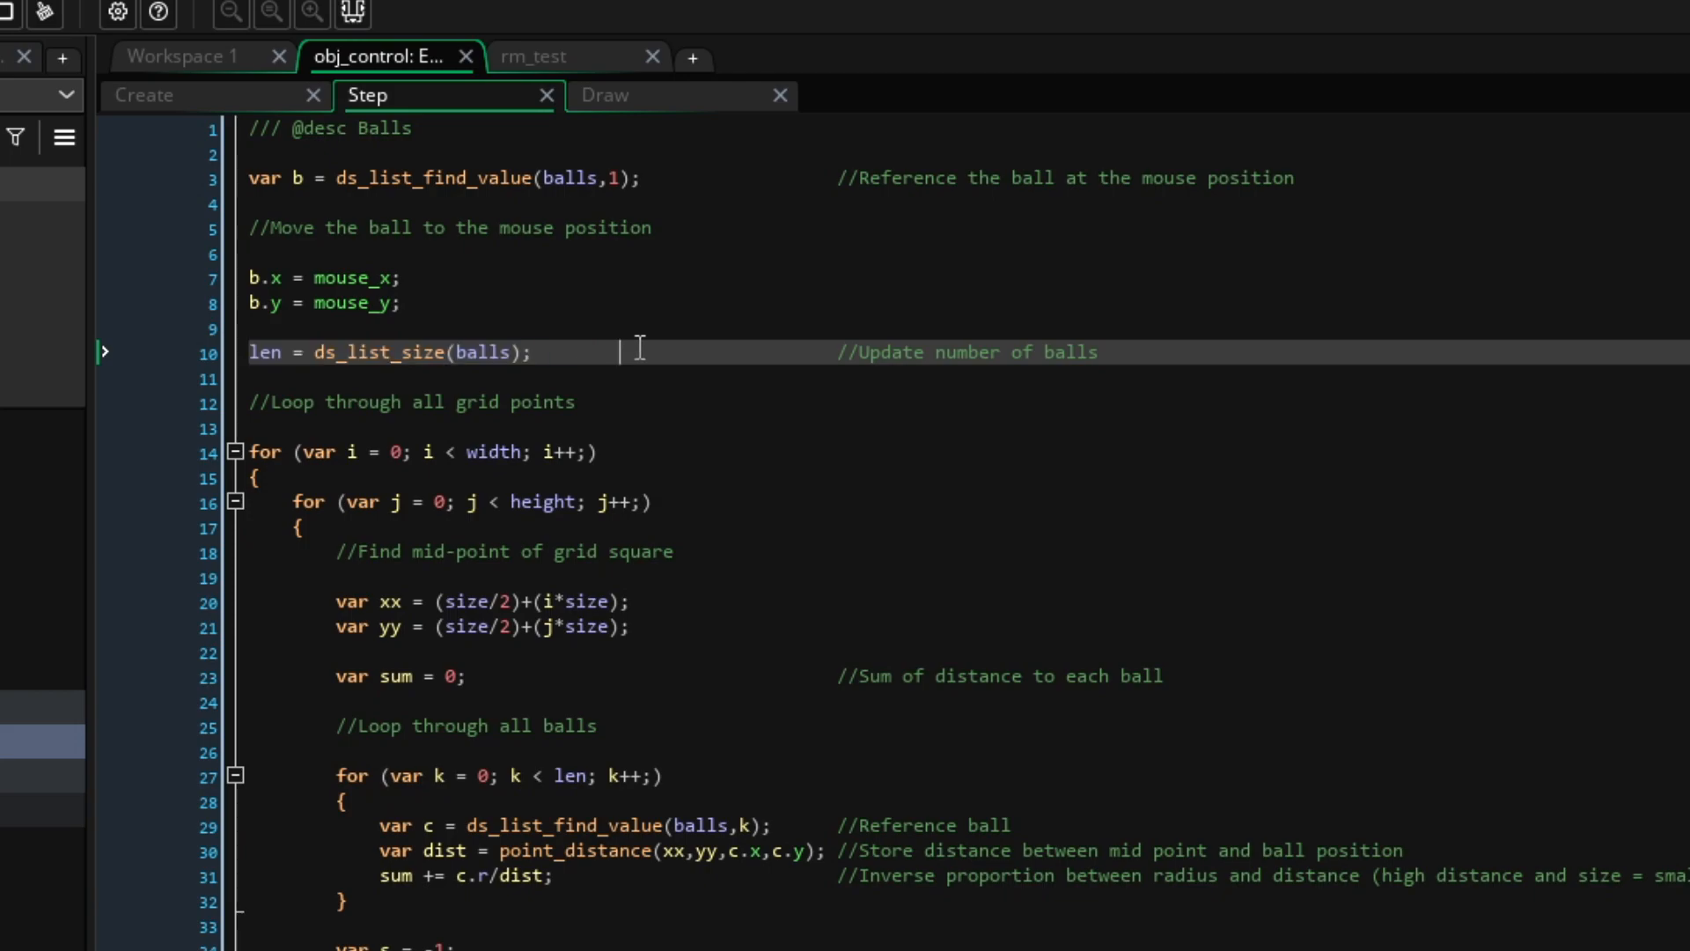
{"action": "mouse_move", "coordinate": [471, 451]}
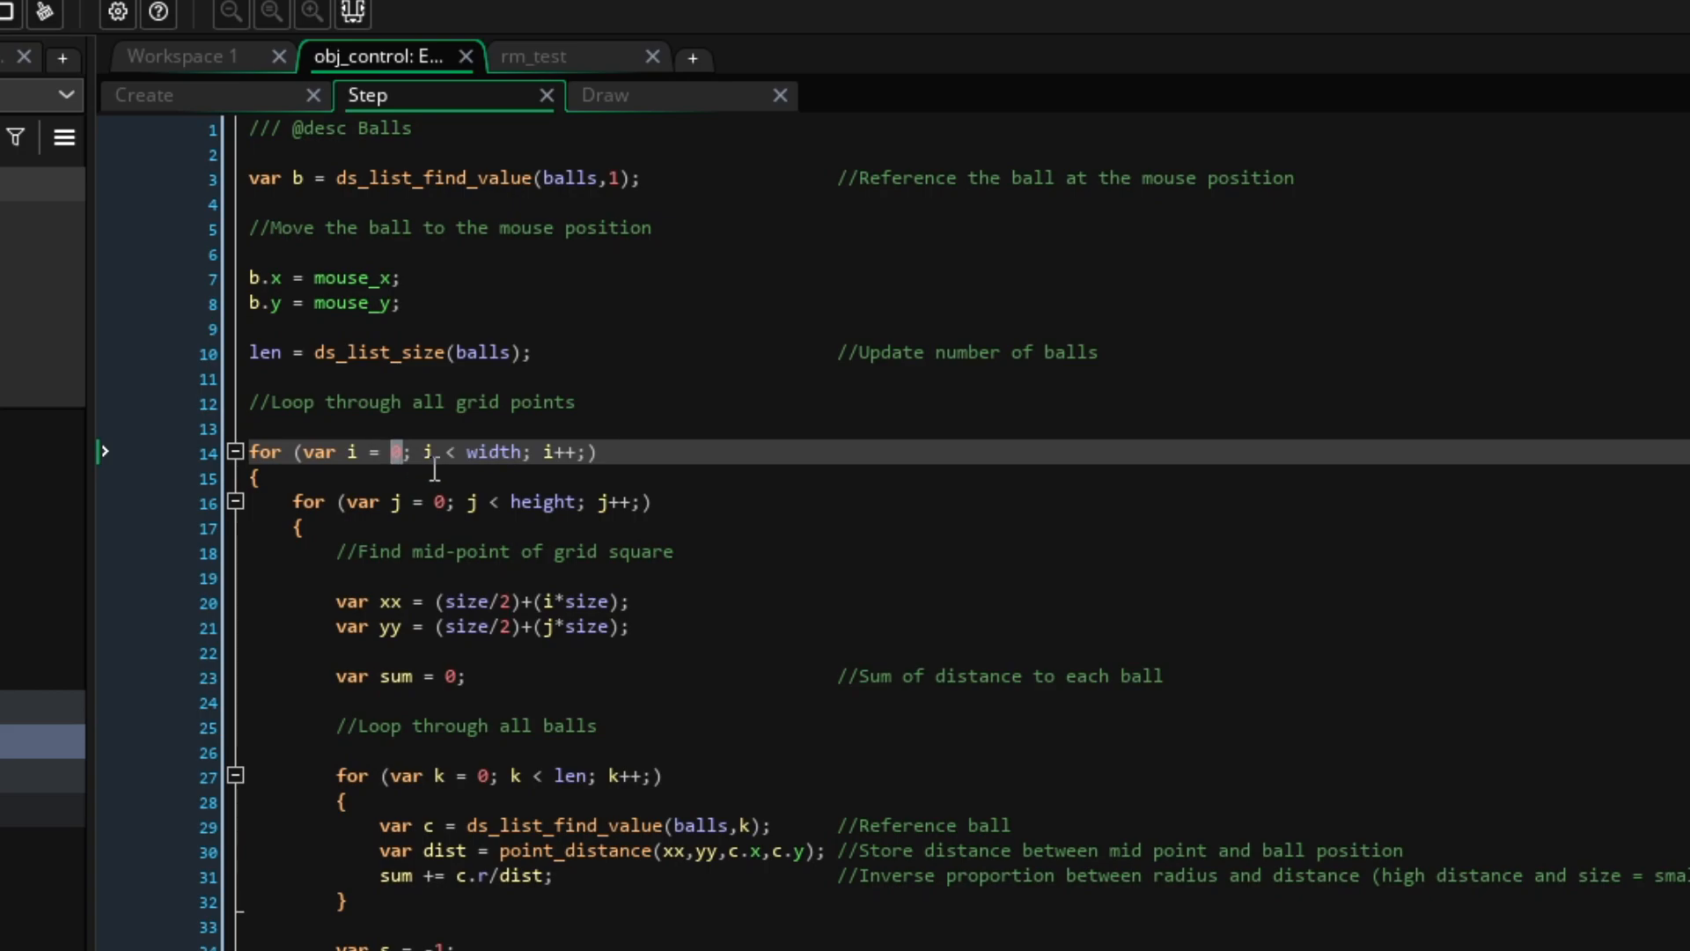
{"action": "double_click", "coordinate": [489, 451]}
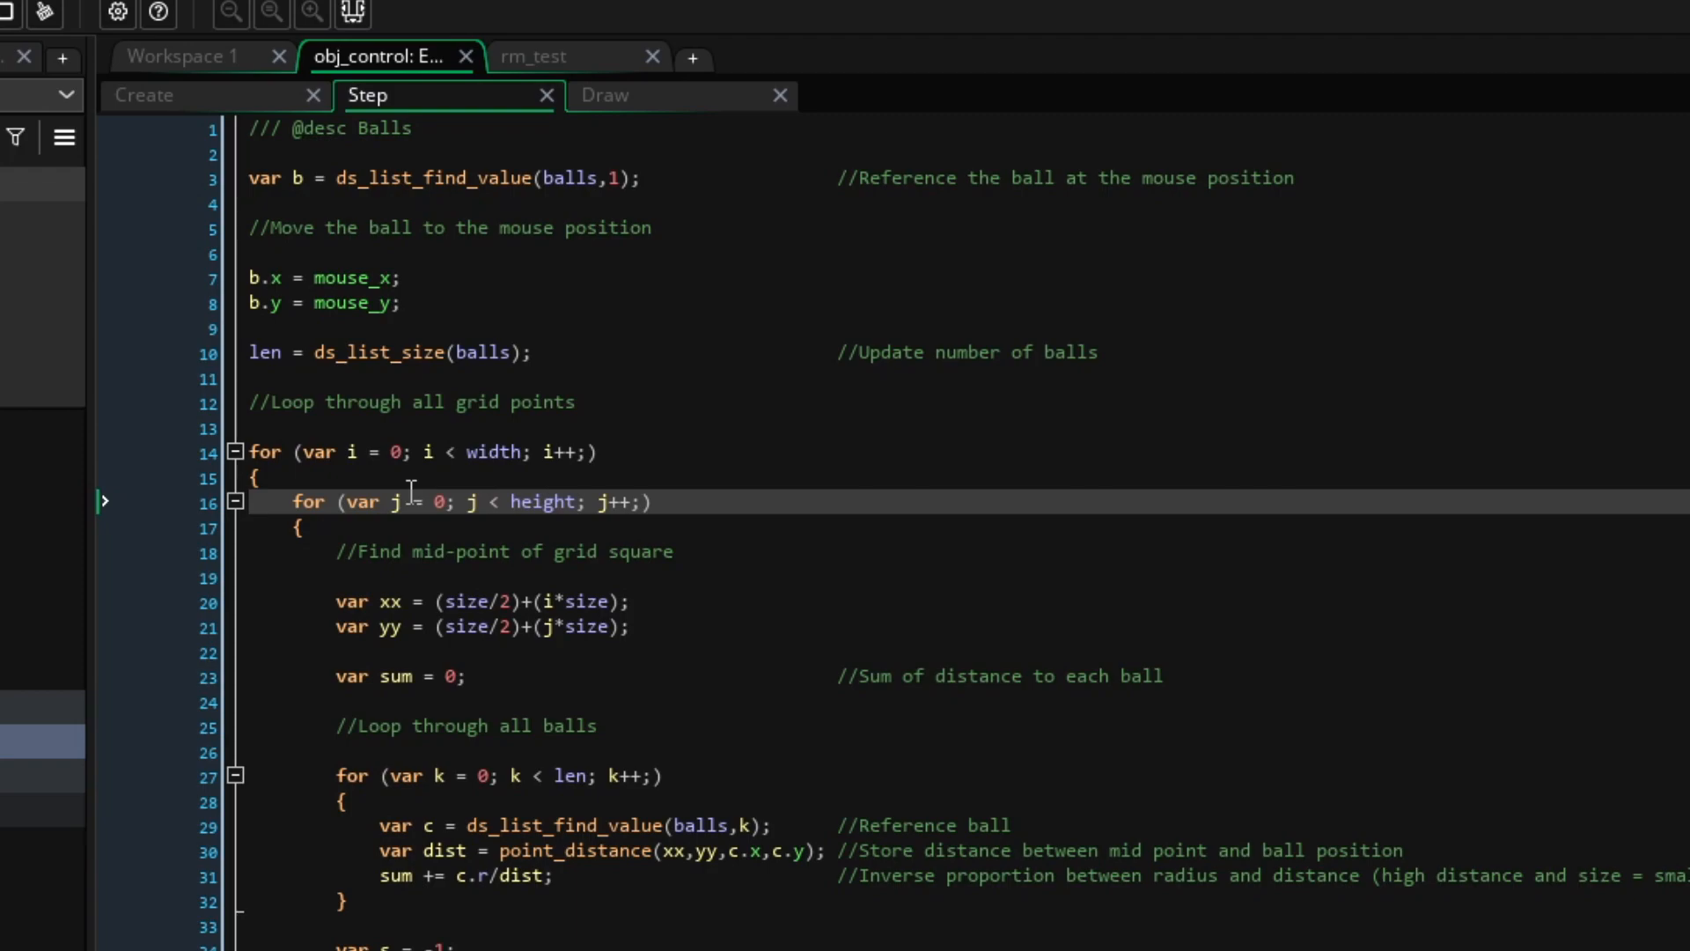
{"action": "mouse_move", "coordinate": [387, 596]}
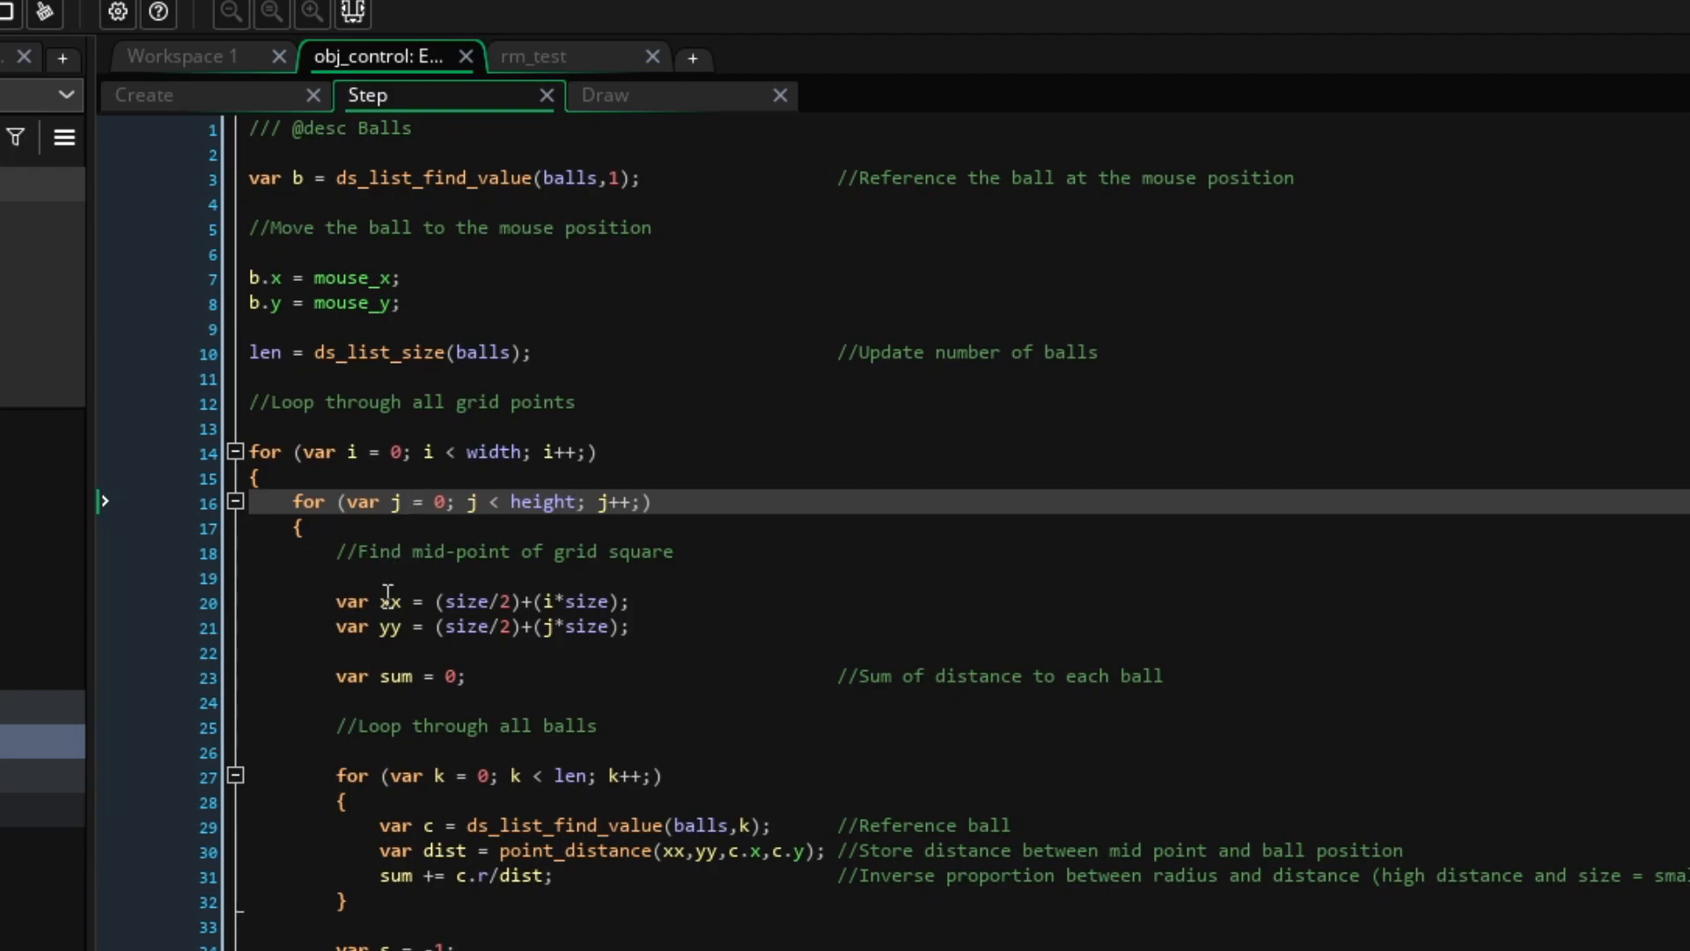
{"action": "left_click_drag", "start_coordinate": [734, 442], "coordinate": [1175, 507]}
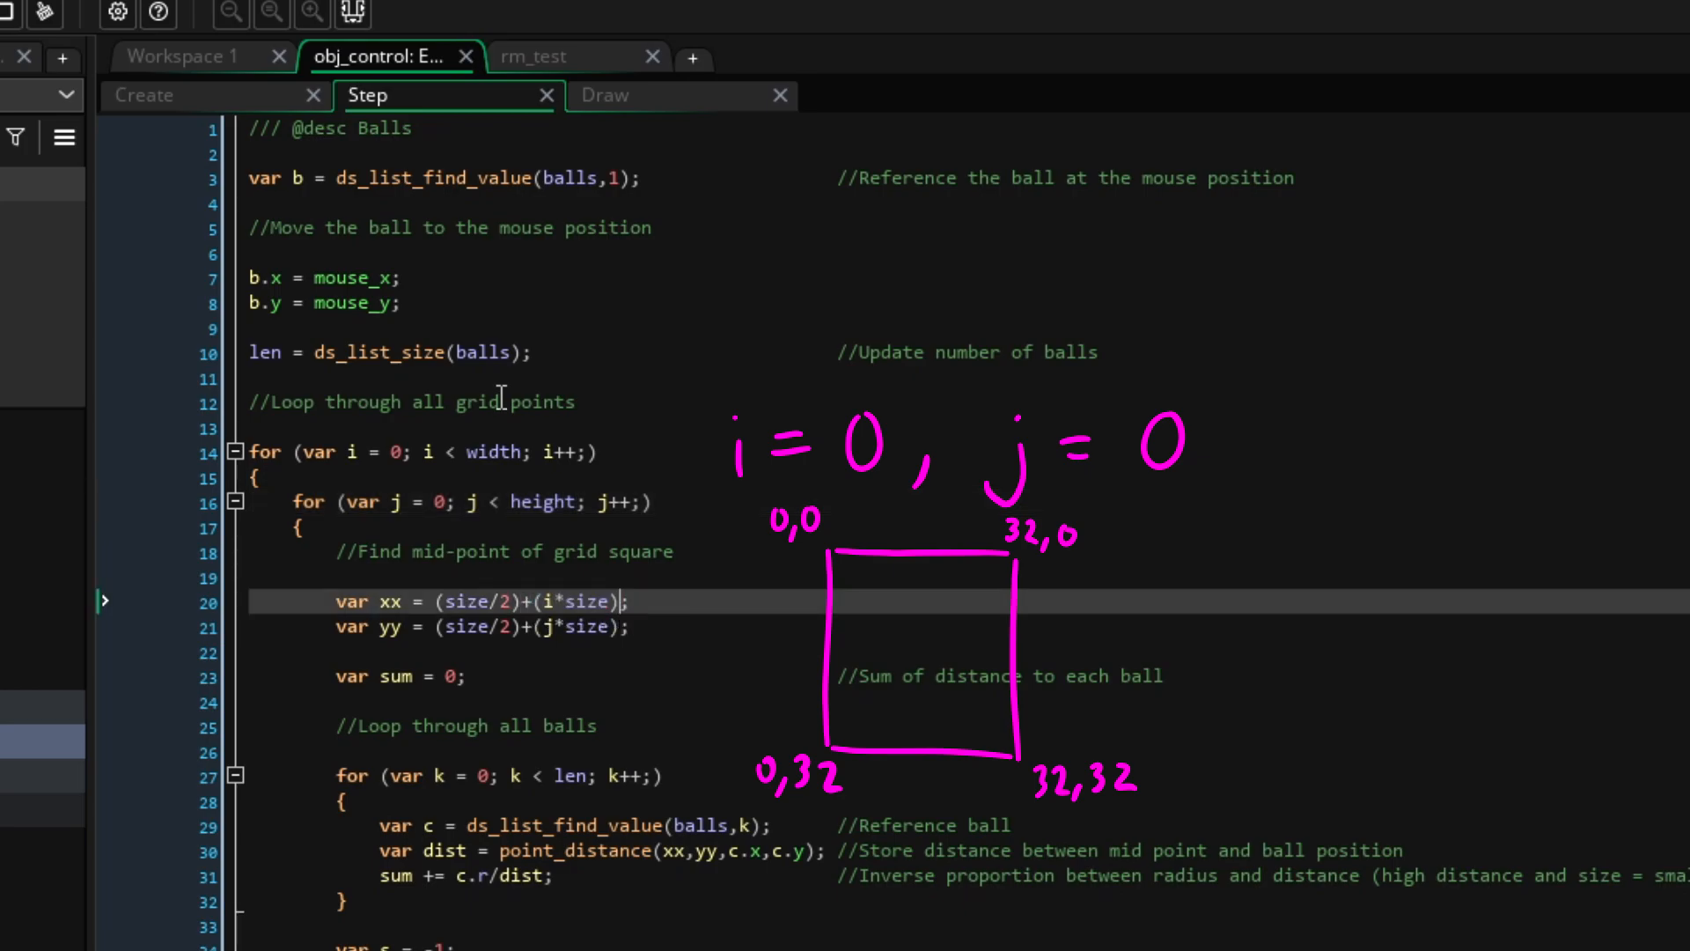
{"action": "left_click", "coordinate": [152, 95]}
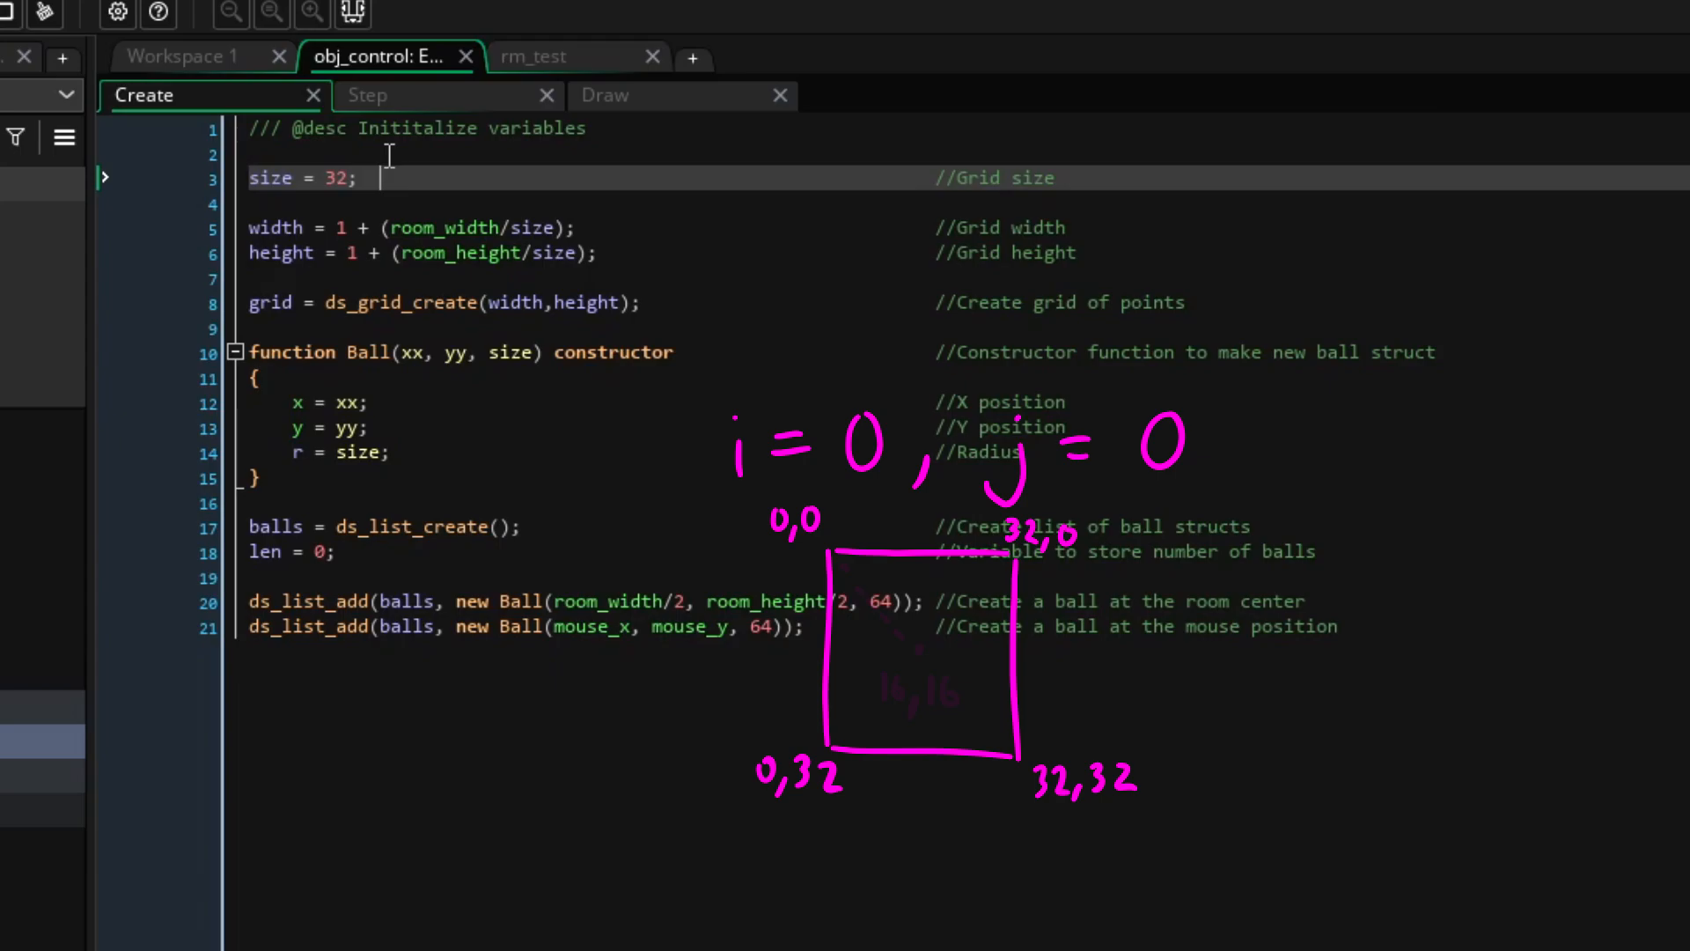
{"action": "left_click", "coordinate": [368, 95]}
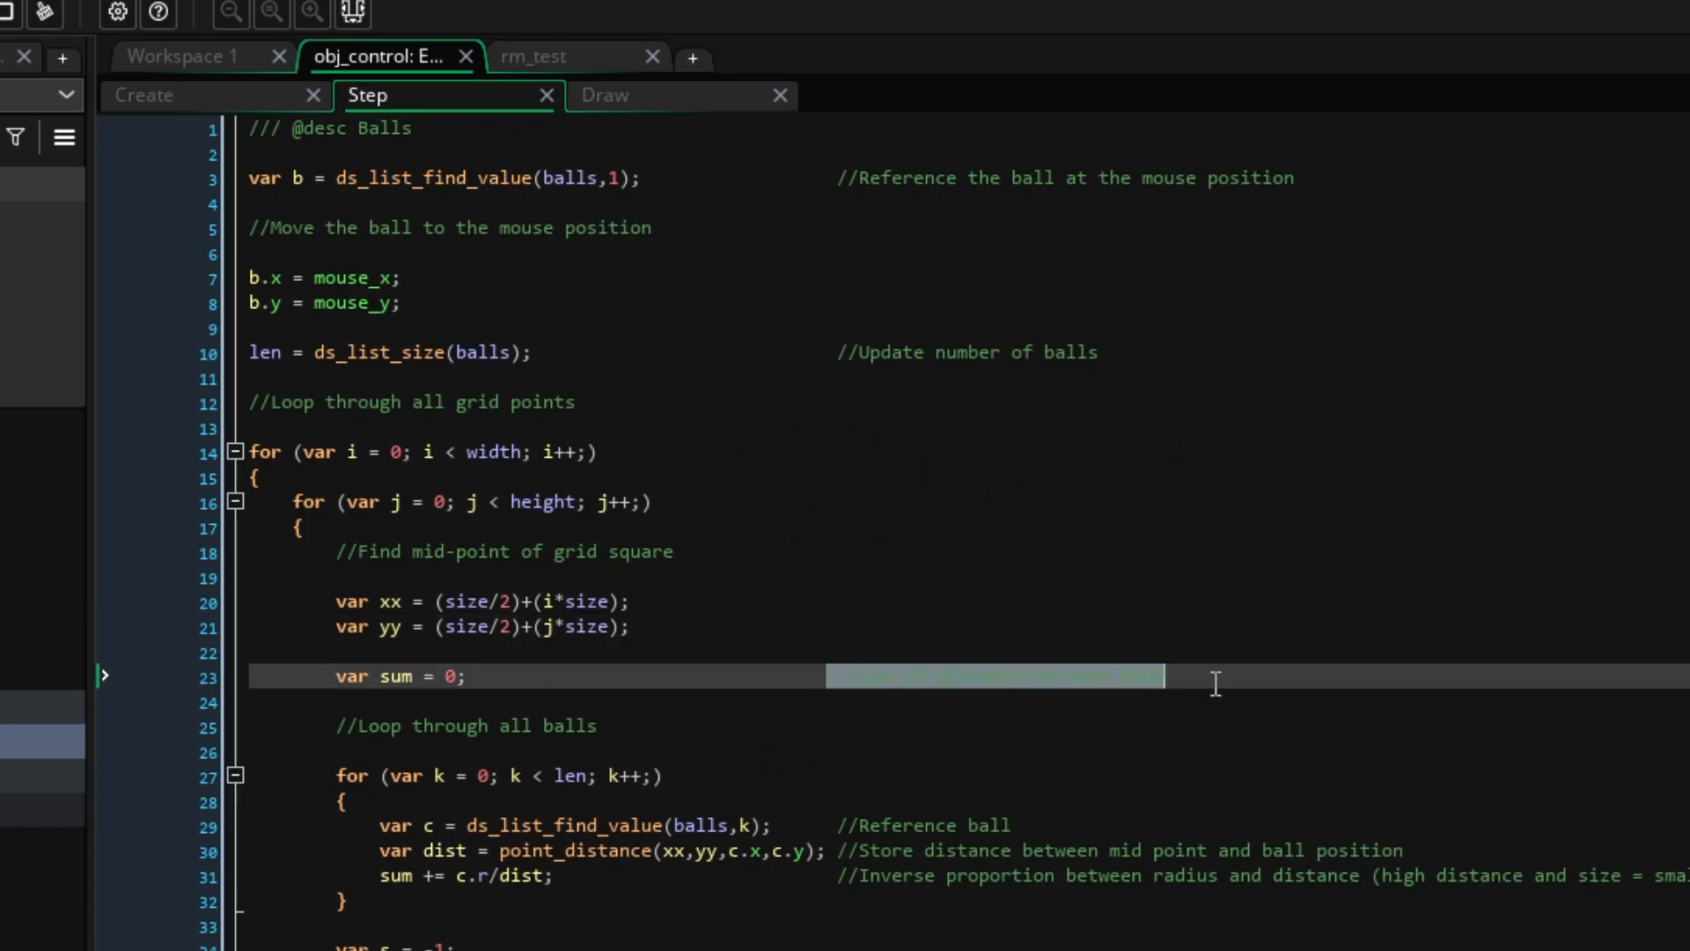
- Comment var sum = 0 with '//Sum of distance to each ball' and review the distance loop
{"action": "type", "text": "//Sum of distance to each ball"}
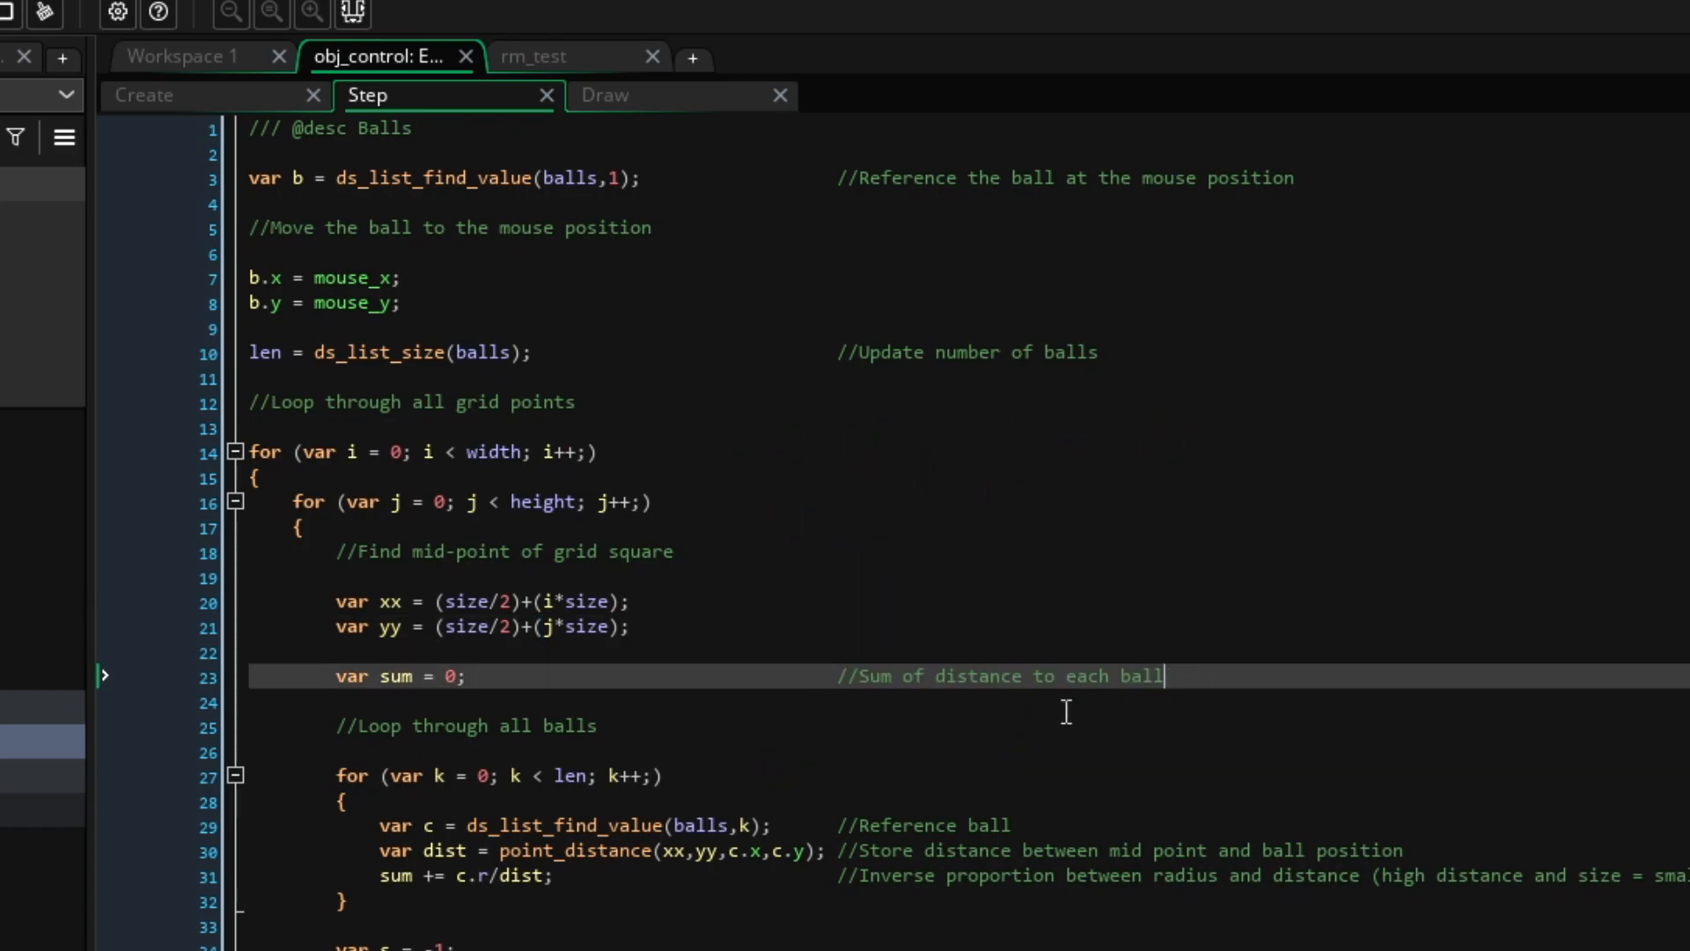
{"action": "mouse_move", "coordinate": [792, 749]}
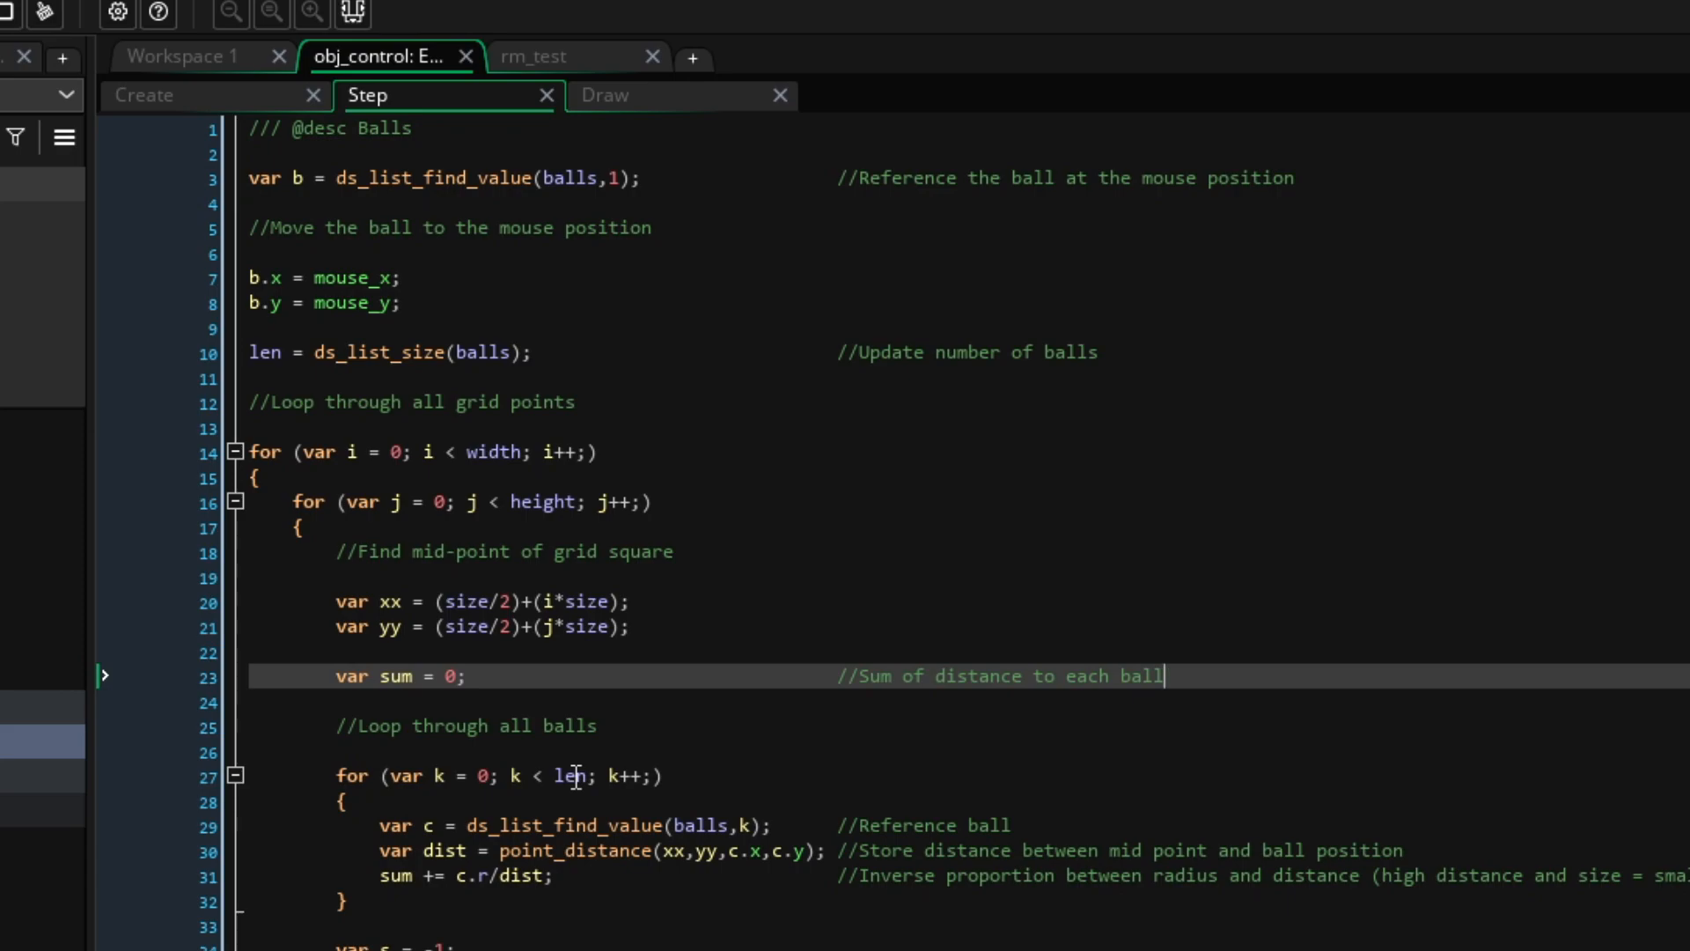
{"action": "left_click", "coordinate": [427, 825]}
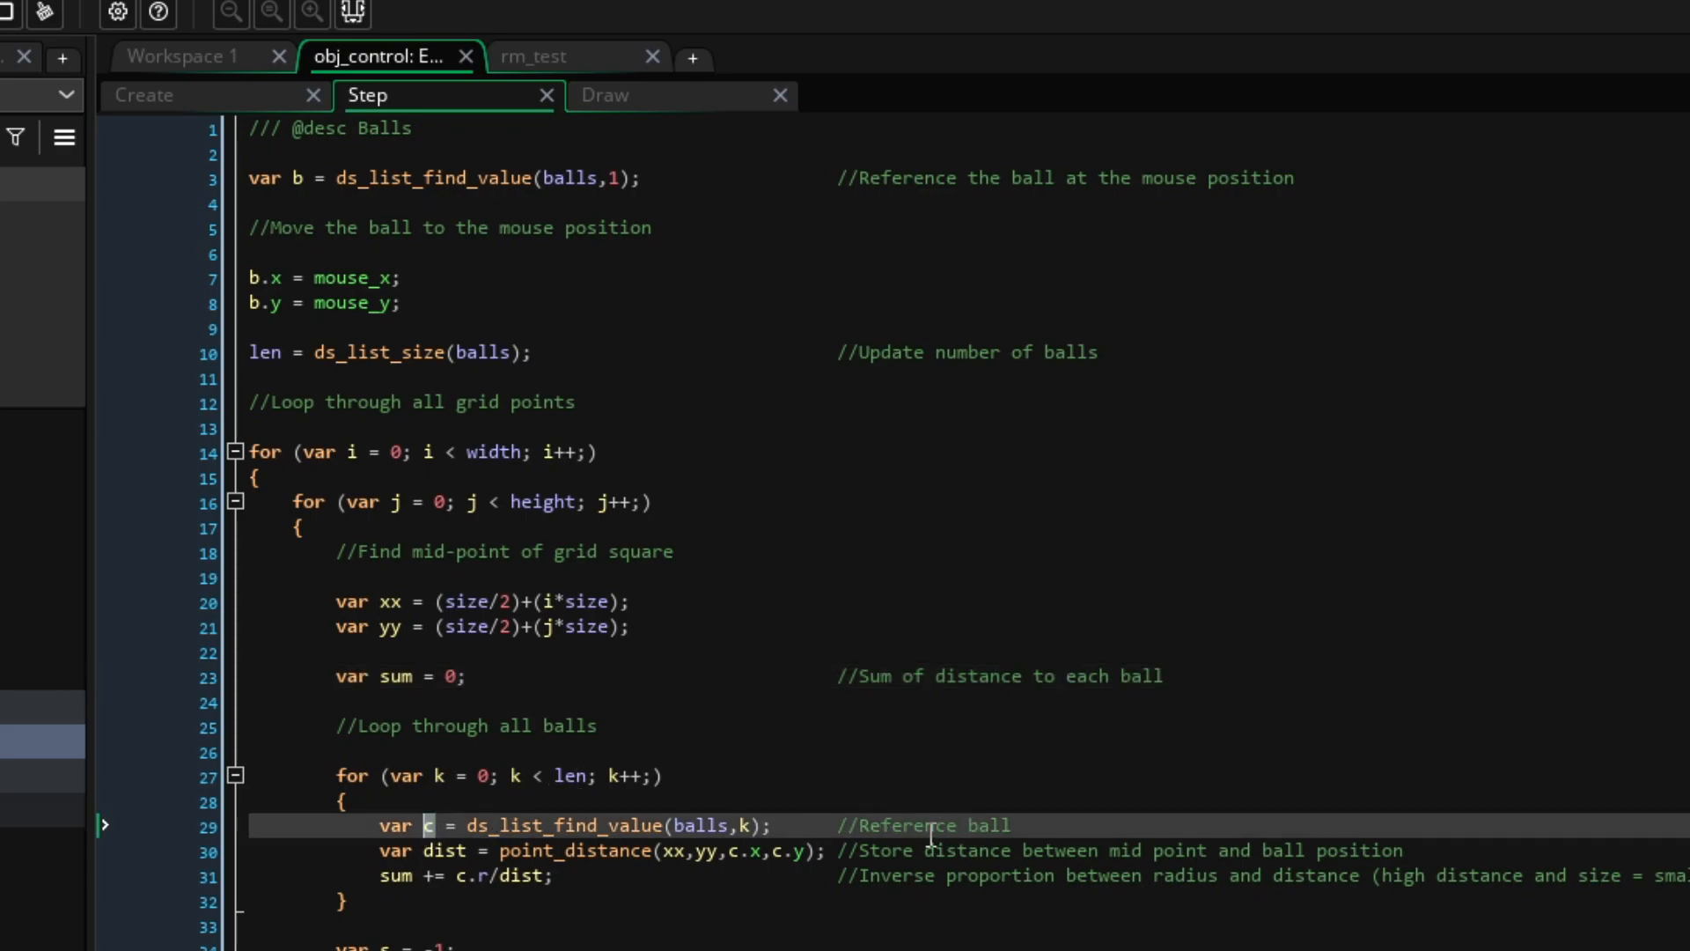
{"action": "left_click", "coordinate": [905, 824]}
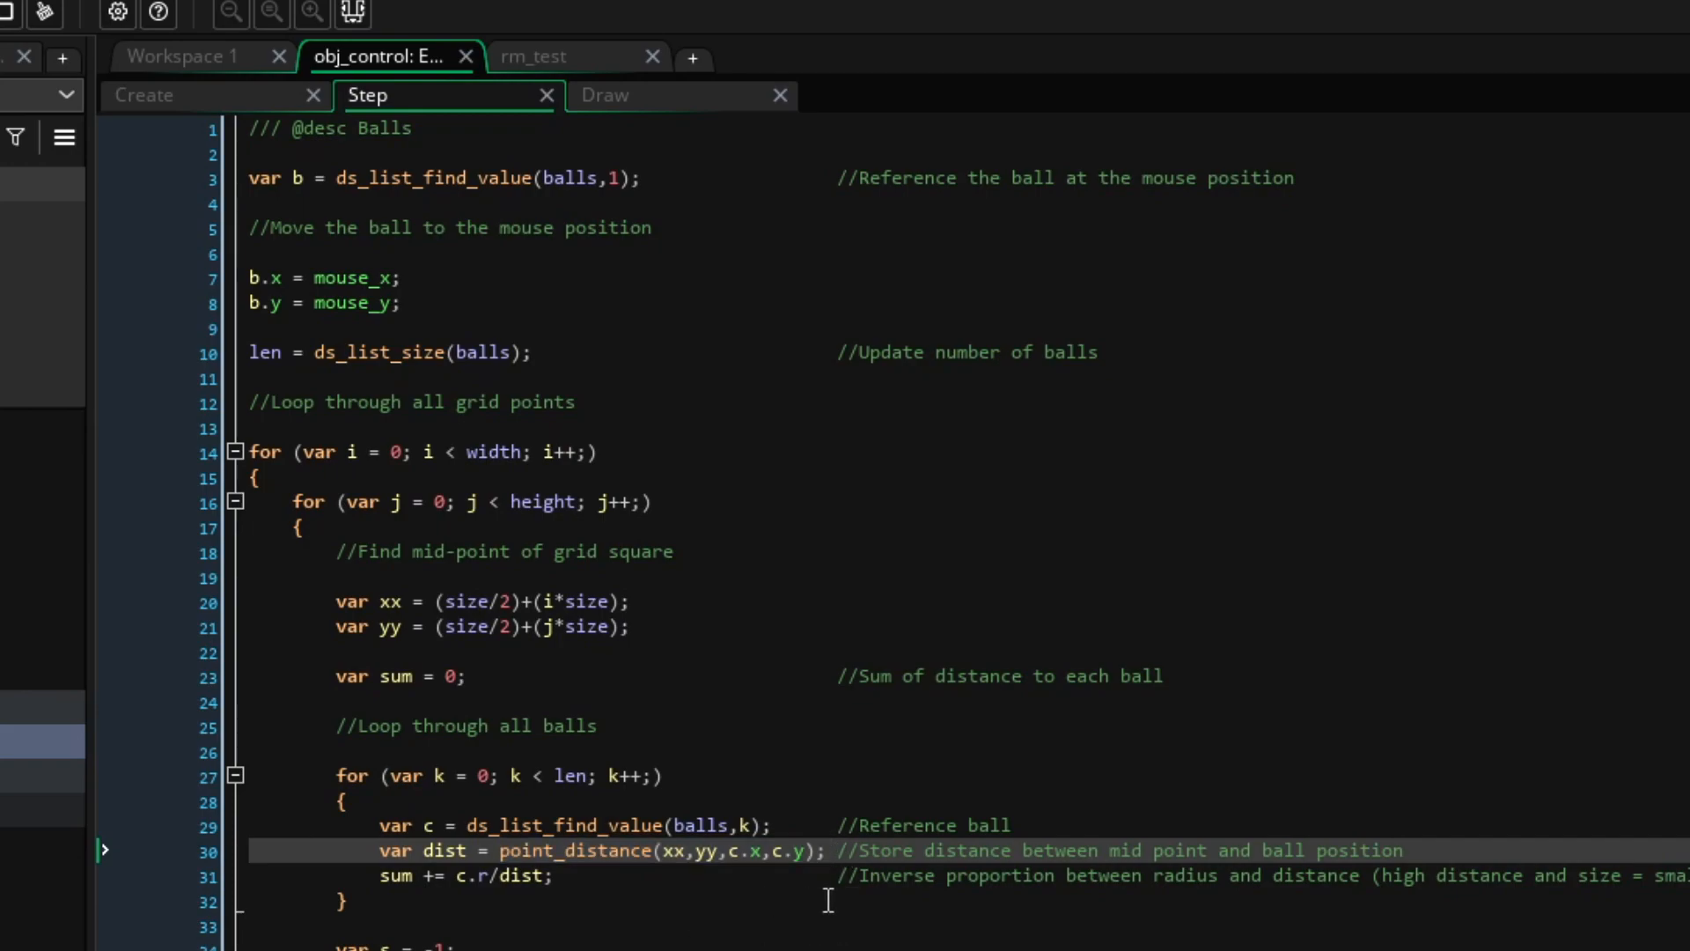
- Finish the Step event at the radius-over-distance sum and ds_grid_set, then show the Draw event code
{"action": "left_click", "coordinate": [839, 850]}
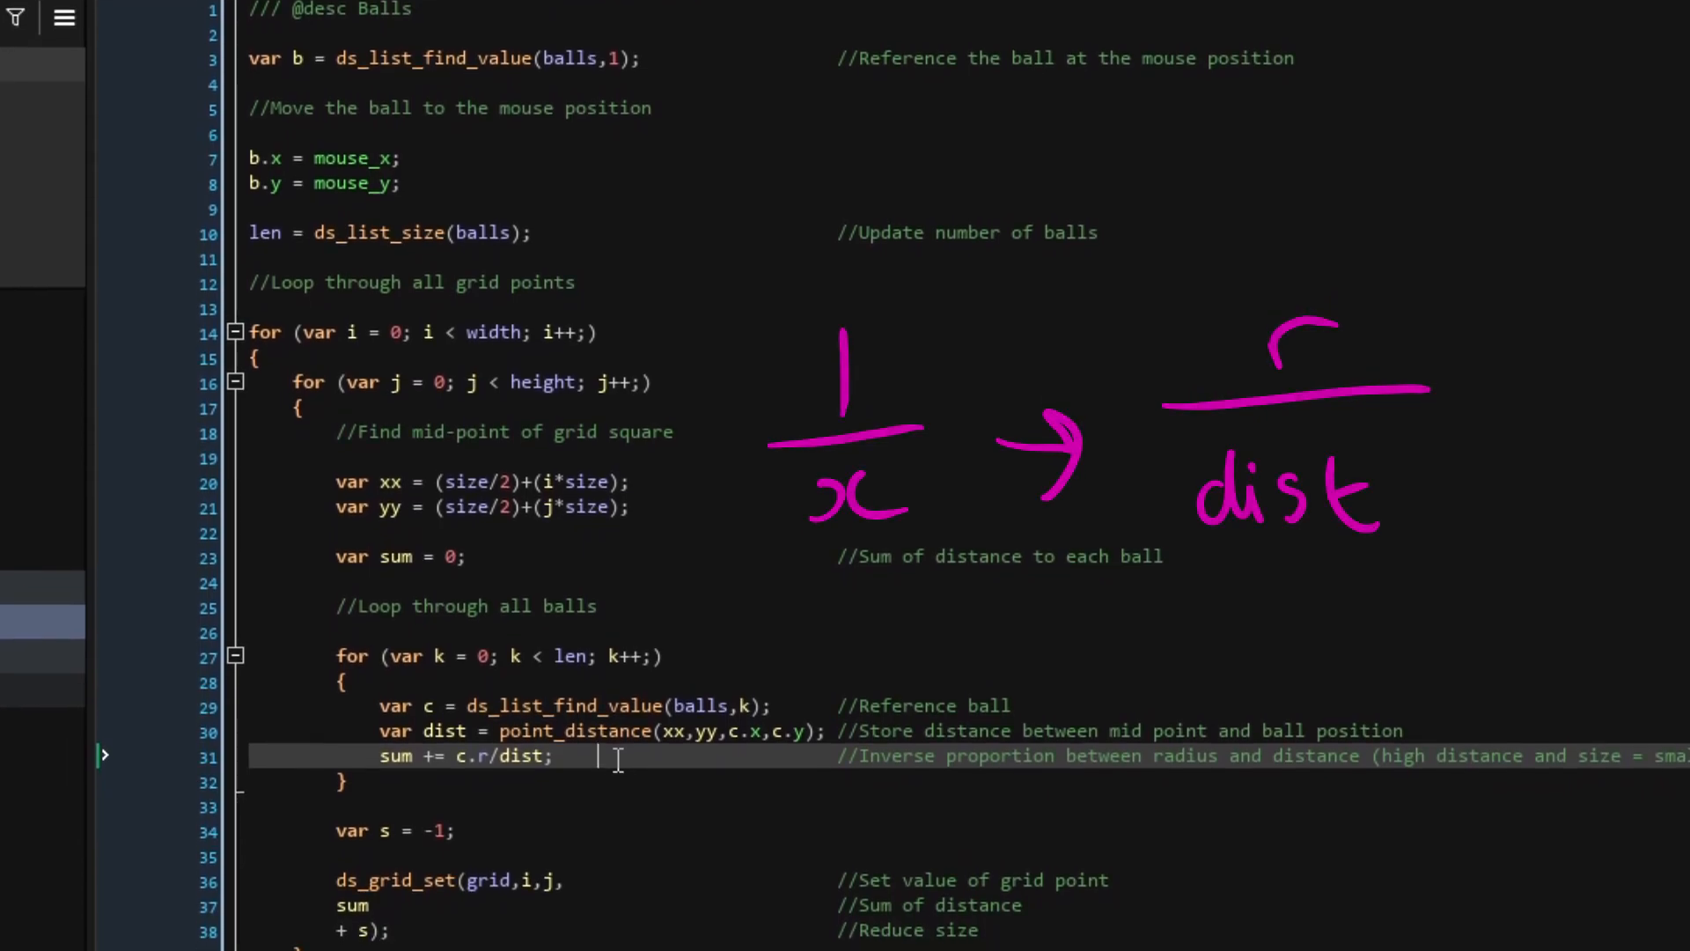
{"action": "scroll", "scroll_direction": "down", "scroll_amount": 3}
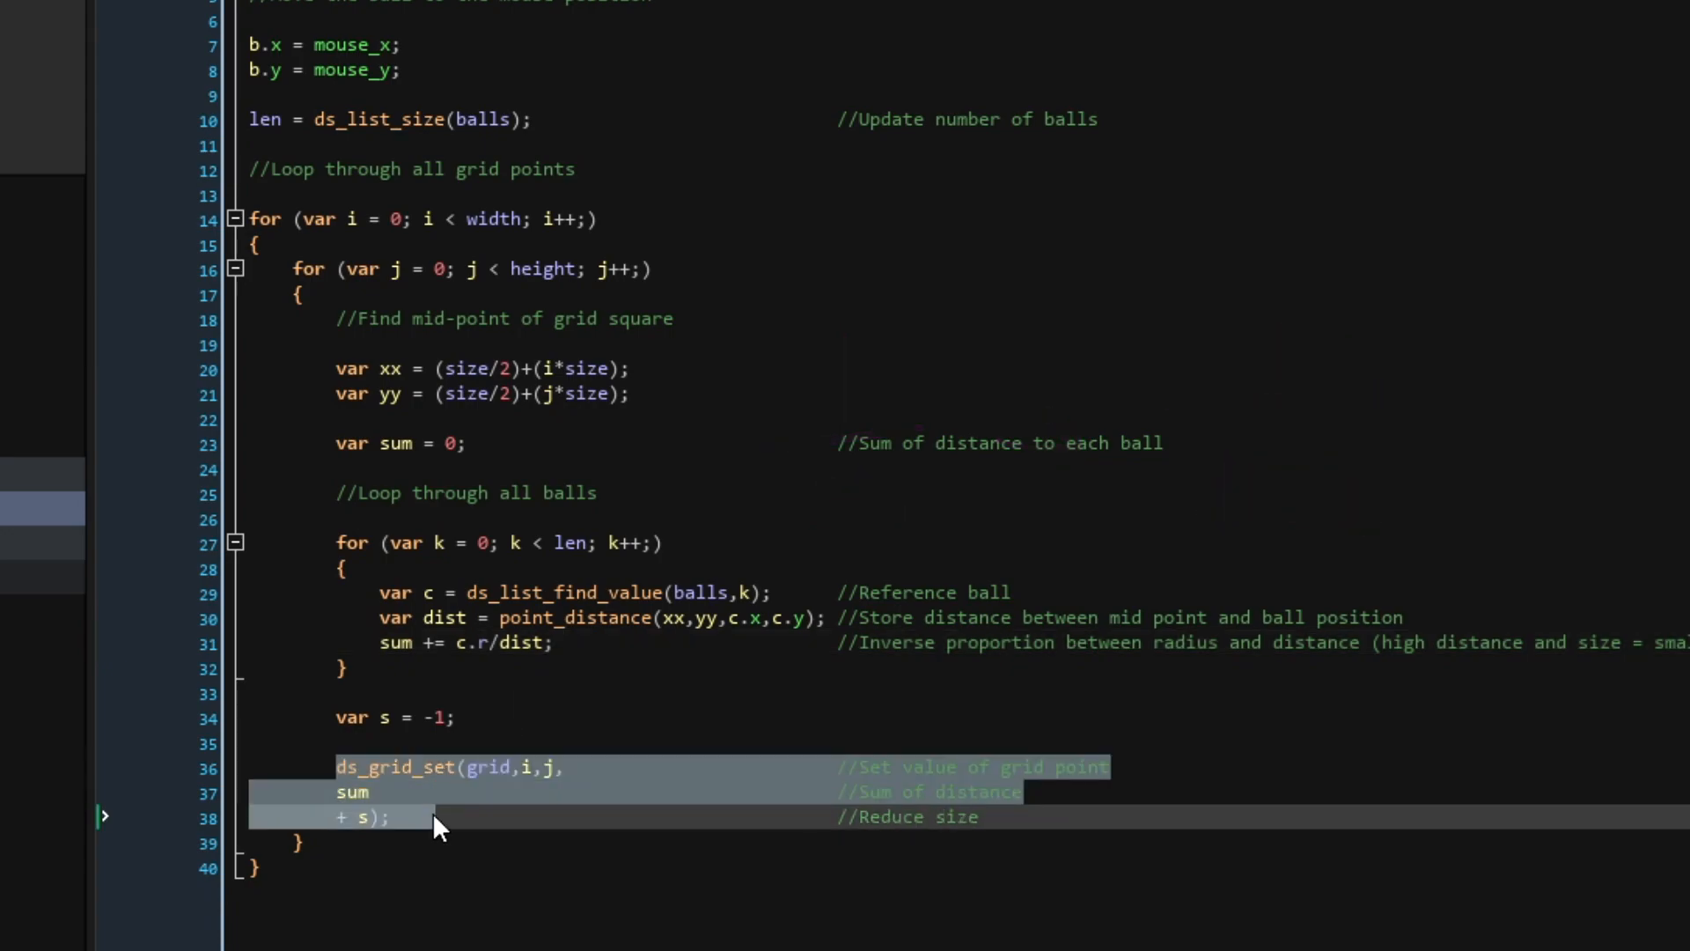
{"action": "left_click", "coordinate": [466, 716]}
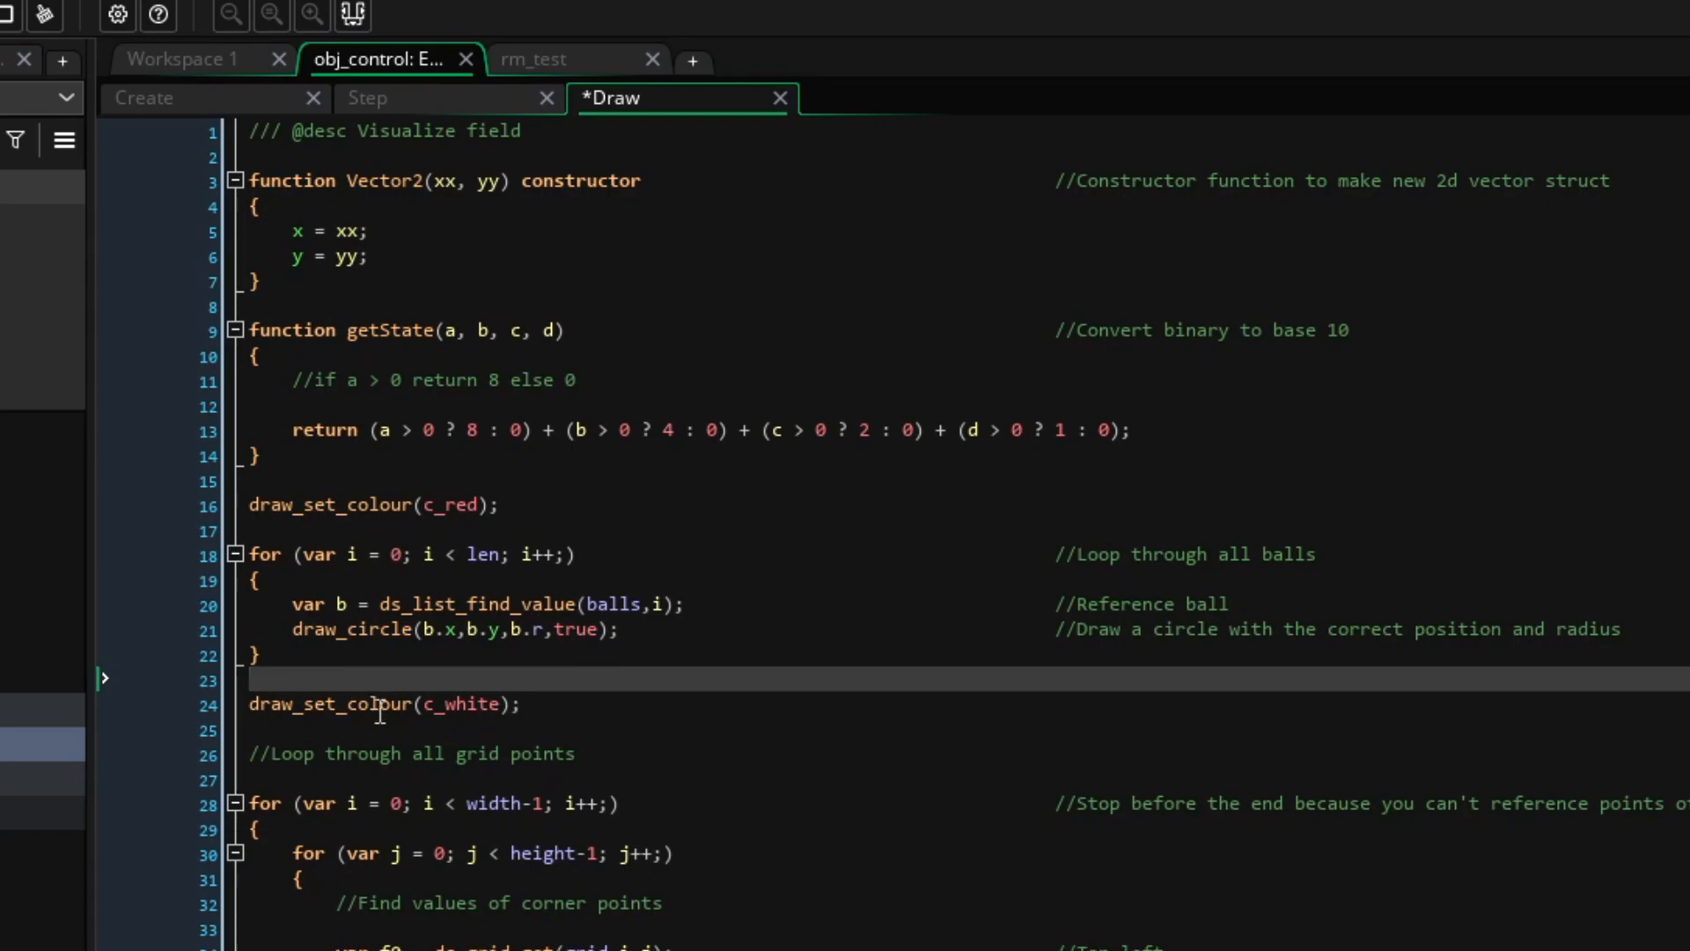
{"action": "mouse_move", "coordinate": [430, 317]}
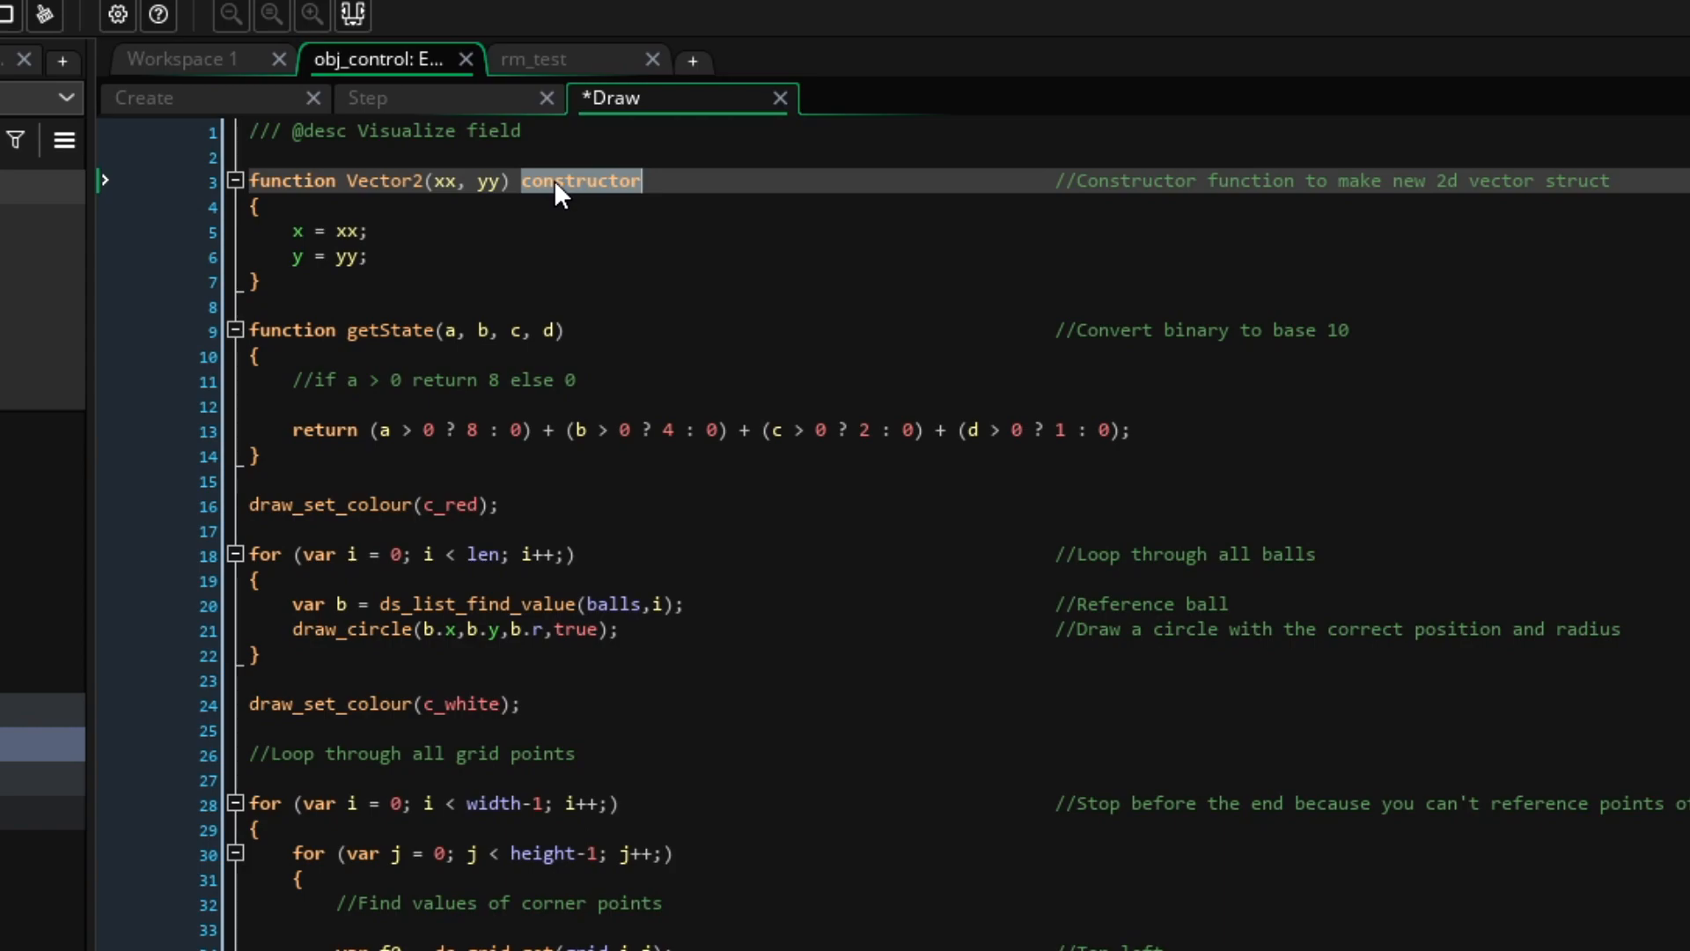
{"action": "left_click", "coordinate": [558, 181]}
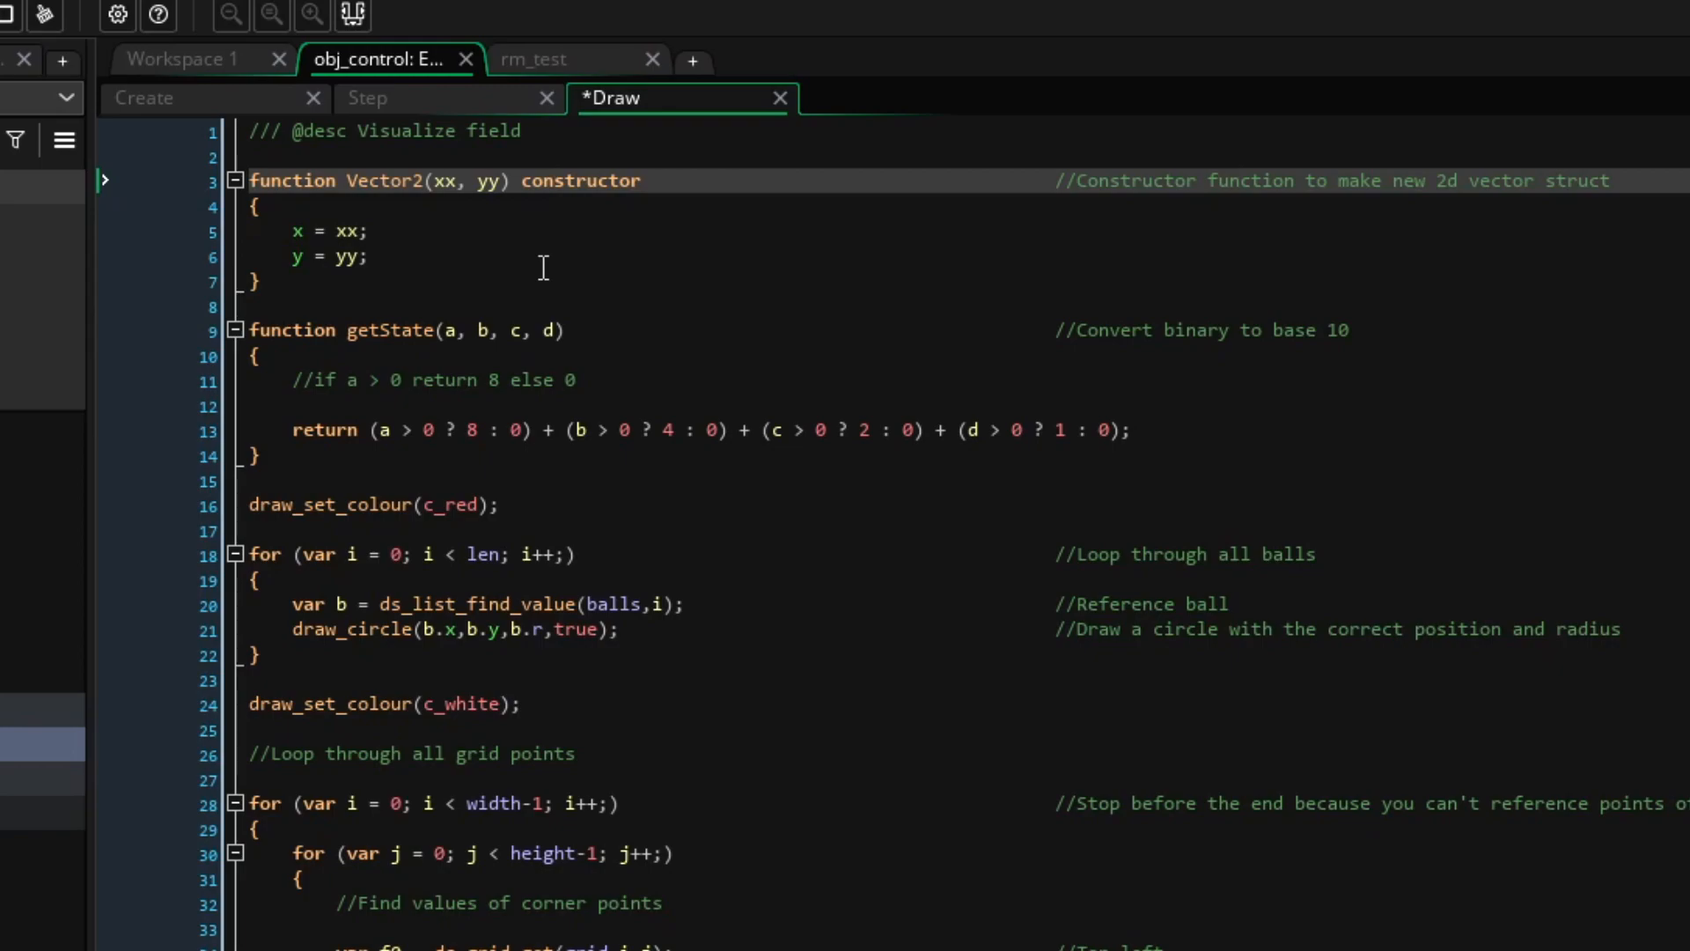
{"action": "mouse_move", "coordinate": [539, 279]}
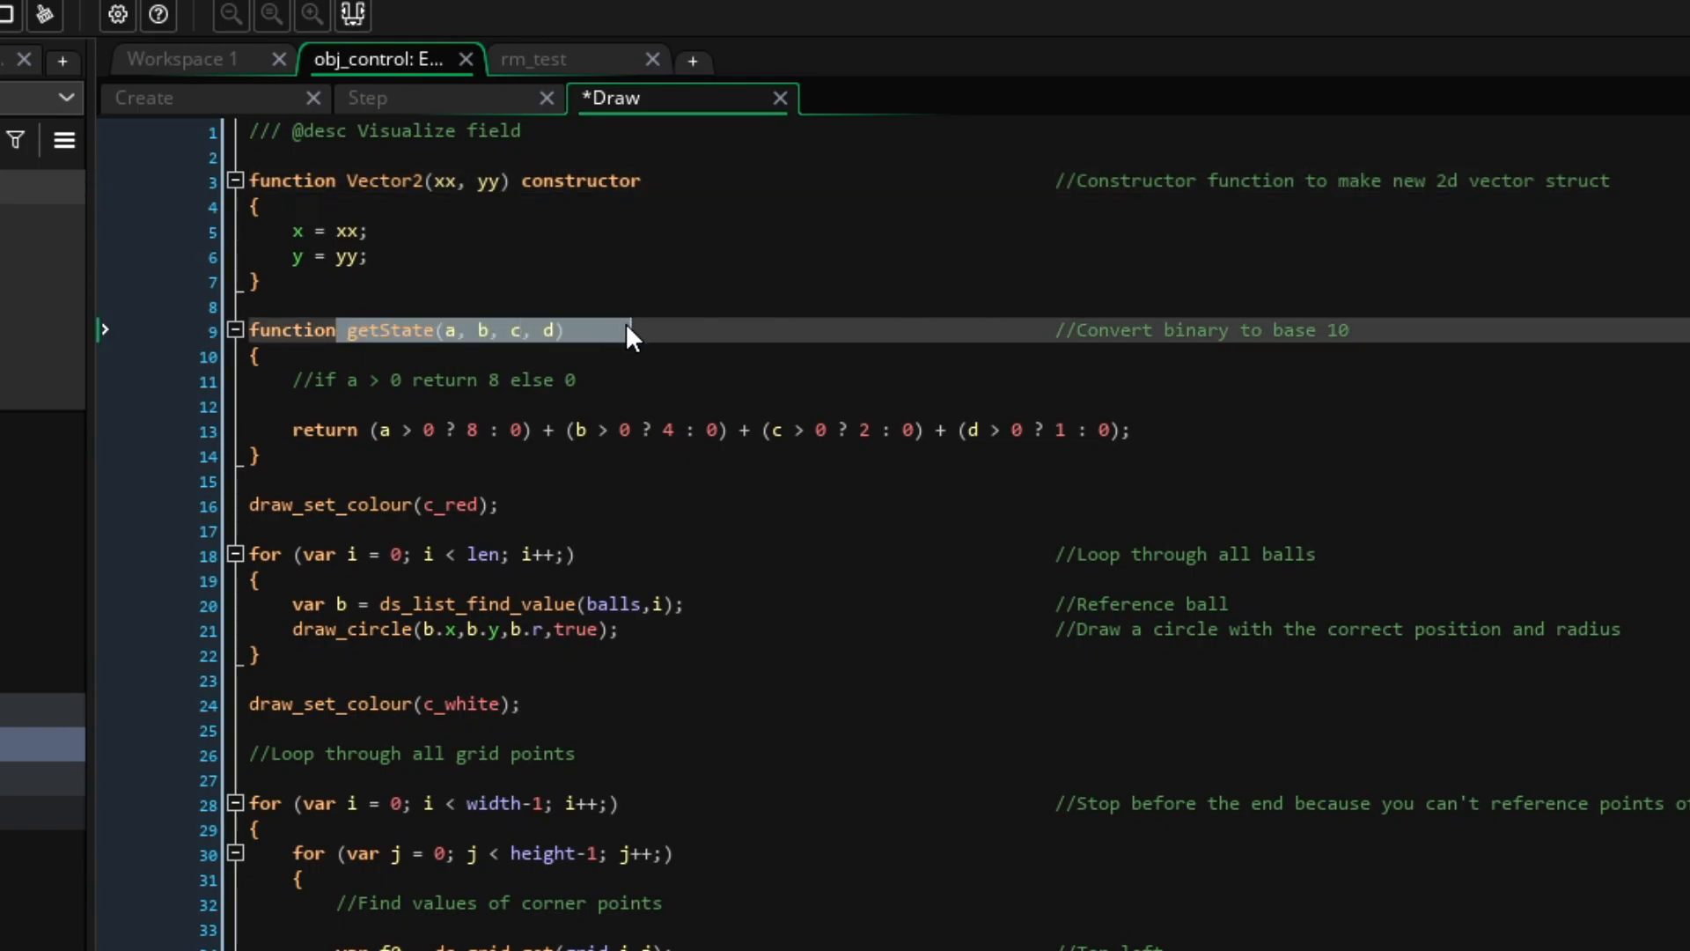
{"action": "left_click", "coordinate": [459, 330]}
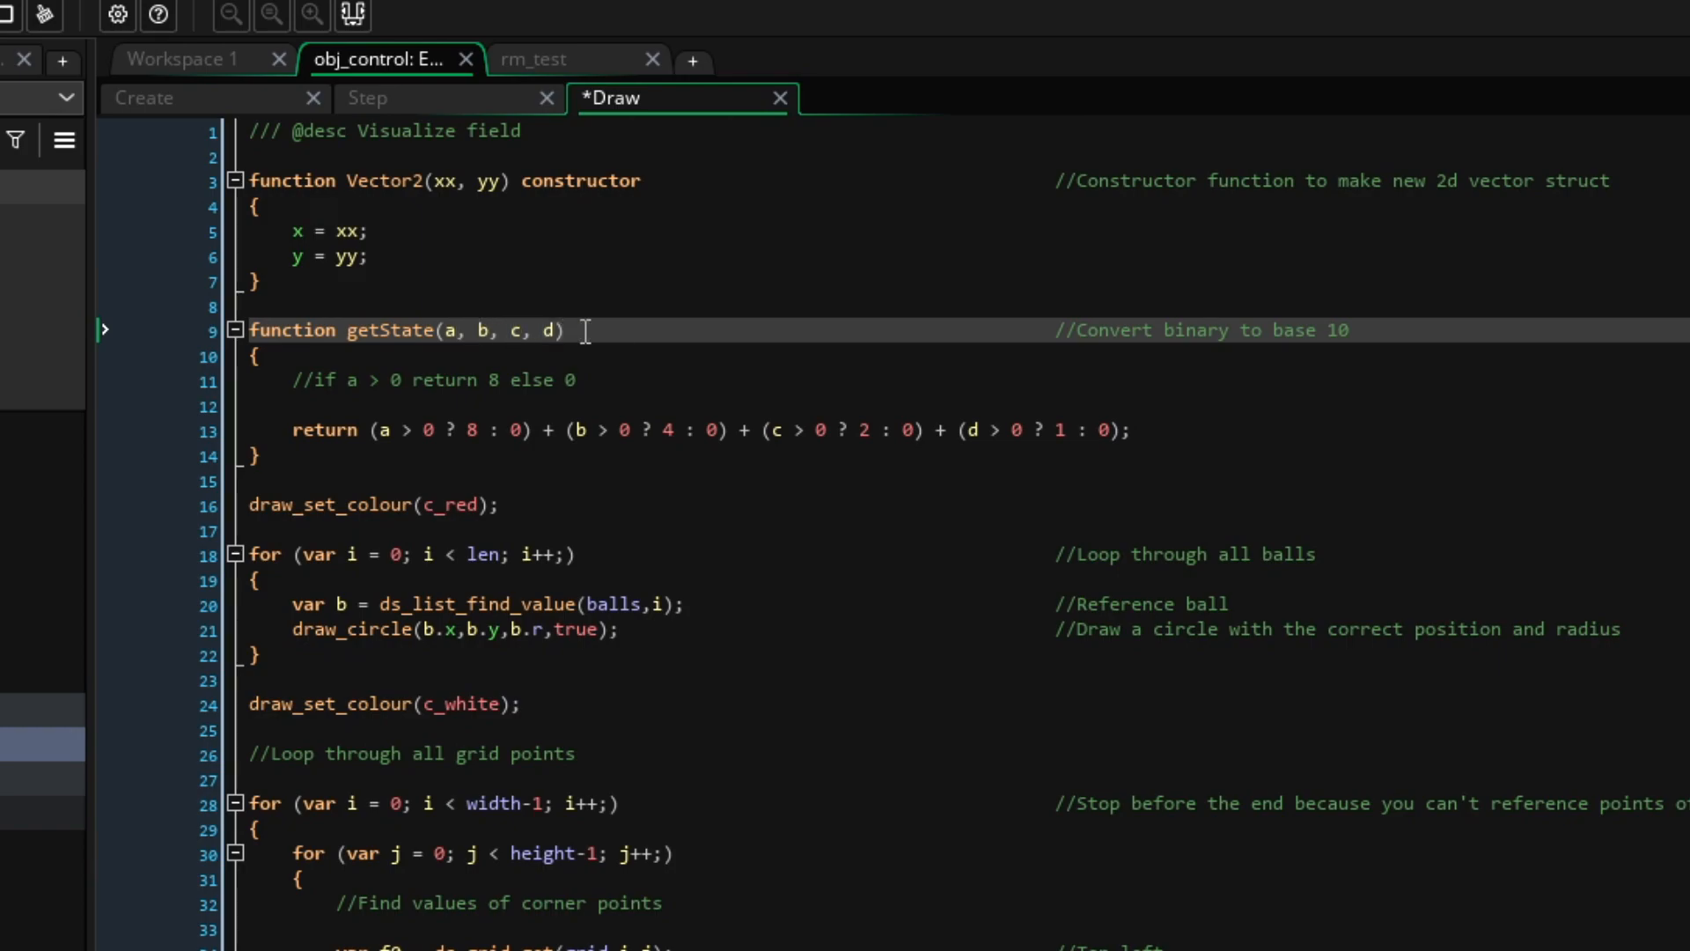
{"action": "mouse_move", "coordinate": [580, 341]}
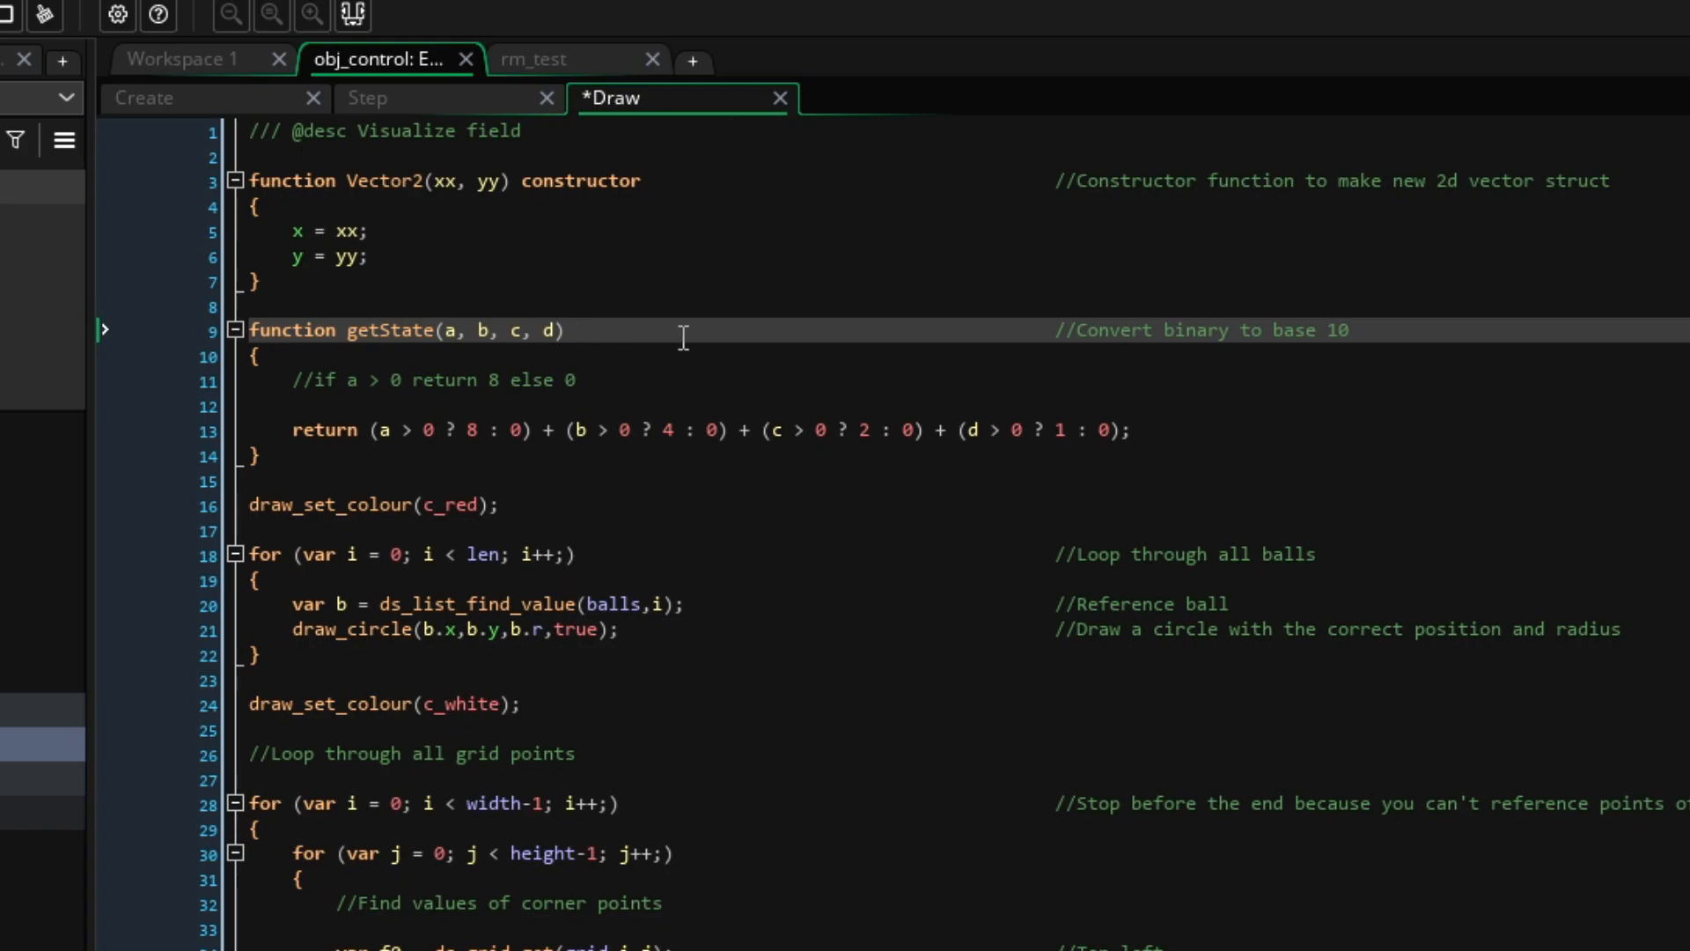
{"action": "left_click", "coordinate": [675, 330]}
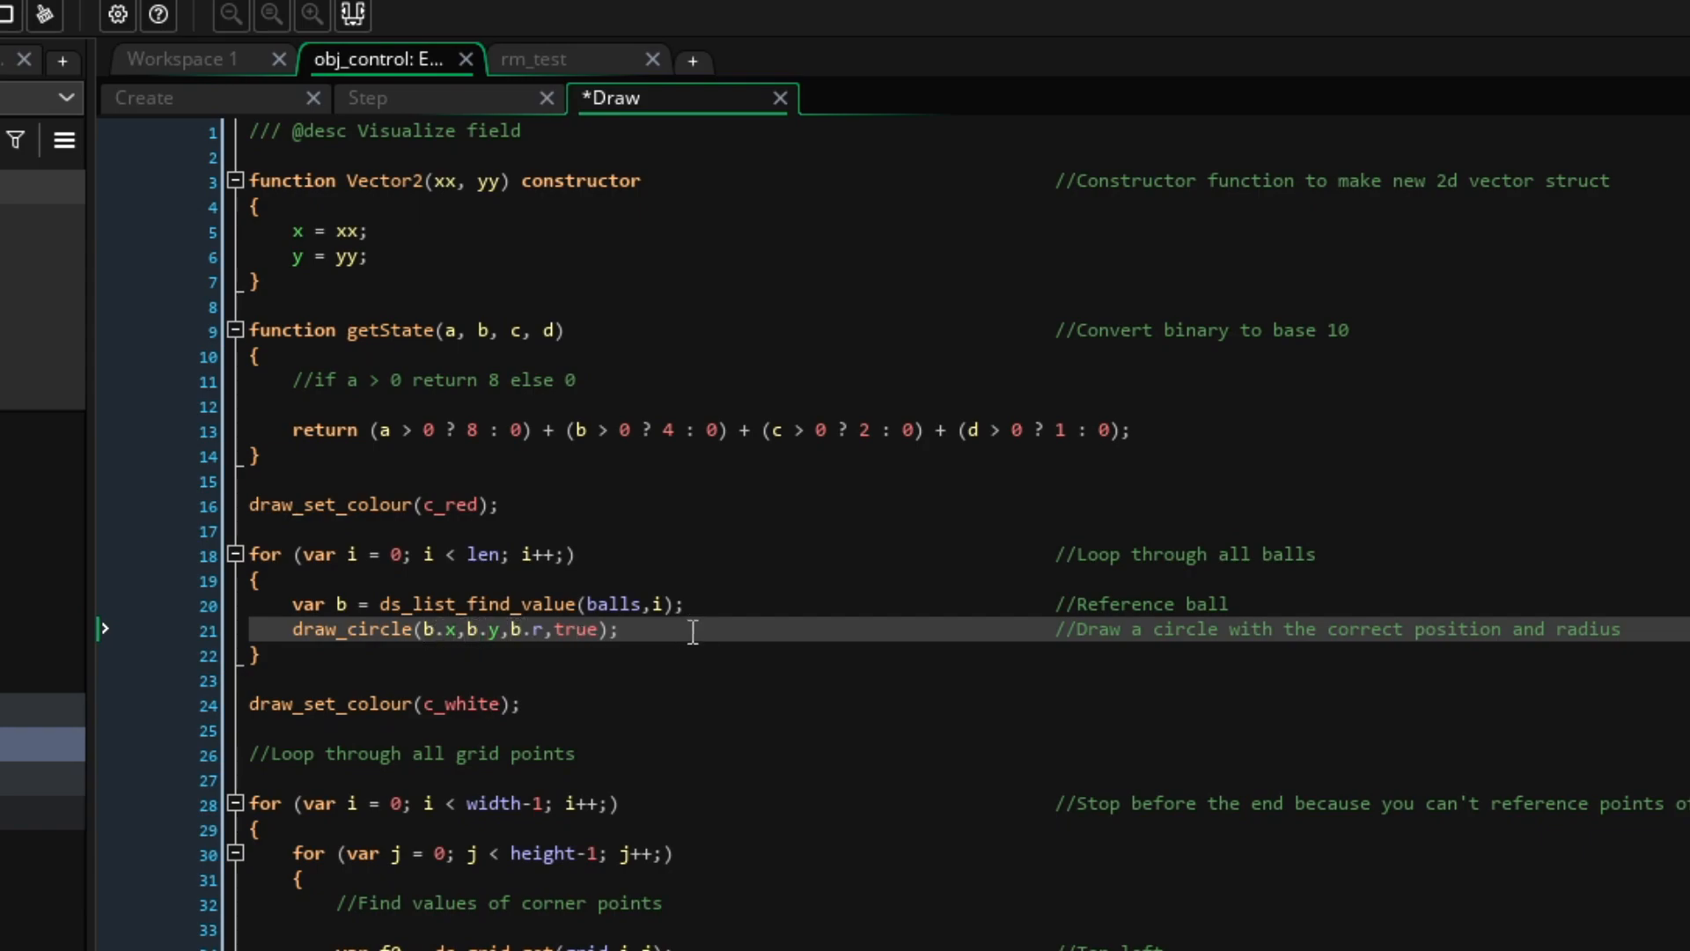
{"action": "scroll", "scroll_direction": "down", "scroll_amount": 3}
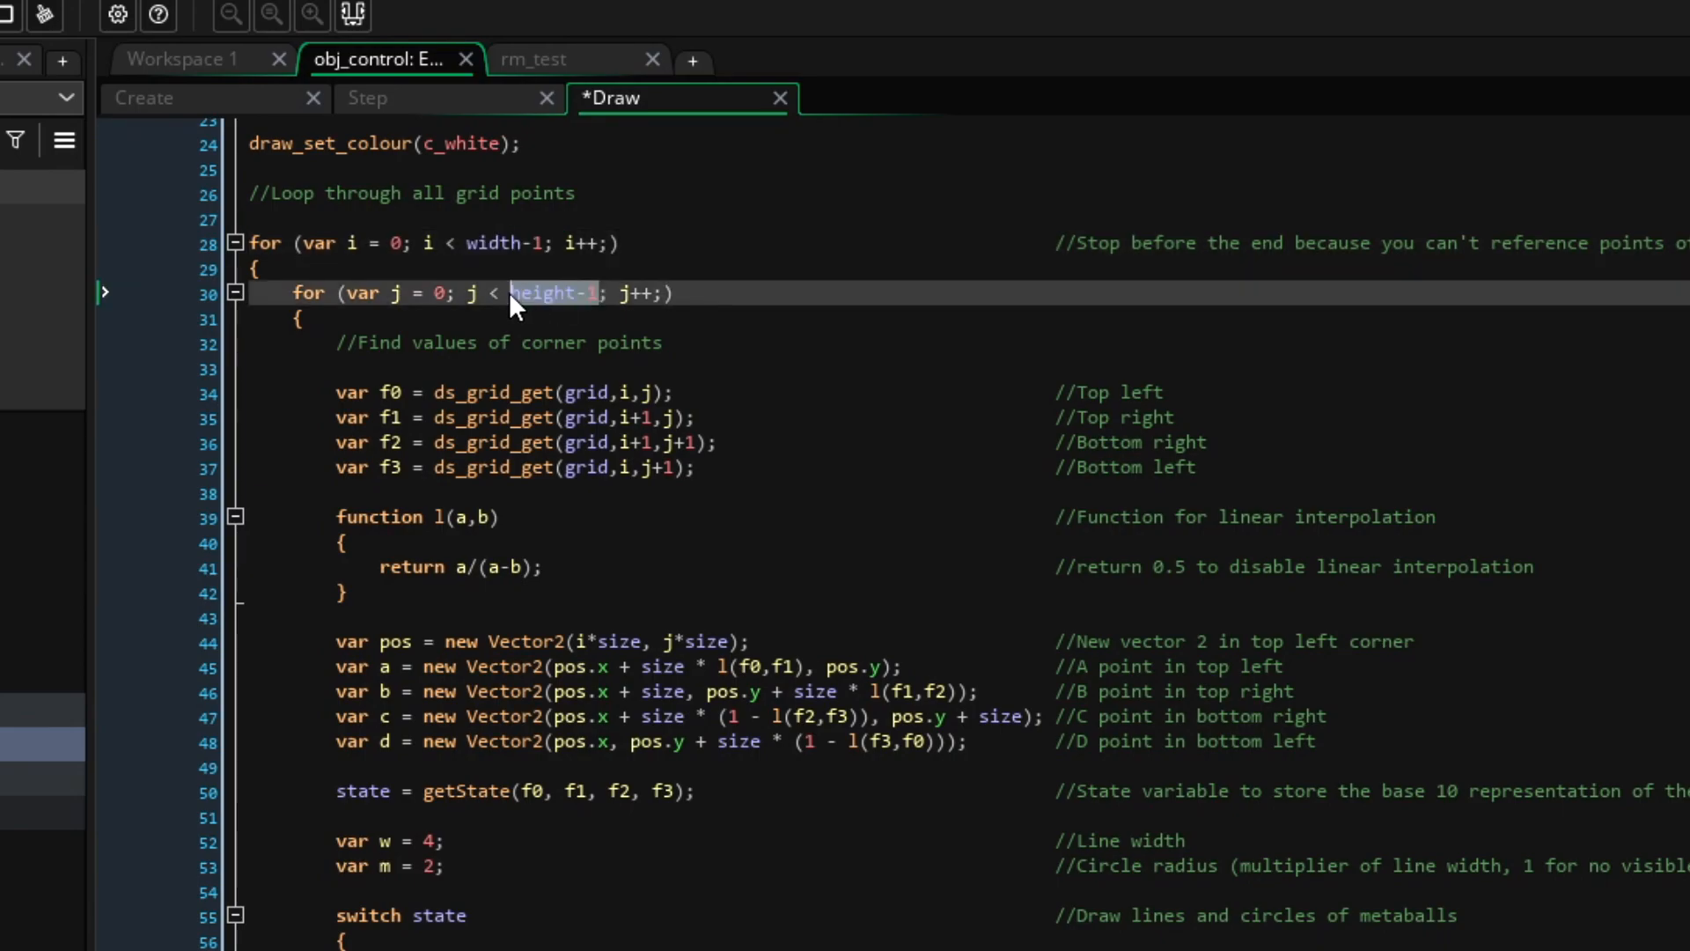
{"action": "mouse_move", "coordinate": [762, 331]}
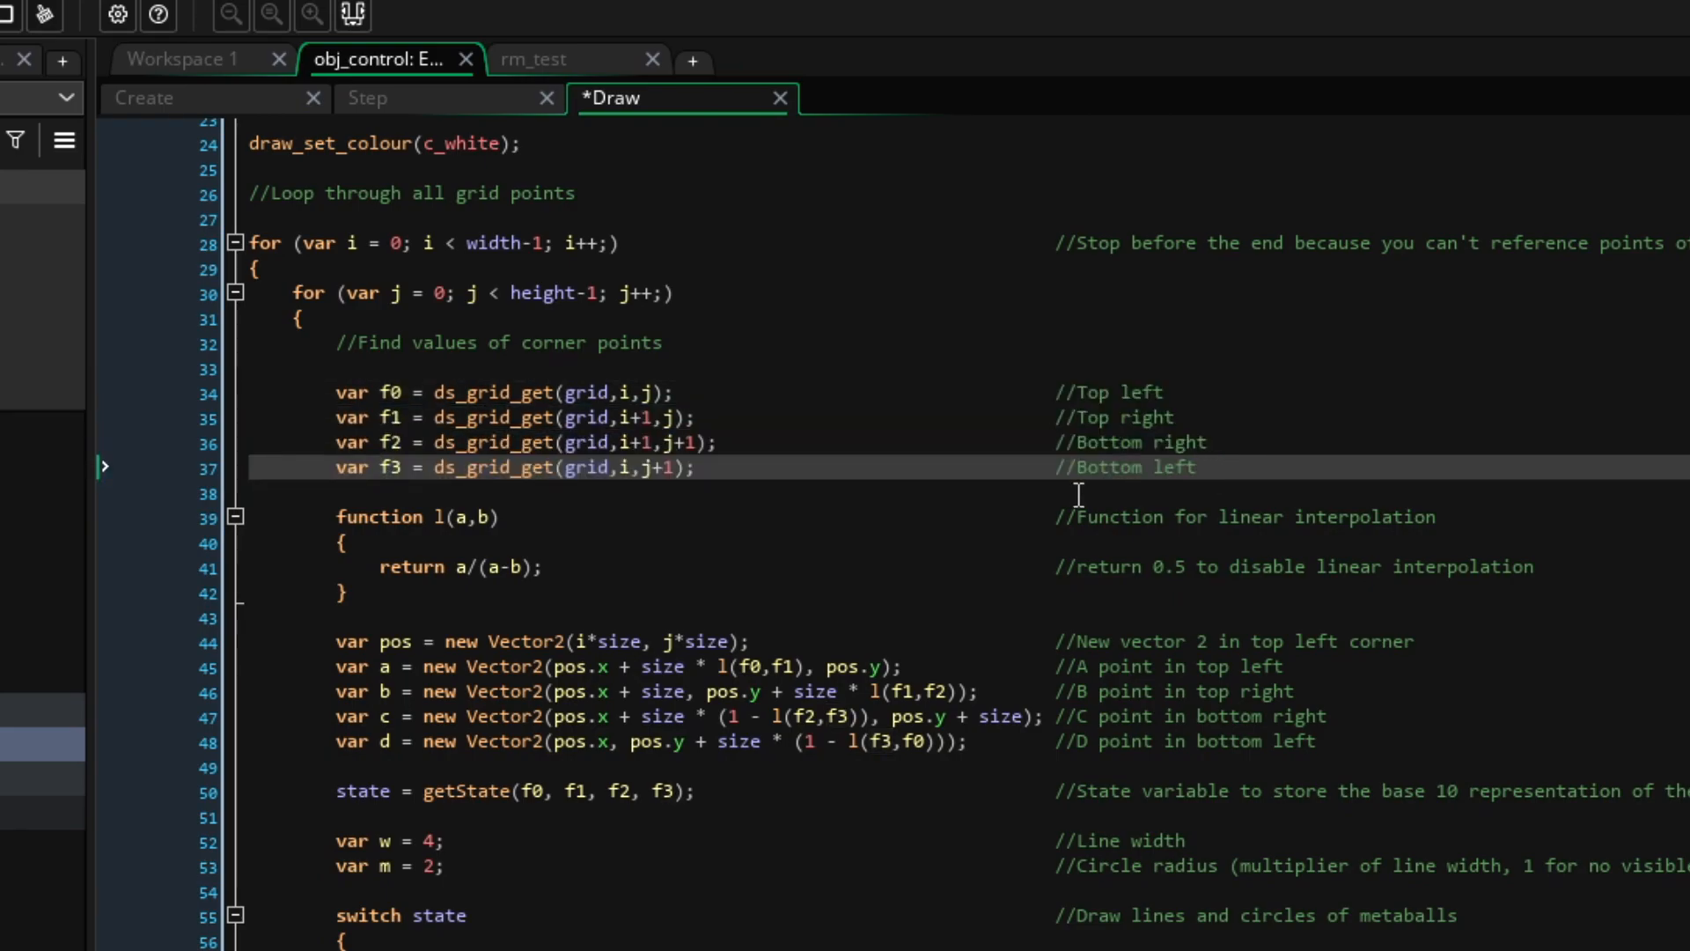
{"action": "left_click", "coordinate": [437, 517]}
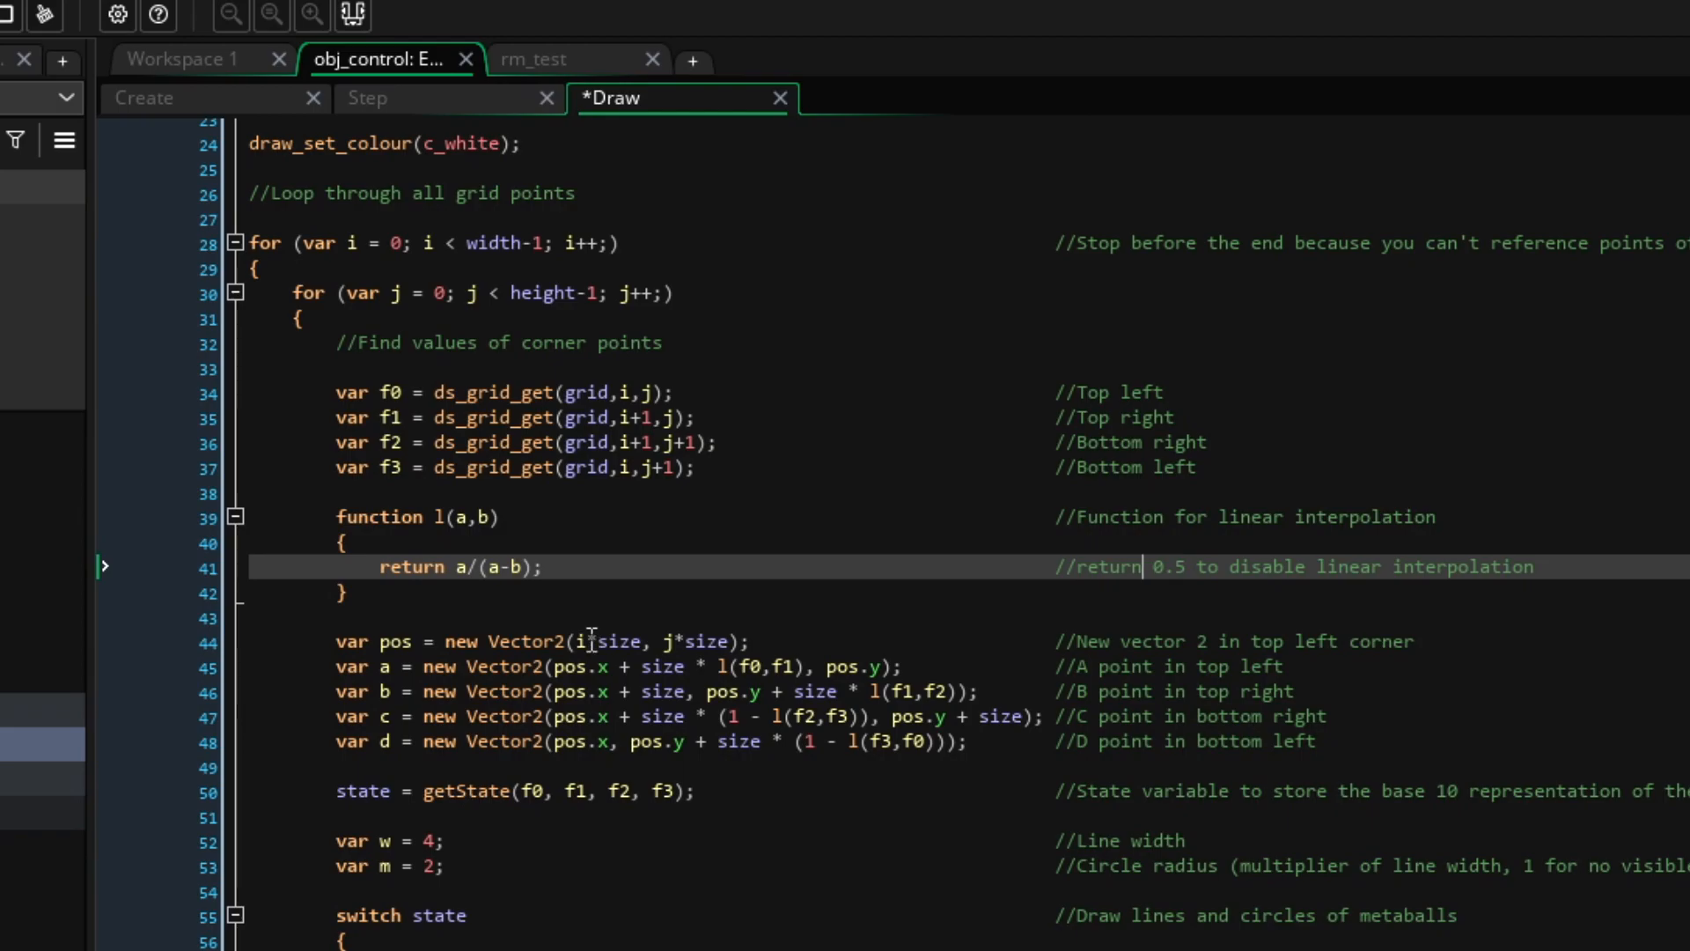
{"action": "scroll", "scroll_direction": "down", "scroll_amount": 3}
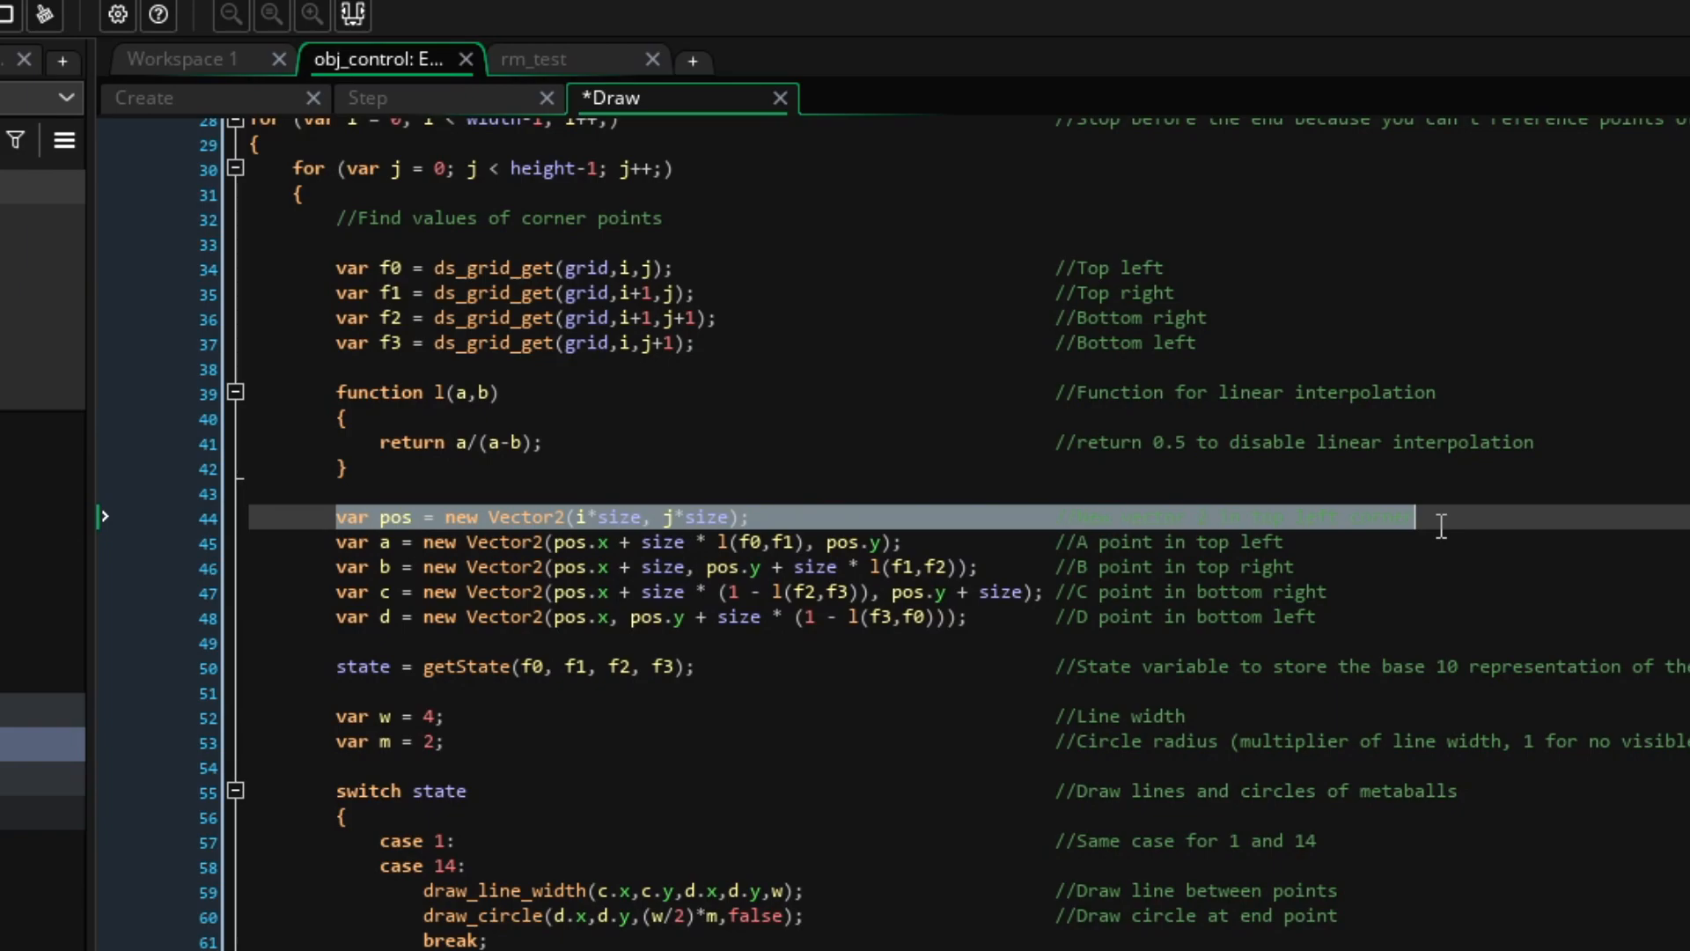
{"action": "left_click", "coordinate": [446, 517]}
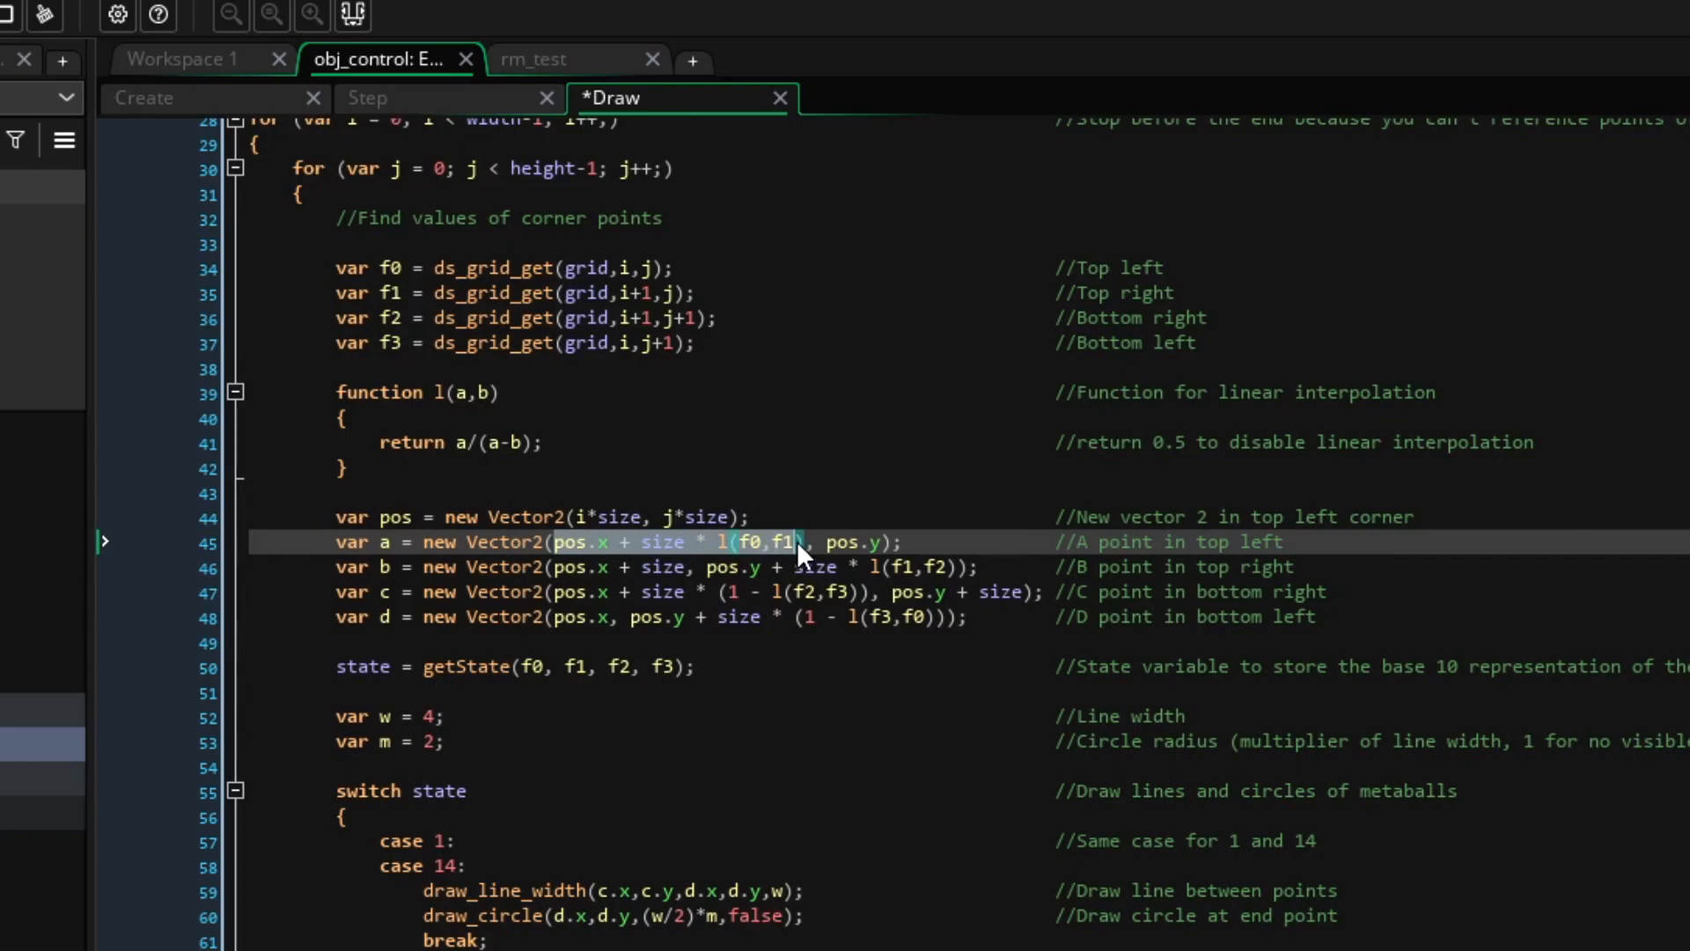
{"action": "left_click", "coordinate": [808, 541]}
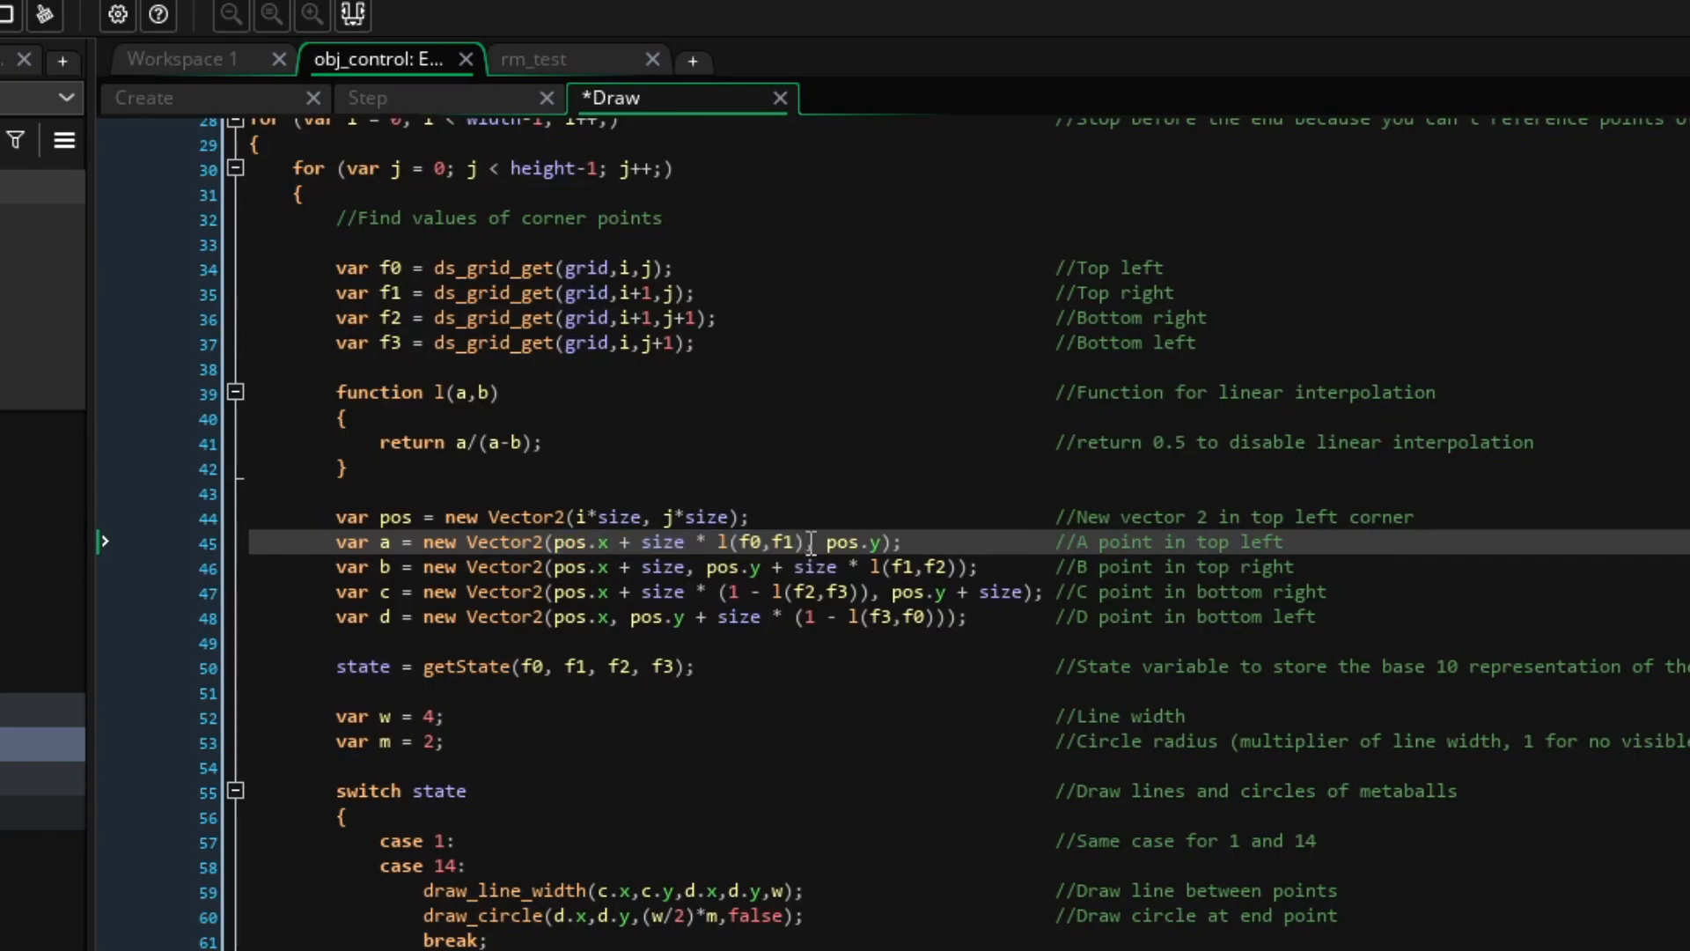
{"action": "scroll", "scroll_direction": "down", "scroll_amount": 3}
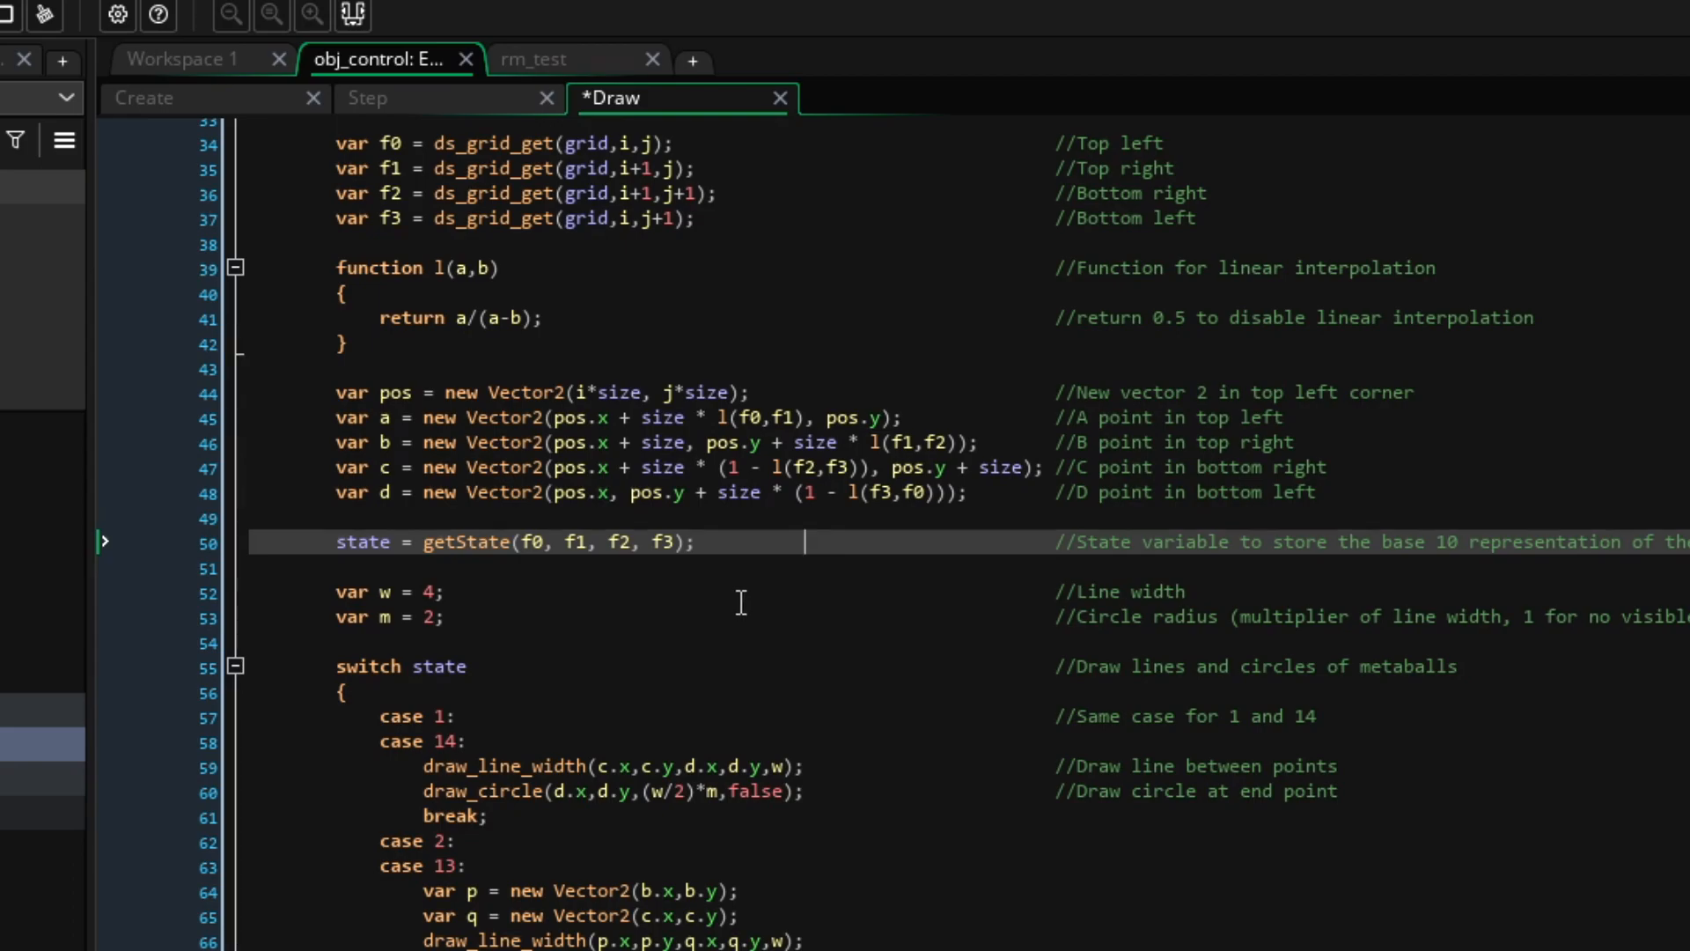
{"action": "left_click", "coordinate": [384, 591]}
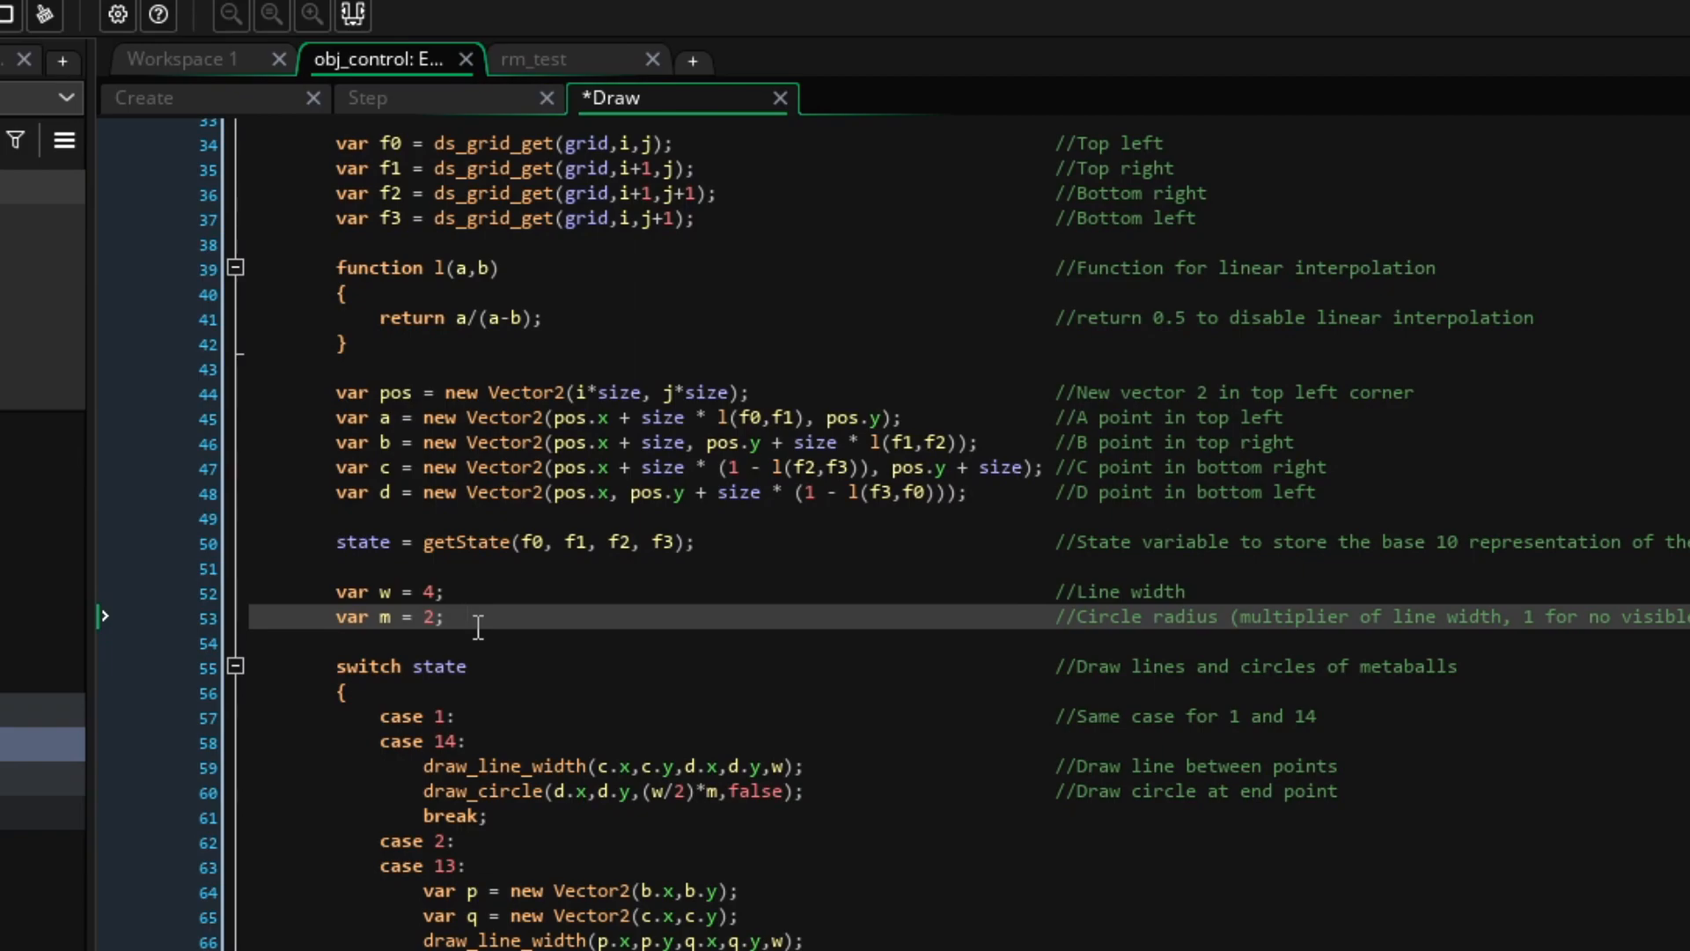
{"action": "scroll", "scroll_direction": "down", "scroll_amount": 3}
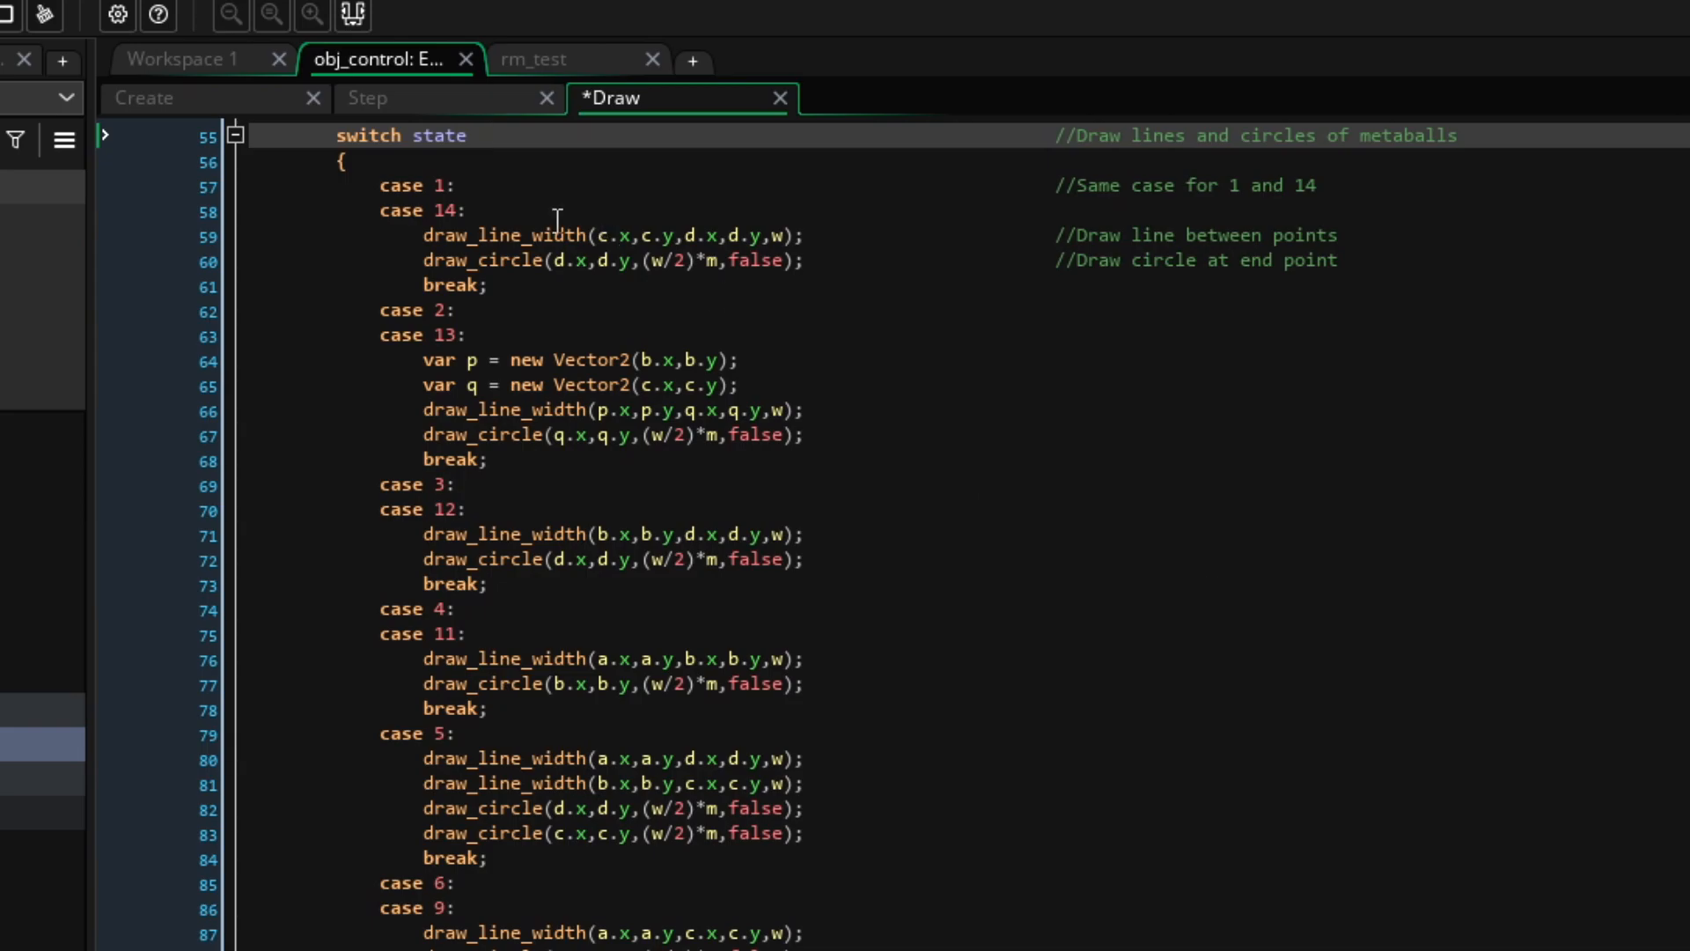
{"action": "double_click", "coordinate": [415, 185]}
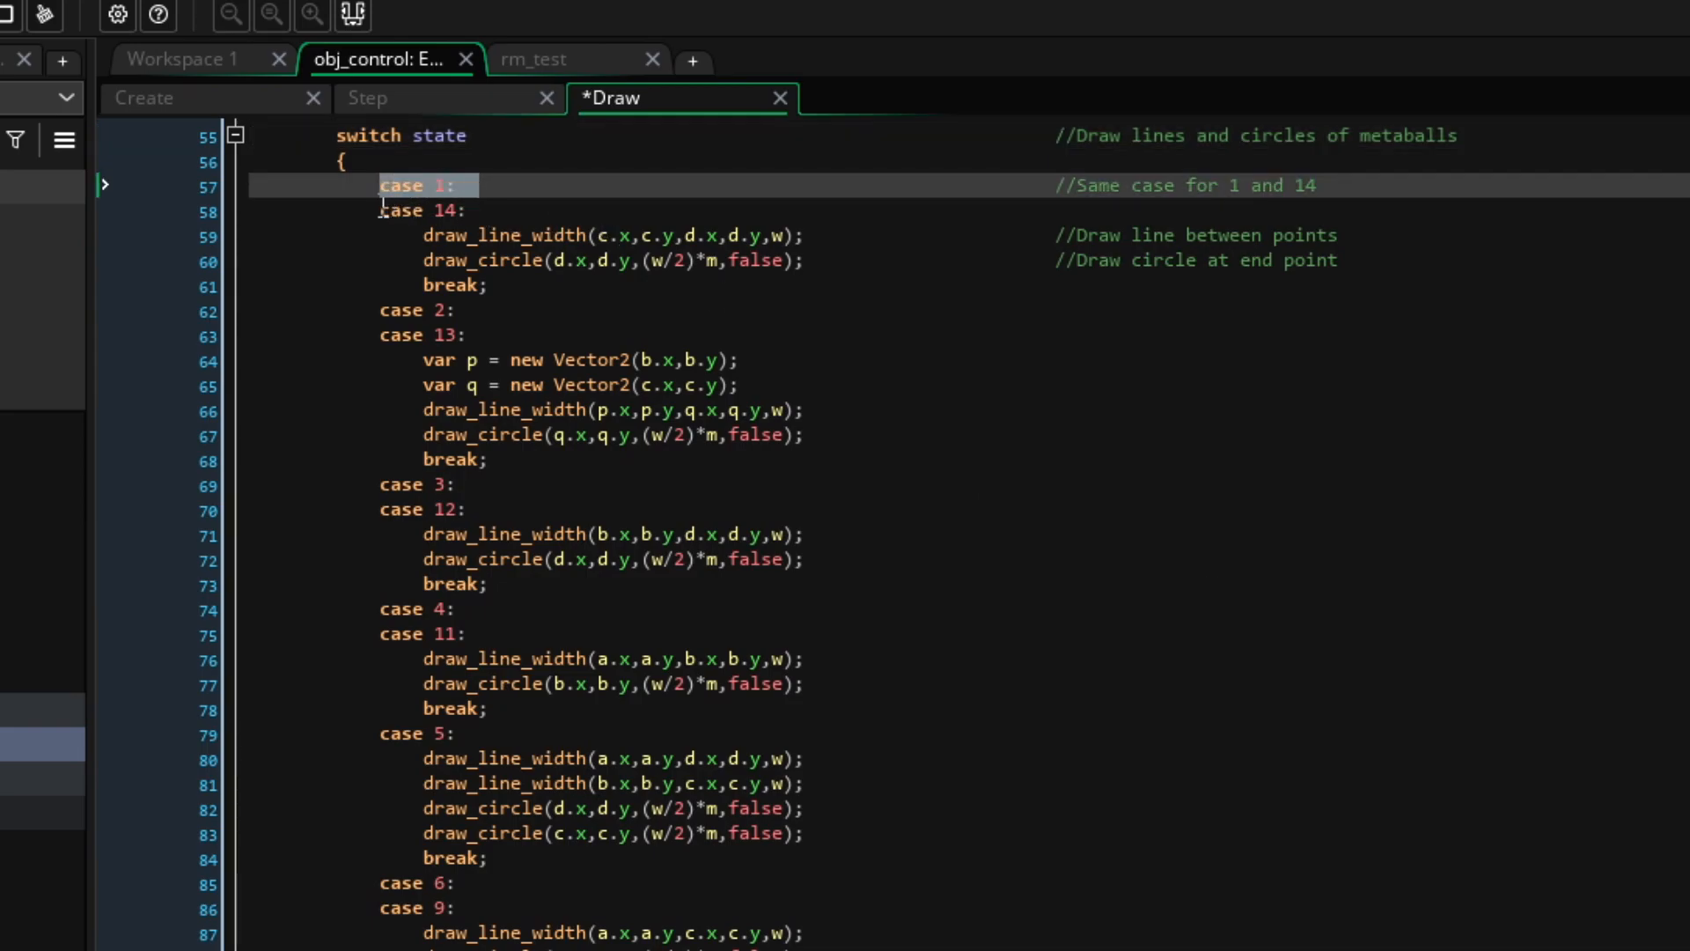